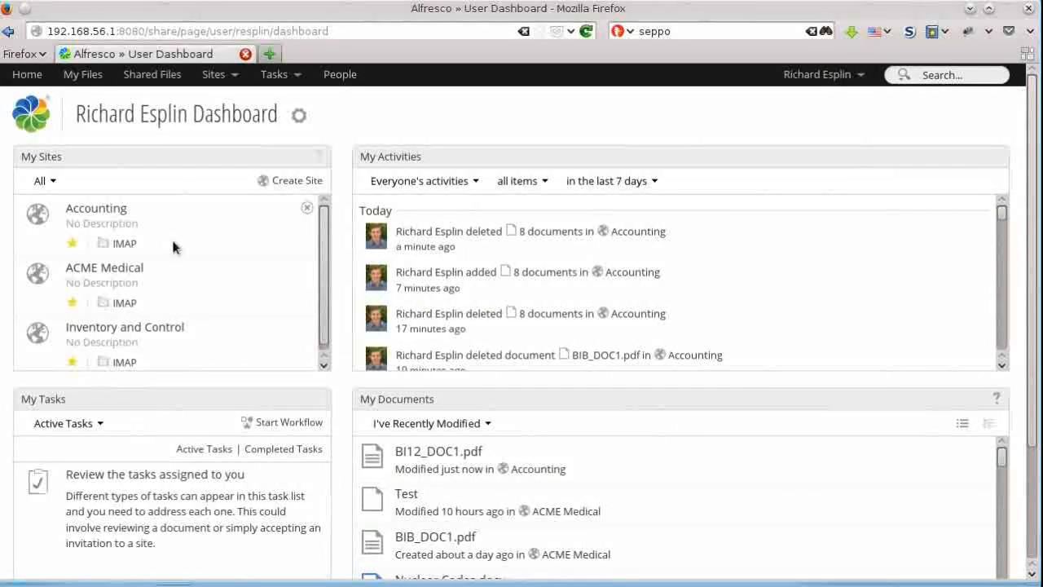
Go to the Accounting site's Document Library from the Share dashboard
click(96, 209)
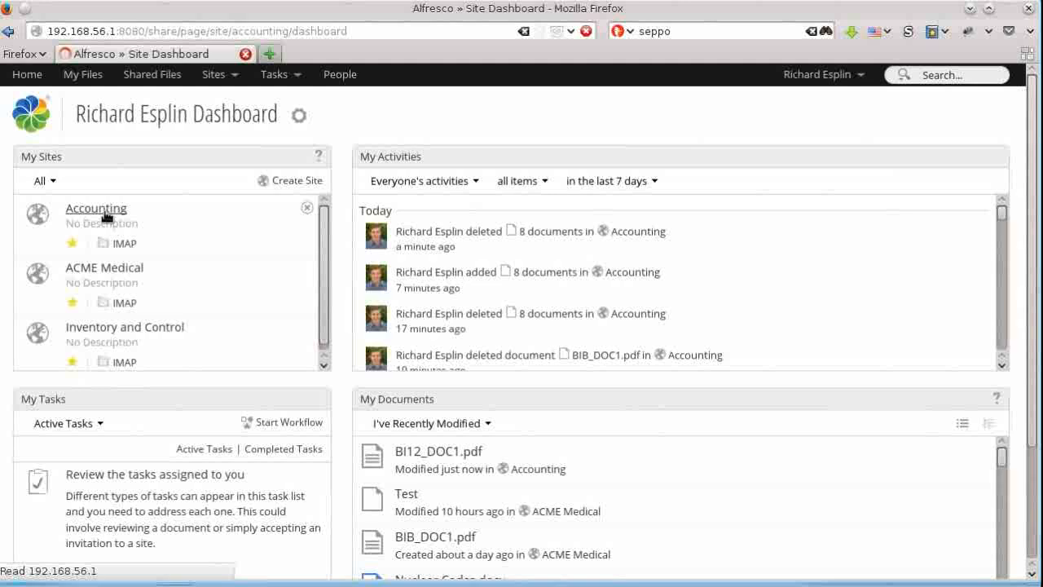
click(94, 209)
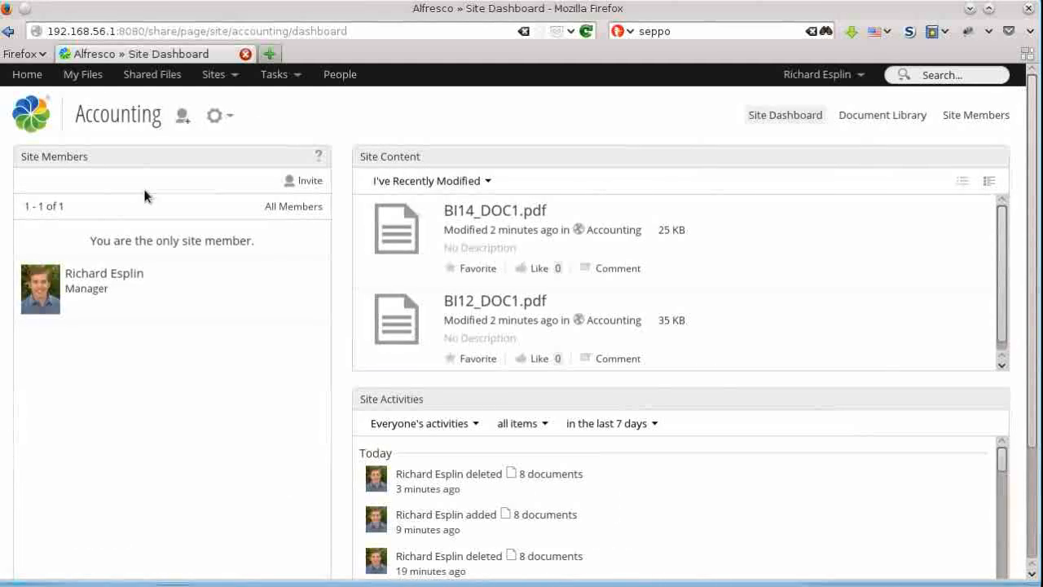
mouse_move(881, 114)
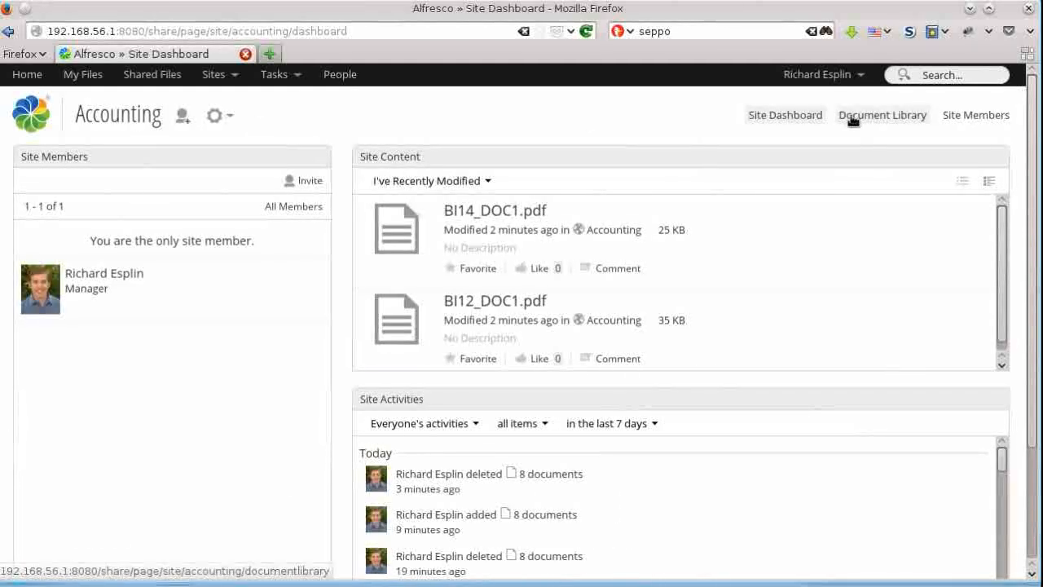
click(882, 114)
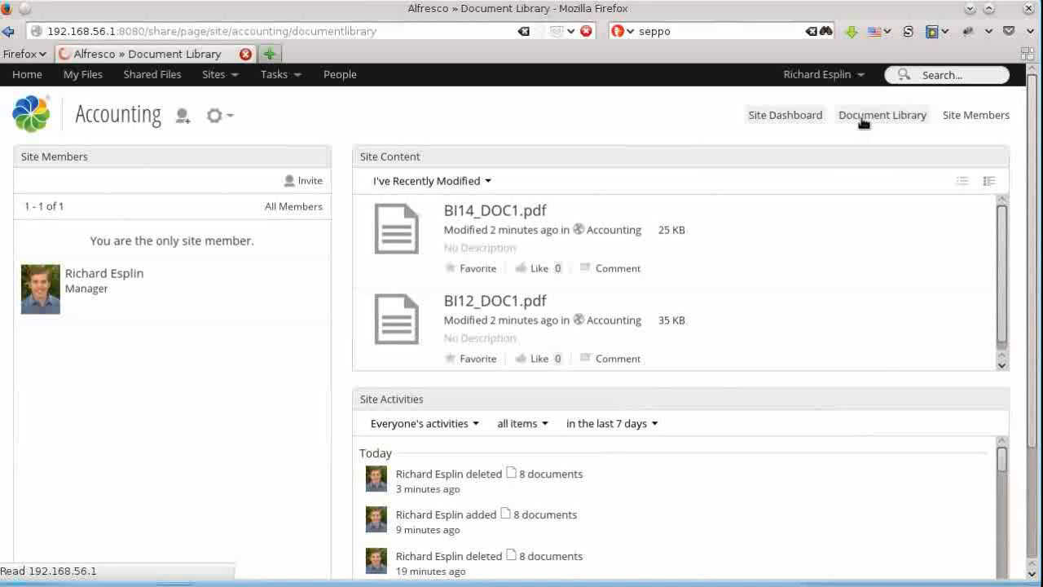
click(881, 114)
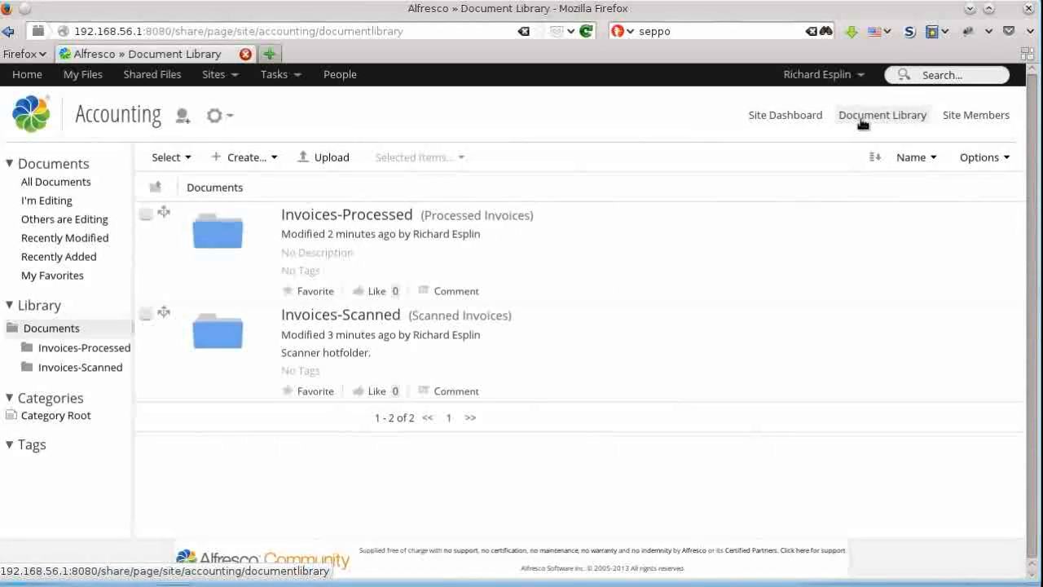
mouse_move(567, 350)
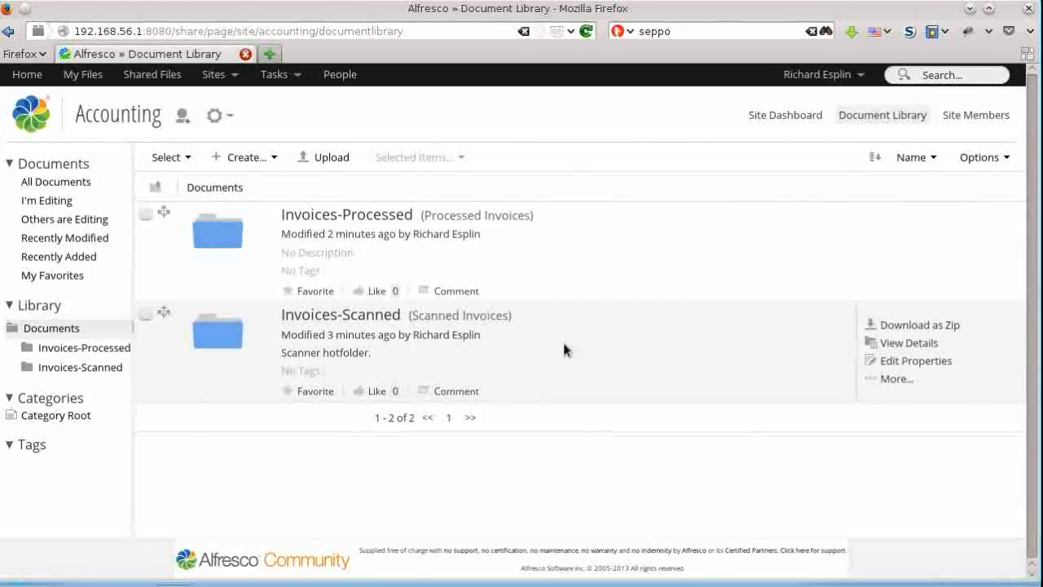
mouse_move(486, 349)
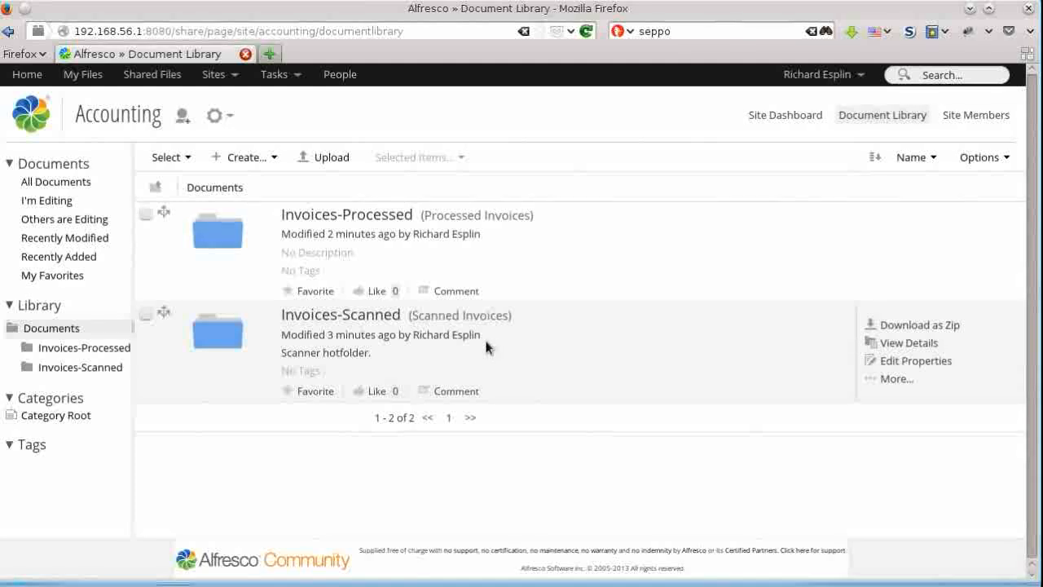
mouse_move(341, 315)
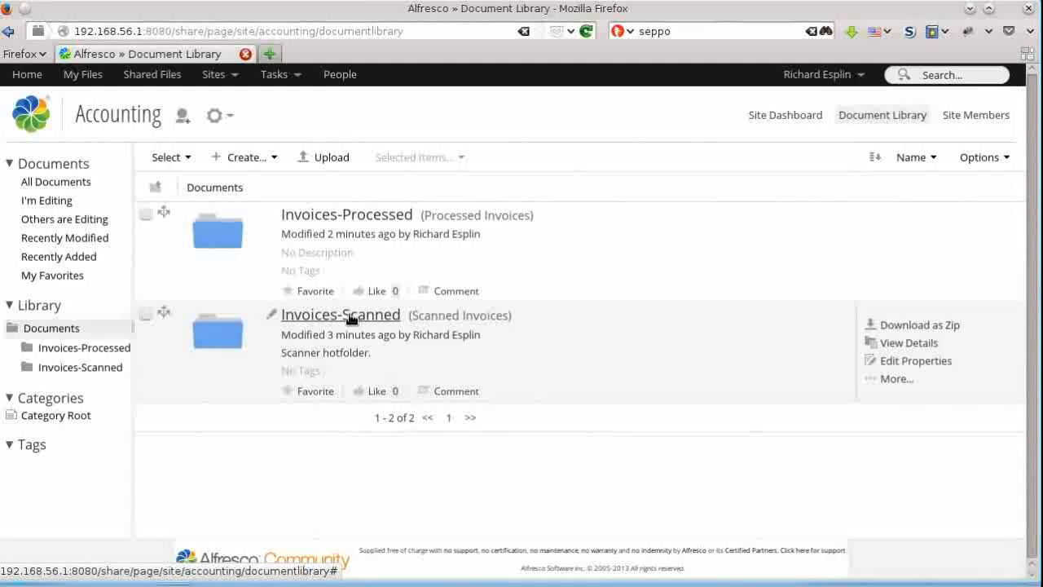
In Invoices-Scanned, review Invoice 01.tif's full properties and confirm its Author is Scanner
click(339, 315)
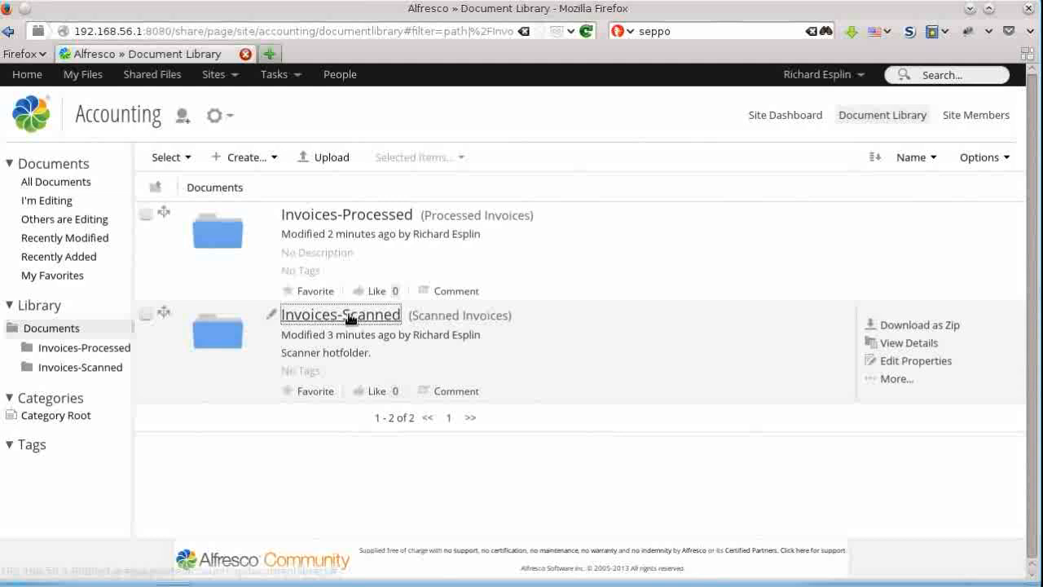
click(339, 315)
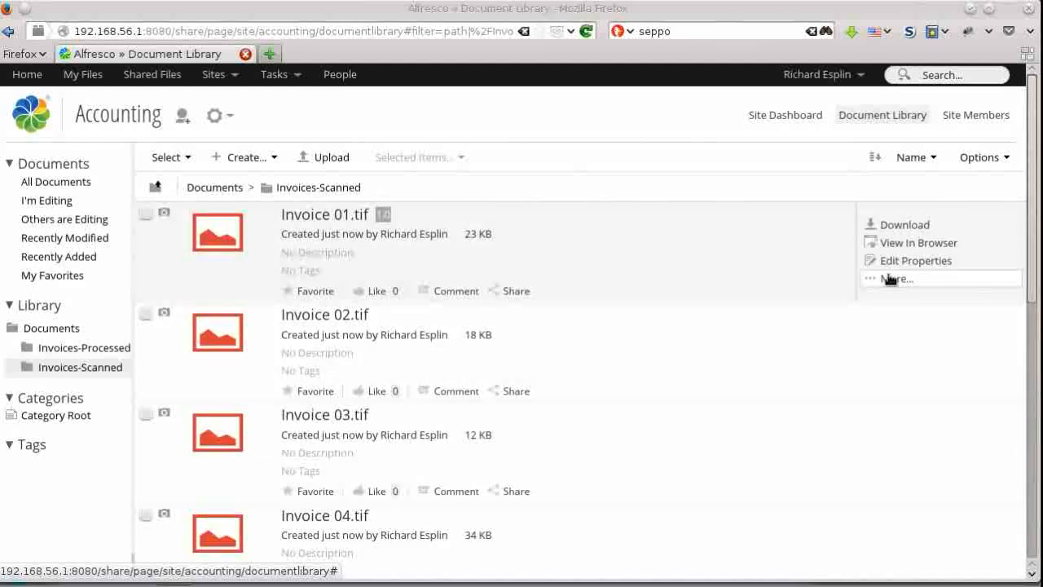
click(916, 261)
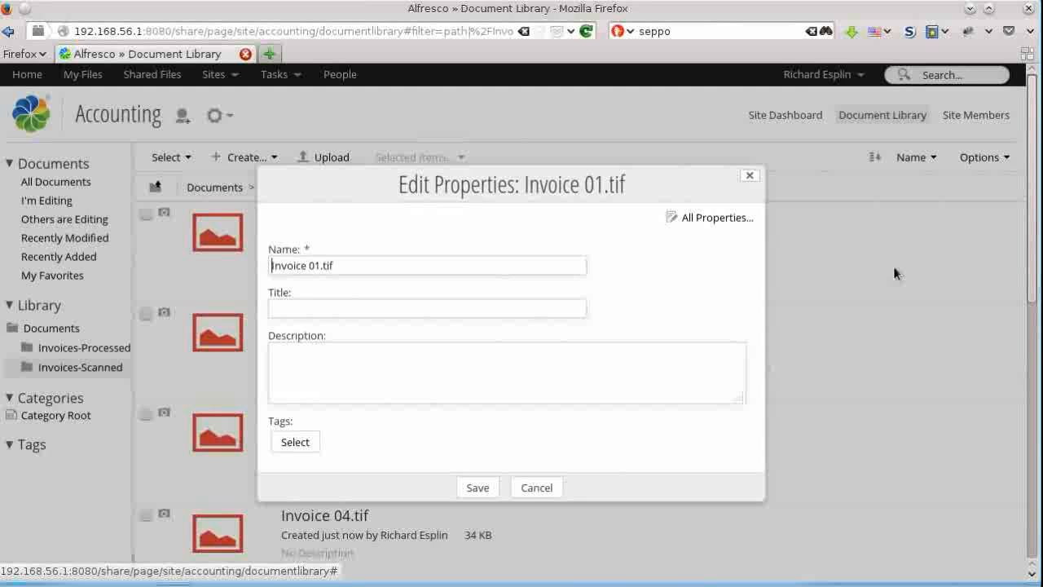
click(707, 217)
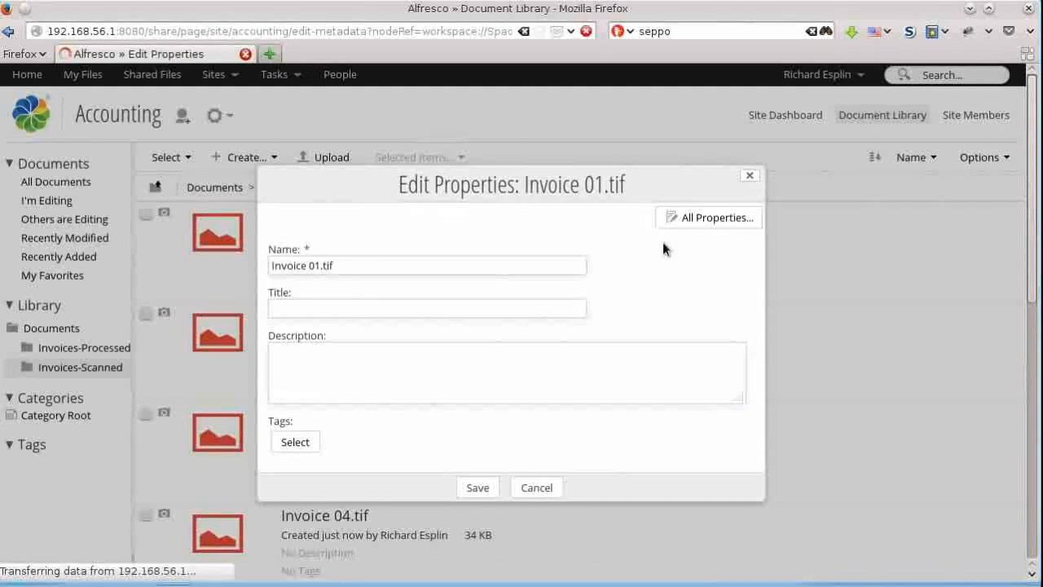
click(707, 216)
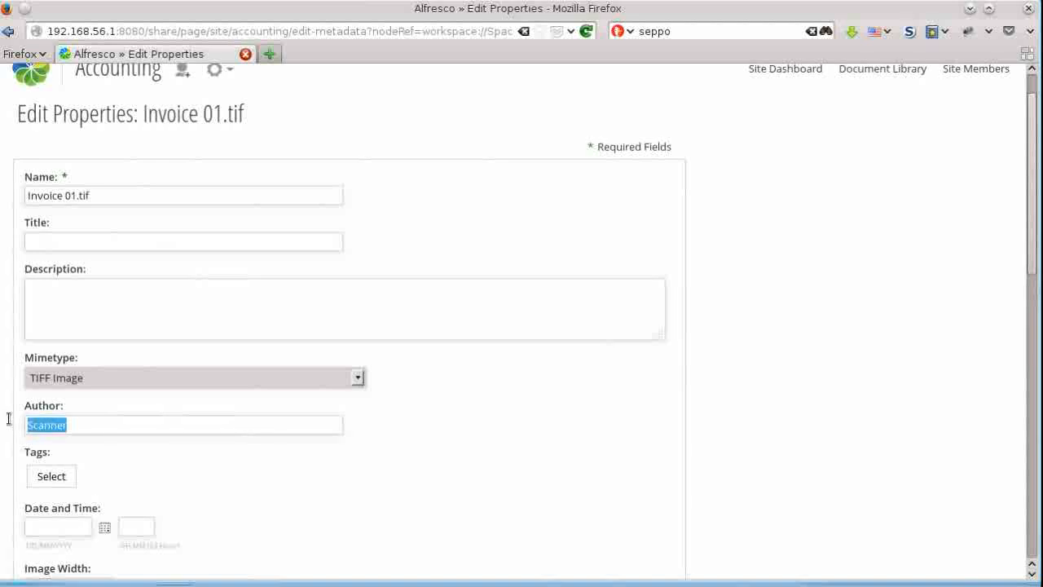
scroll(down, 3)
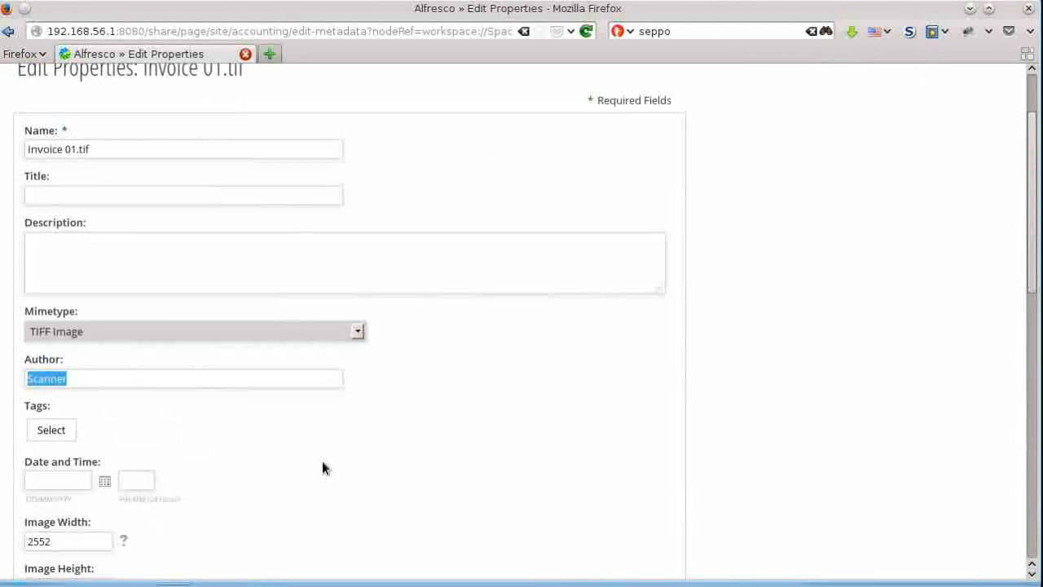
scroll(up, 3)
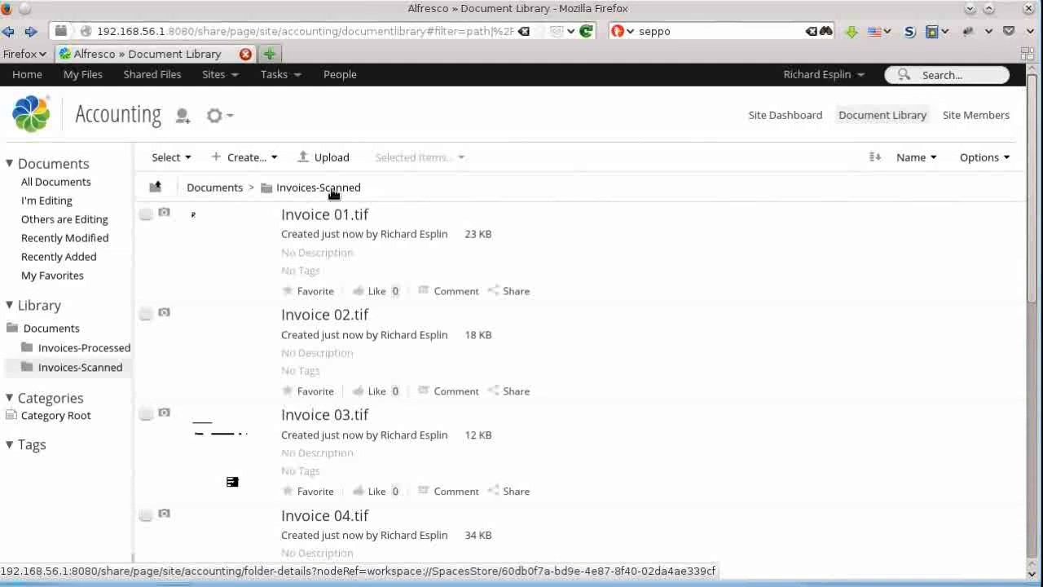
Bring up the Mark for processing by Ephesoft rule of Invoices-Scanned for editing
click(318, 186)
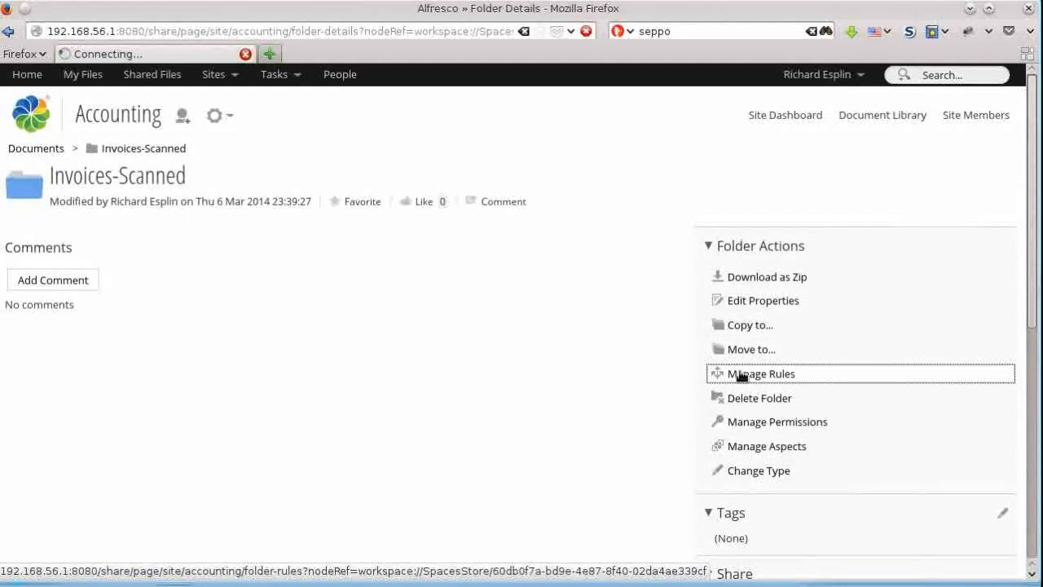
click(759, 373)
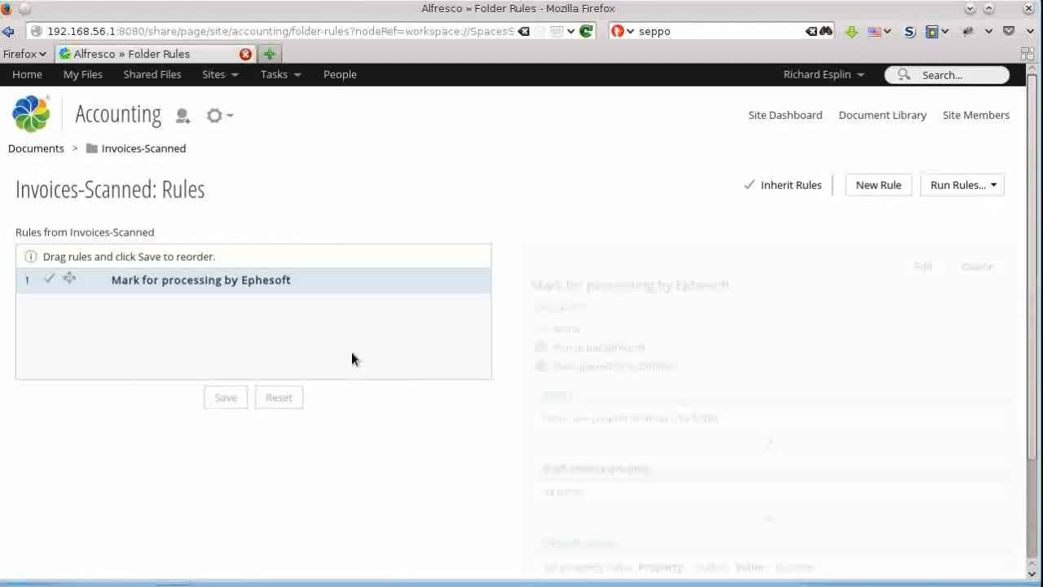
click(199, 280)
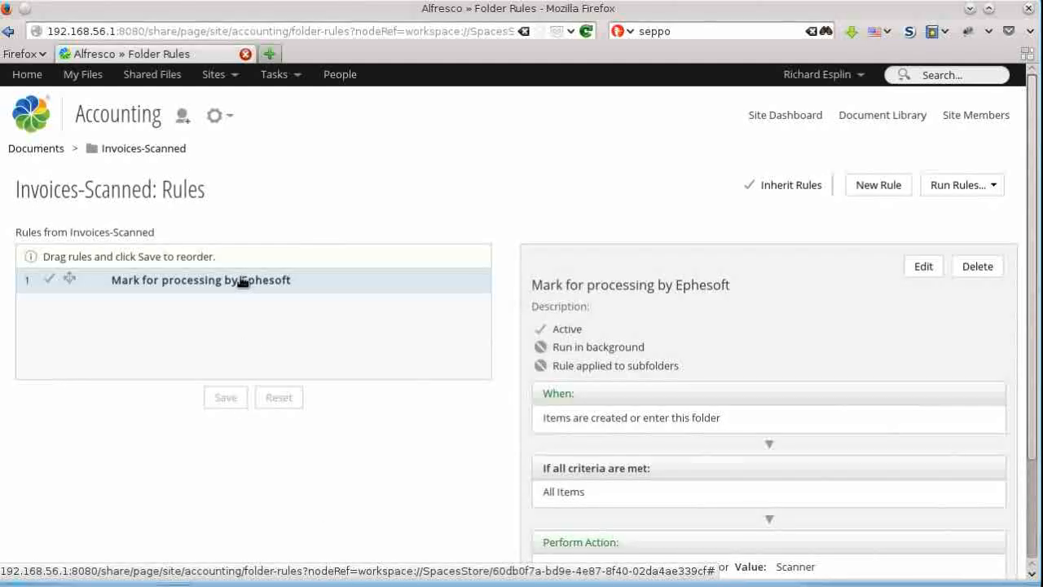
click(923, 266)
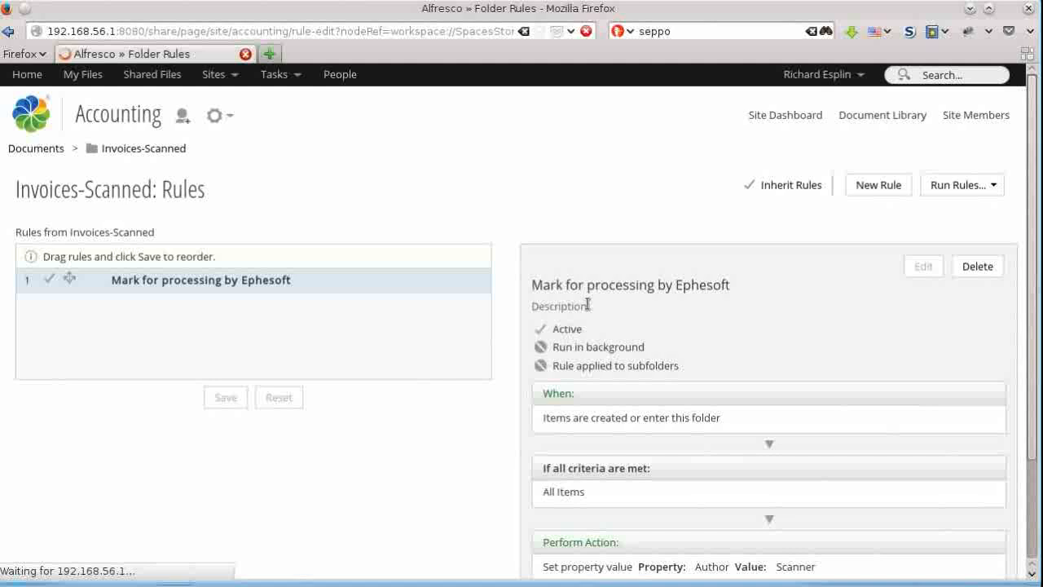
click(922, 265)
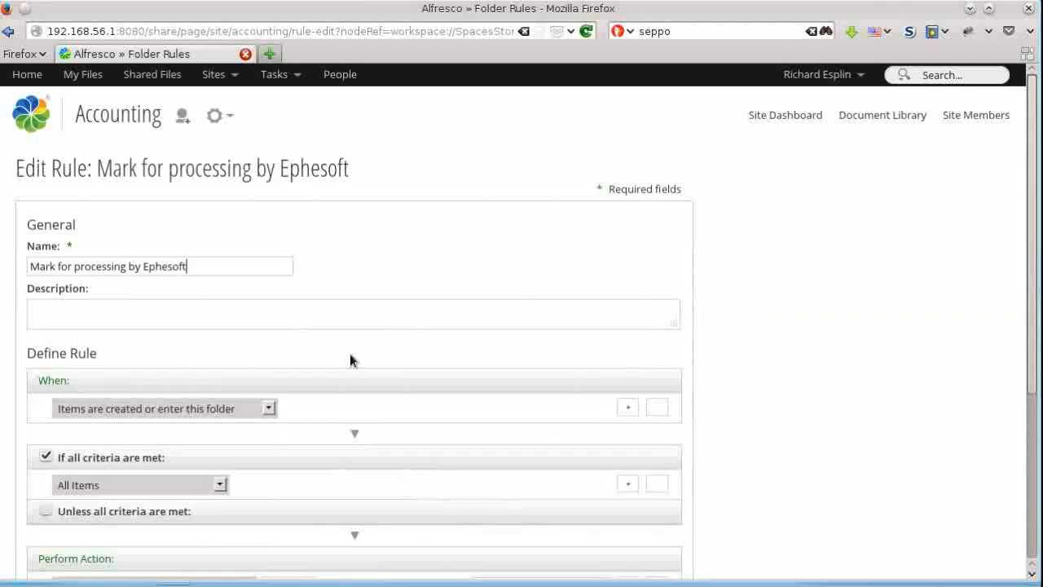
Inspect the rule's Set property value action mapping cm:author to Scanner
scroll(down, 3)
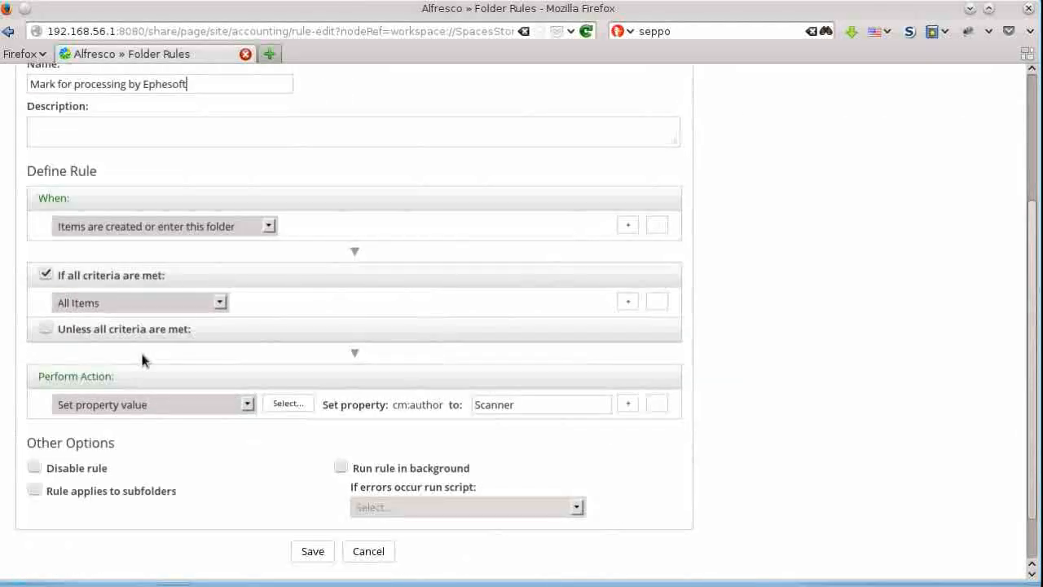
scroll(down, 3)
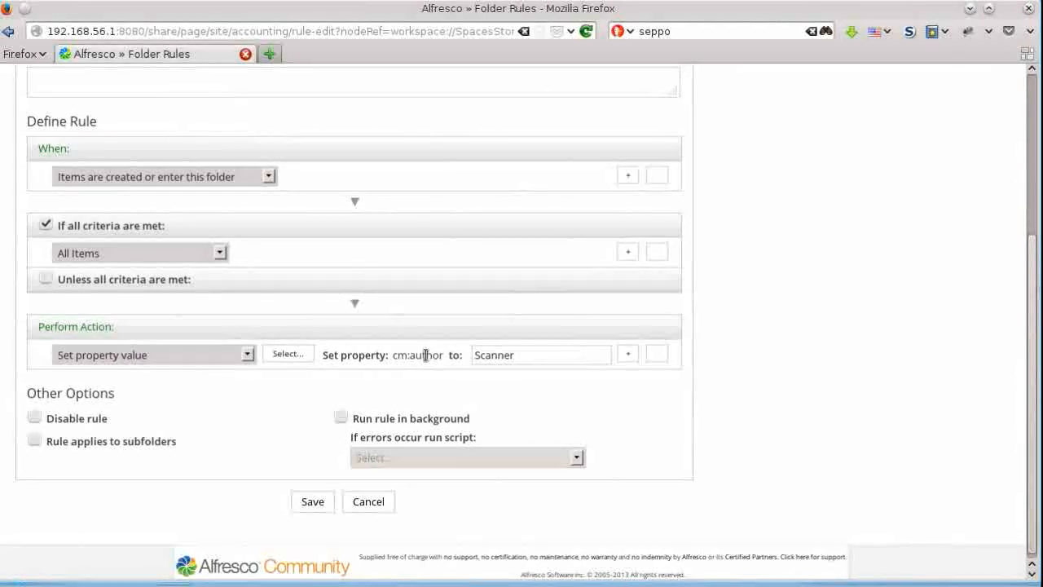
double_click(417, 356)
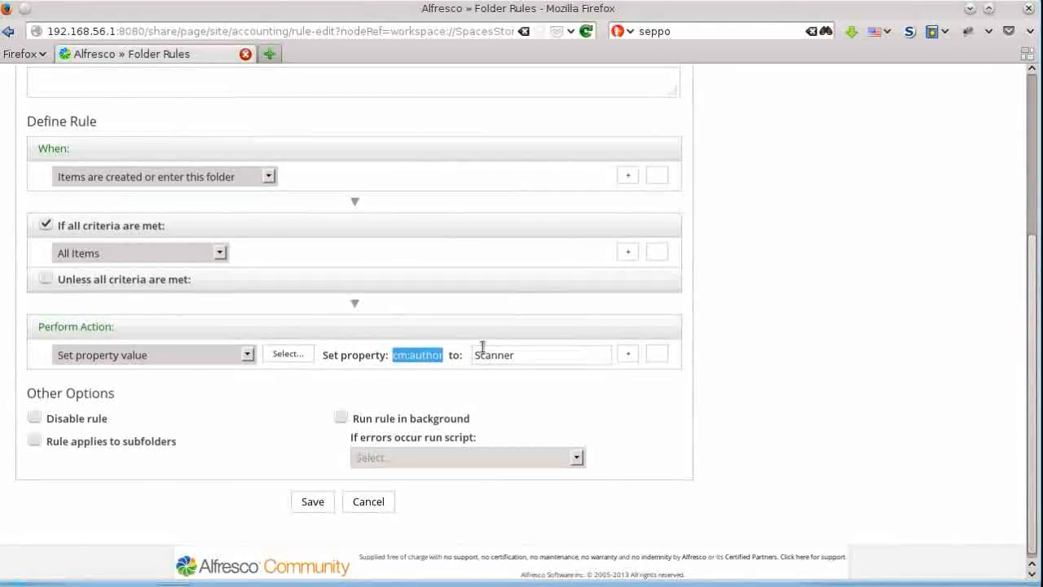
double_click(493, 355)
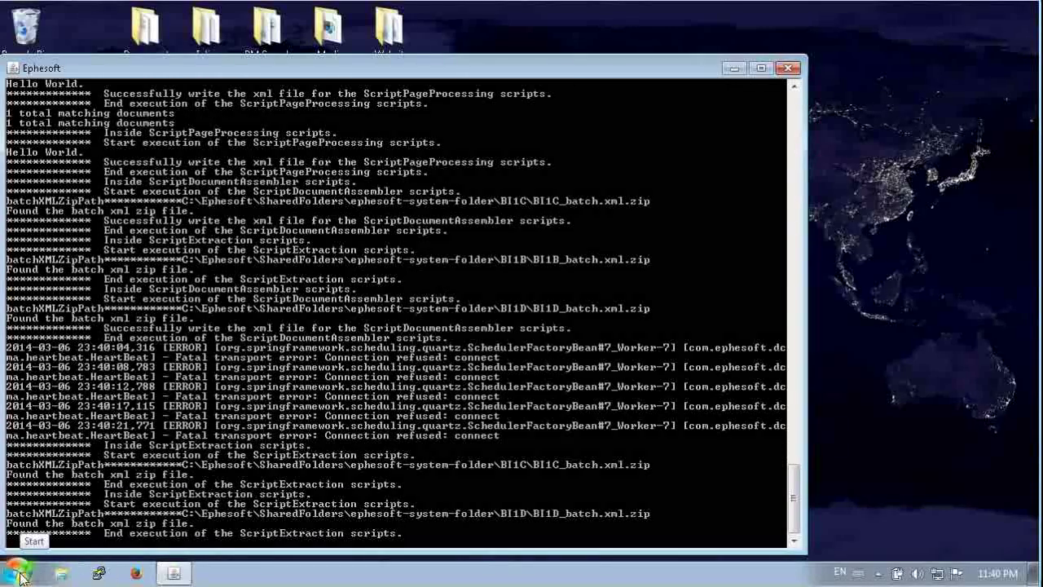
Reach Manage Batch Classes from the Ephesoft home page and fill in the ephesoft user's credentials
click(16, 574)
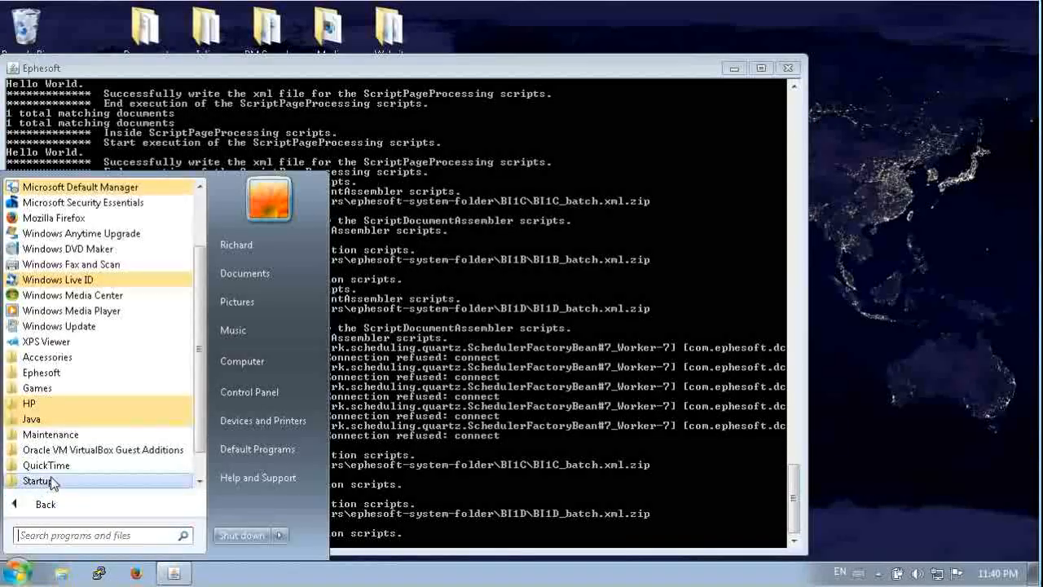
click(42, 371)
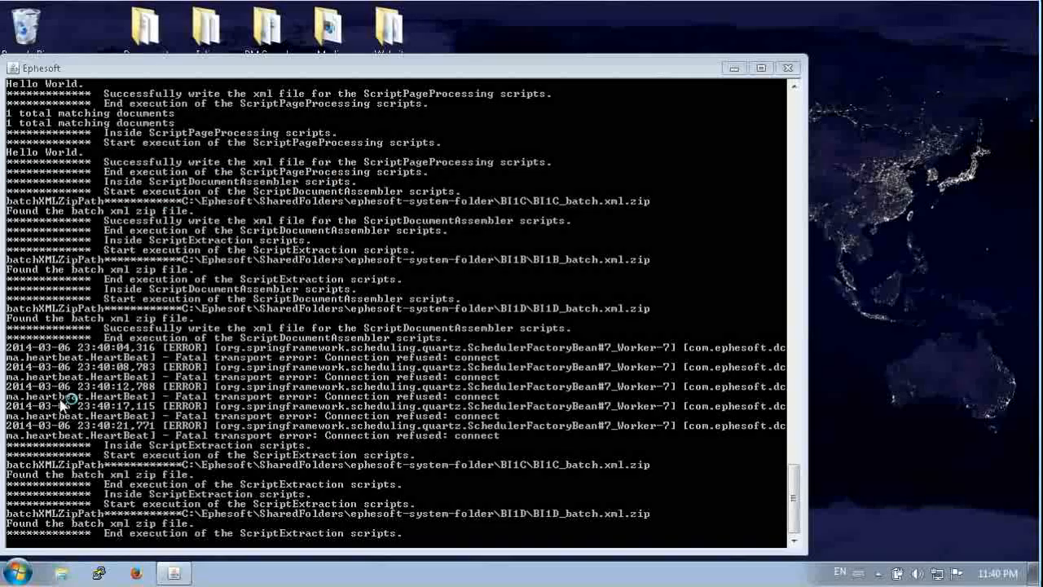
click(135, 571)
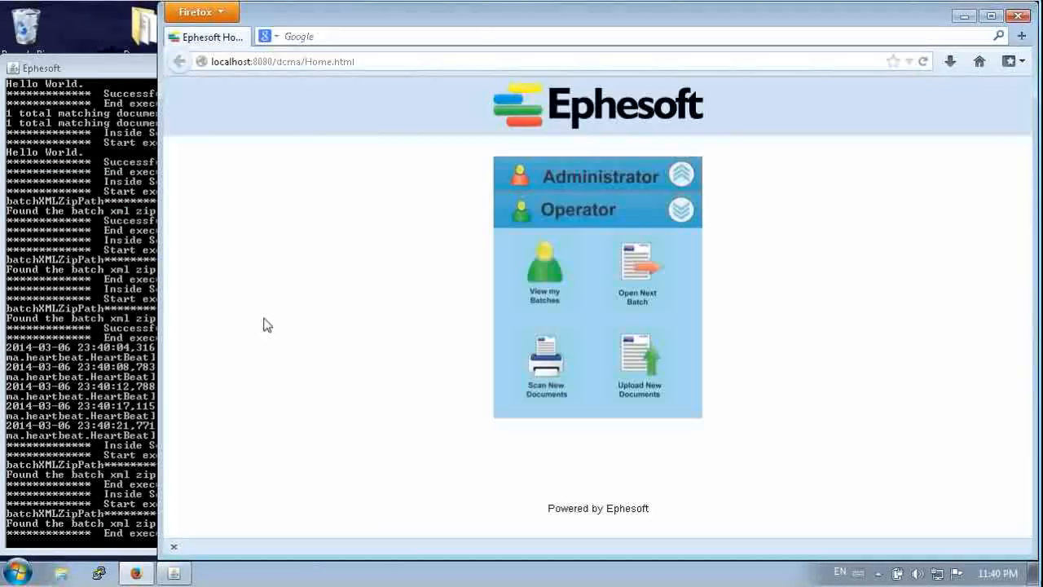
click(597, 176)
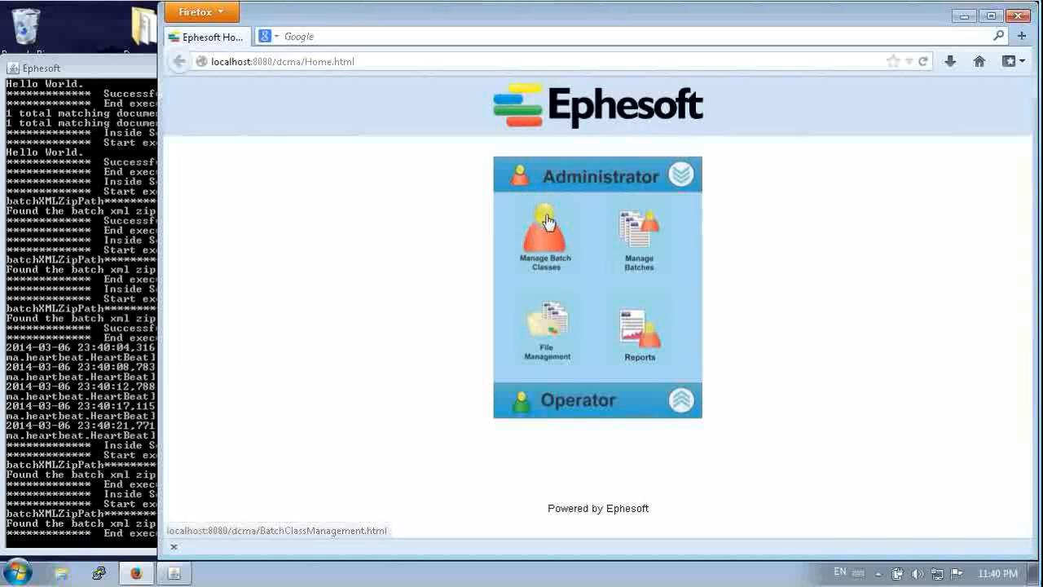
click(544, 232)
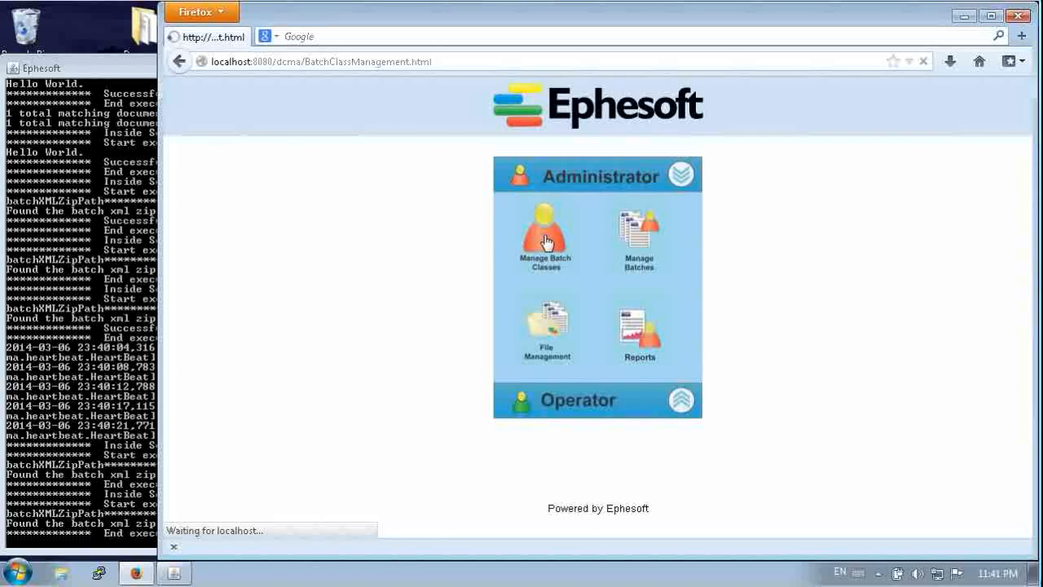
click(544, 231)
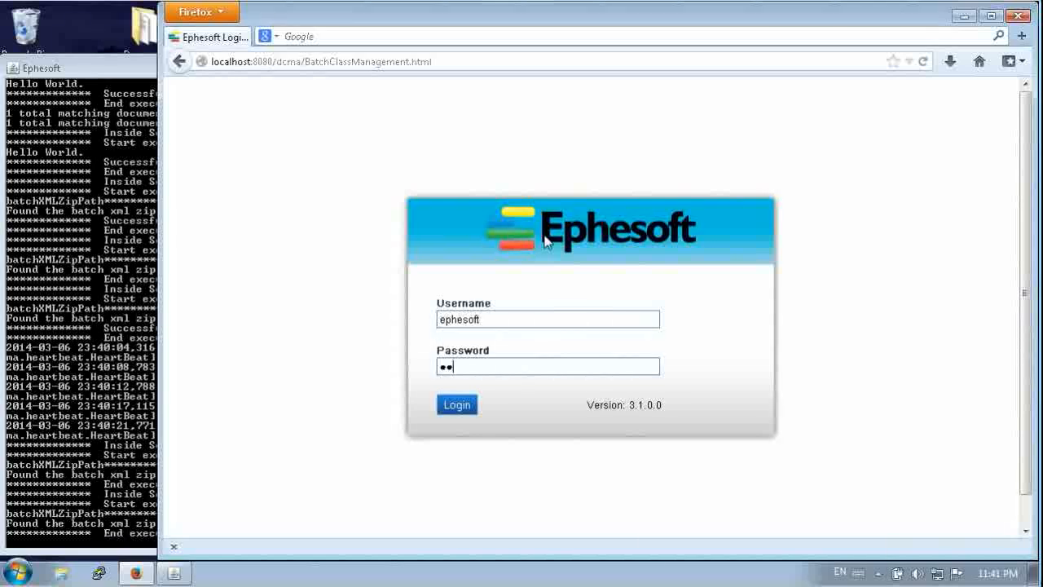
text(**)
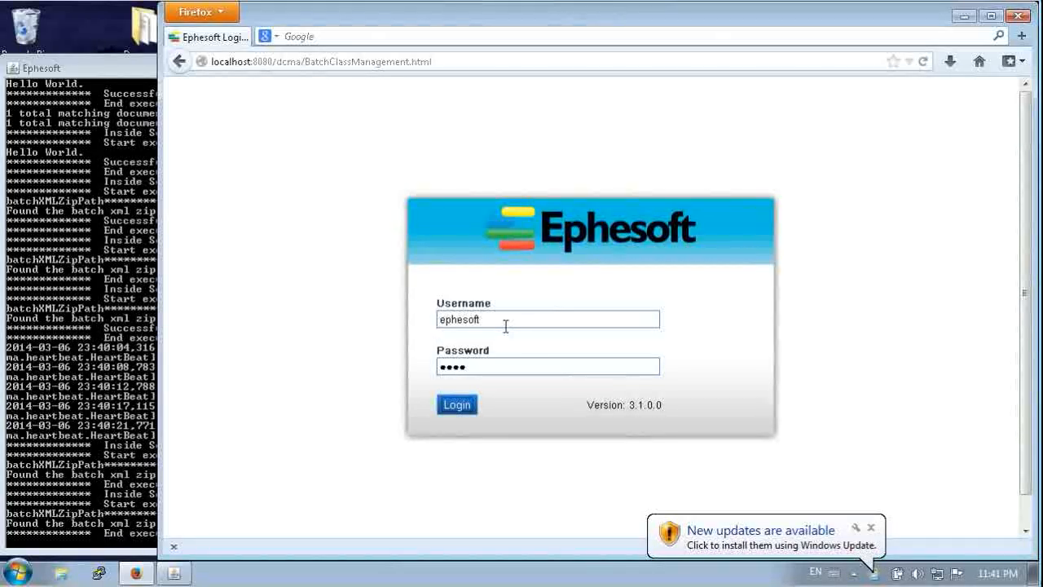
Log in and switch from the batch class list to Batch Instance Management
click(456, 404)
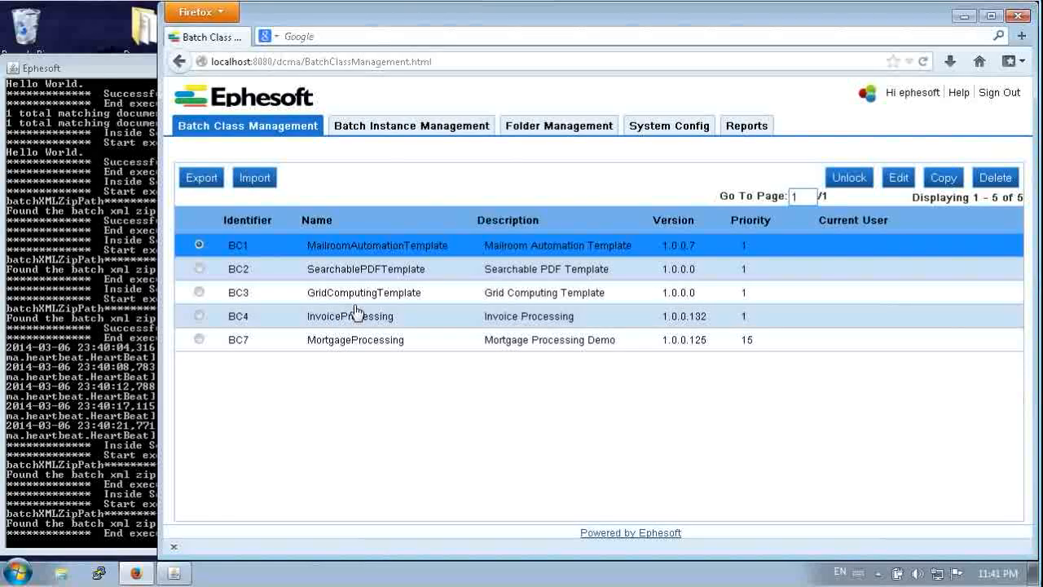
mouse_move(395, 130)
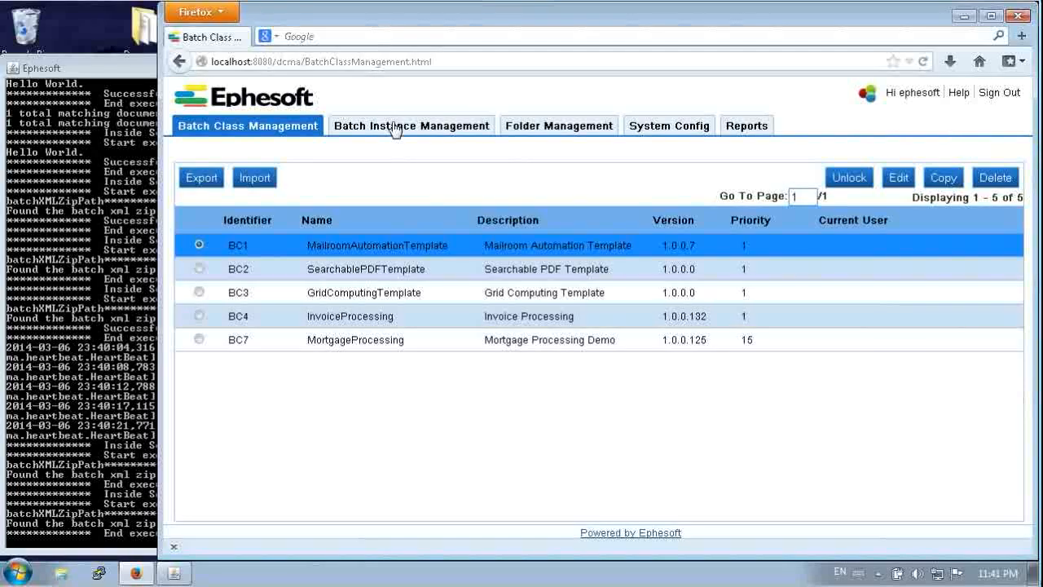
click(410, 124)
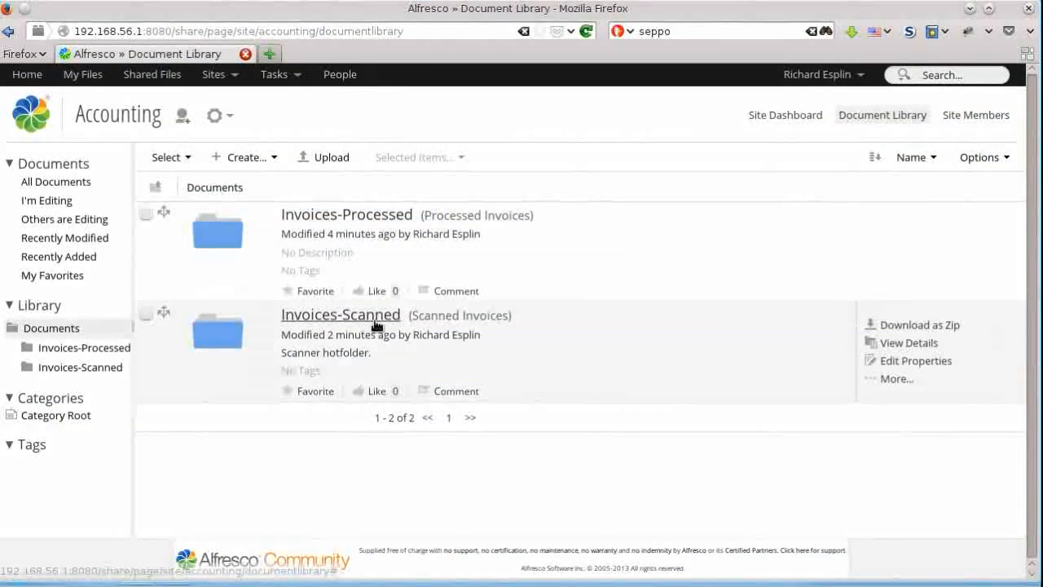
Show all properties of Invoice 01.tif in Invoices-Scanned, confirming its Author is Imported
click(339, 315)
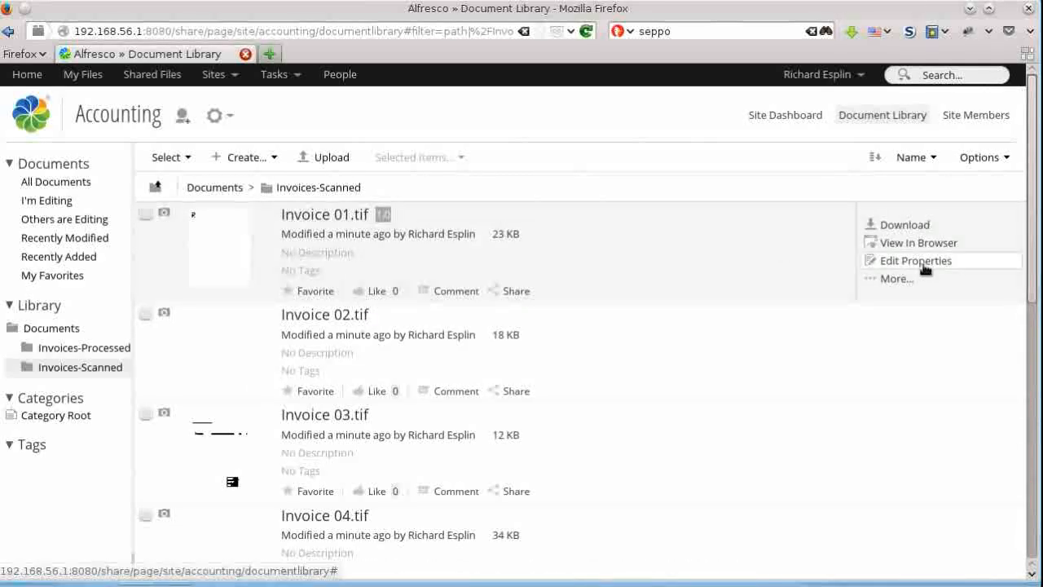
click(916, 261)
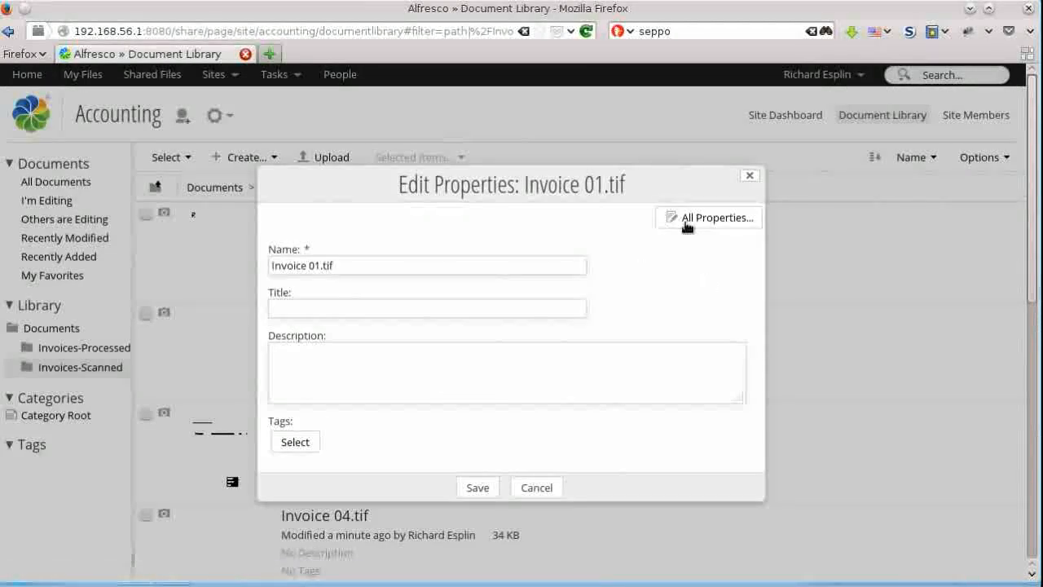
click(716, 217)
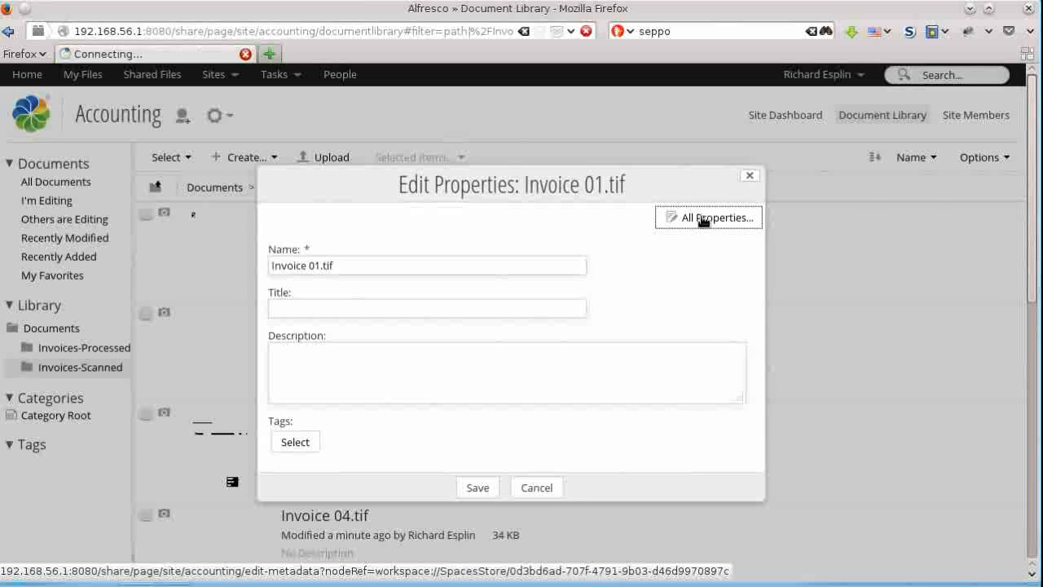
click(707, 218)
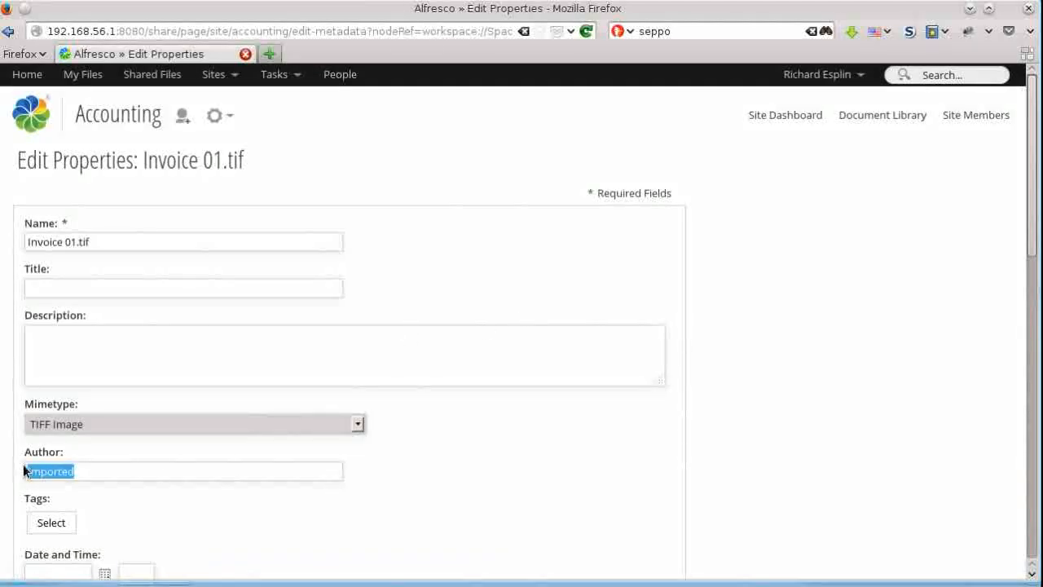
mouse_move(453, 310)
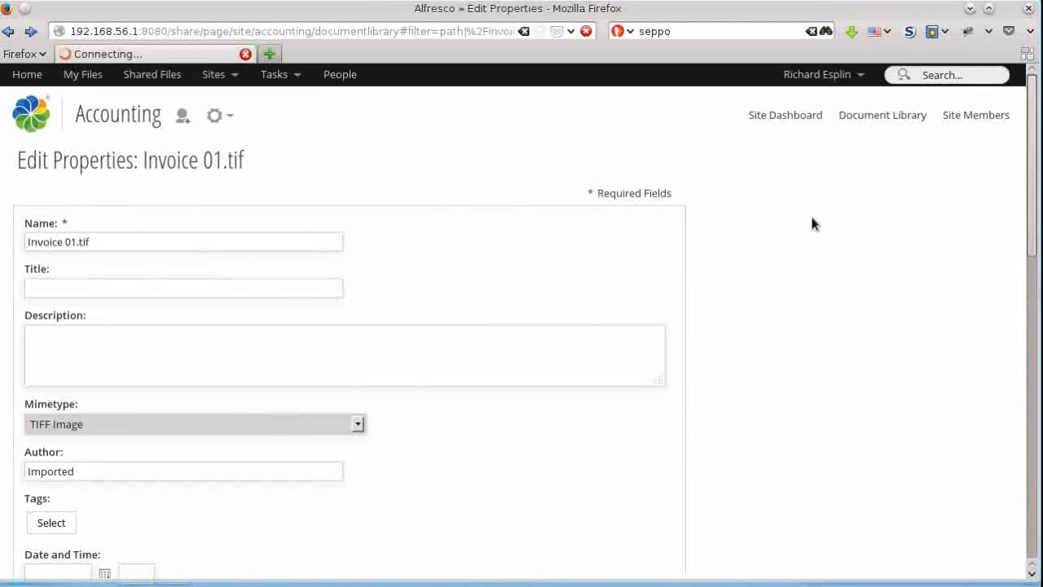
click(882, 114)
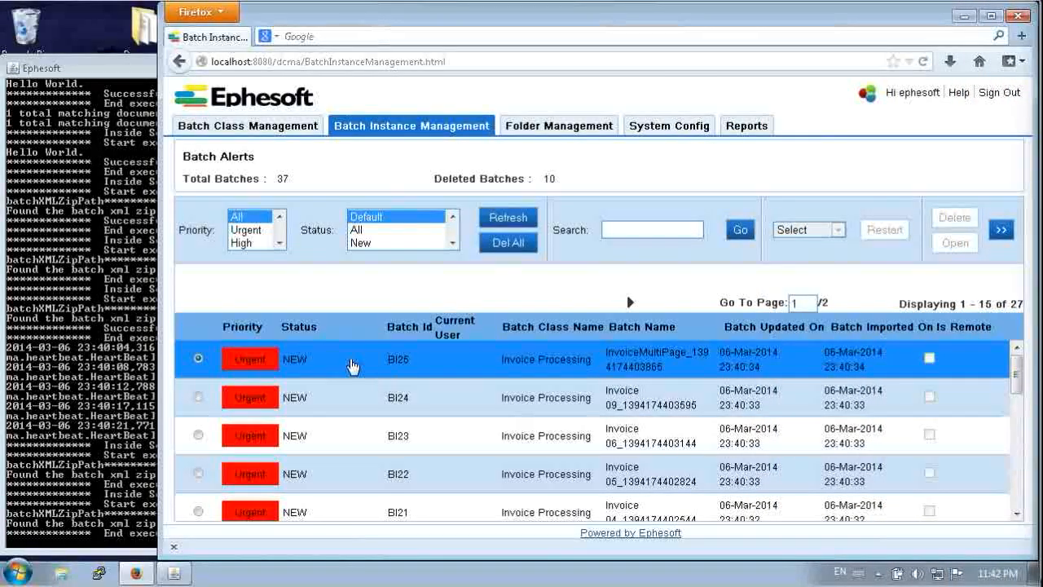
Refresh the batch instance list to see which Invoice Processing batches are running
click(508, 218)
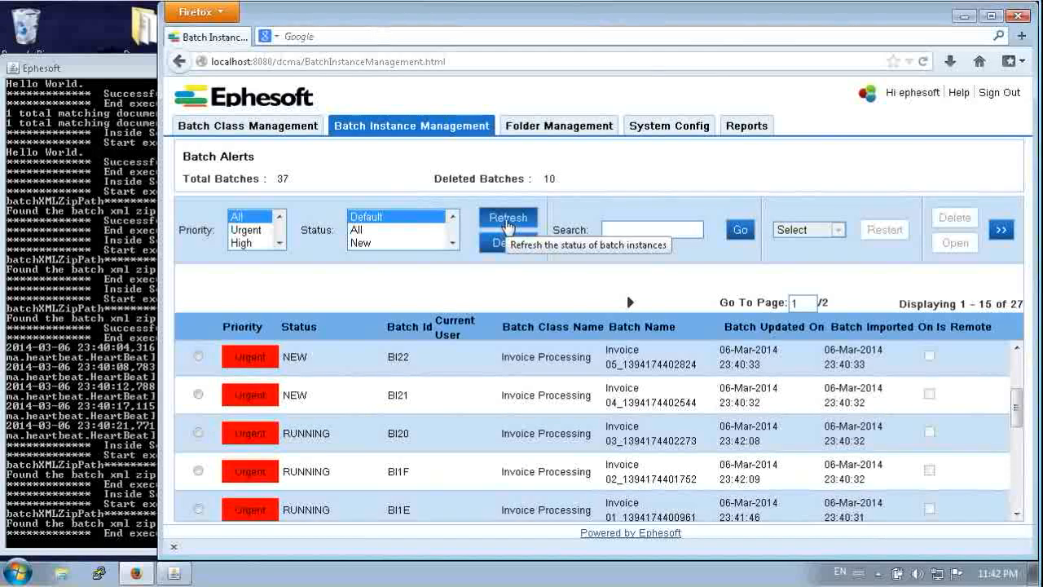
click(509, 219)
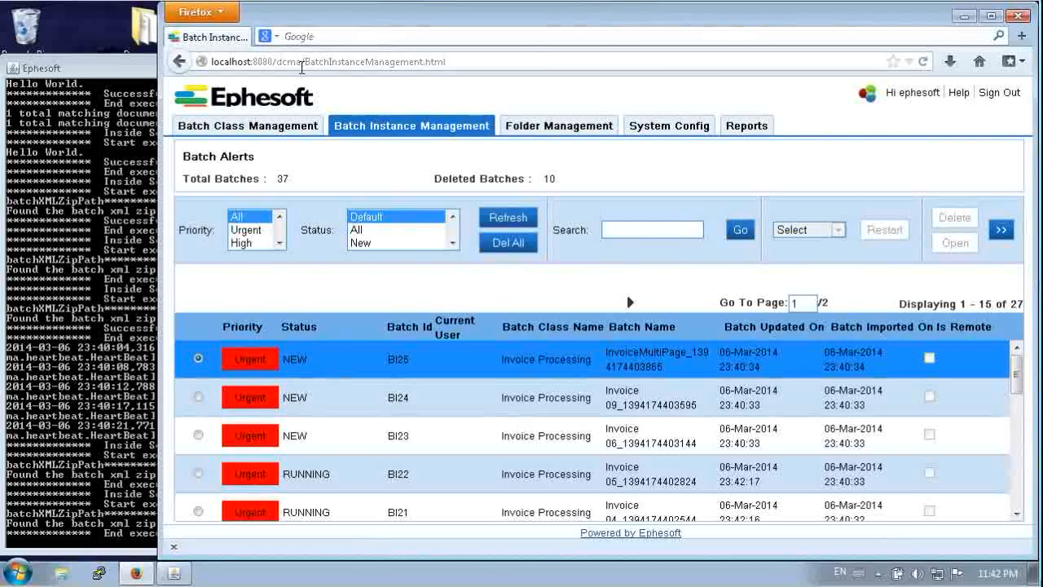
mouse_move(320, 93)
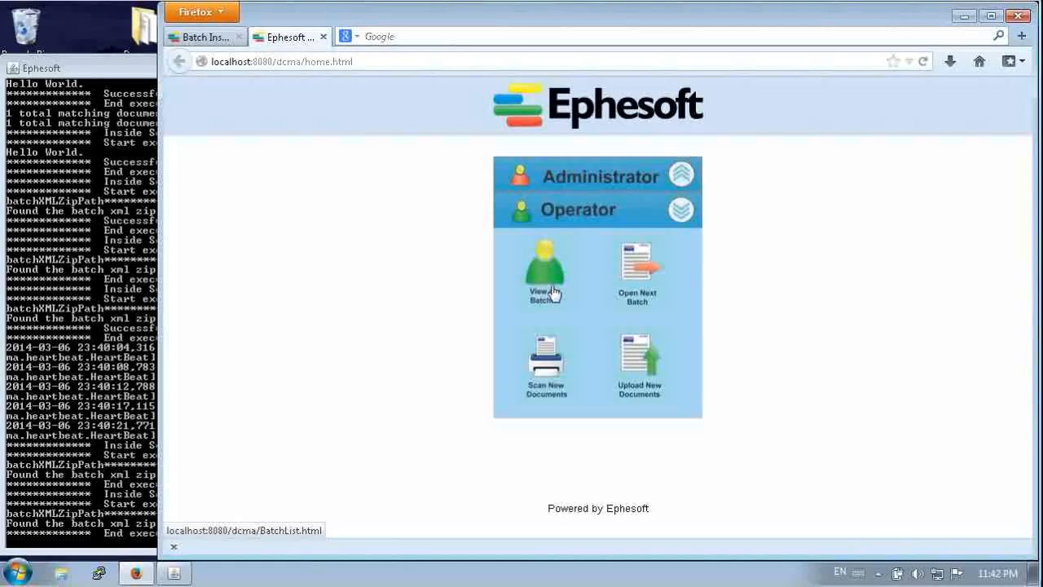
View the operator's batches and list the 14 awaiting validation
click(545, 274)
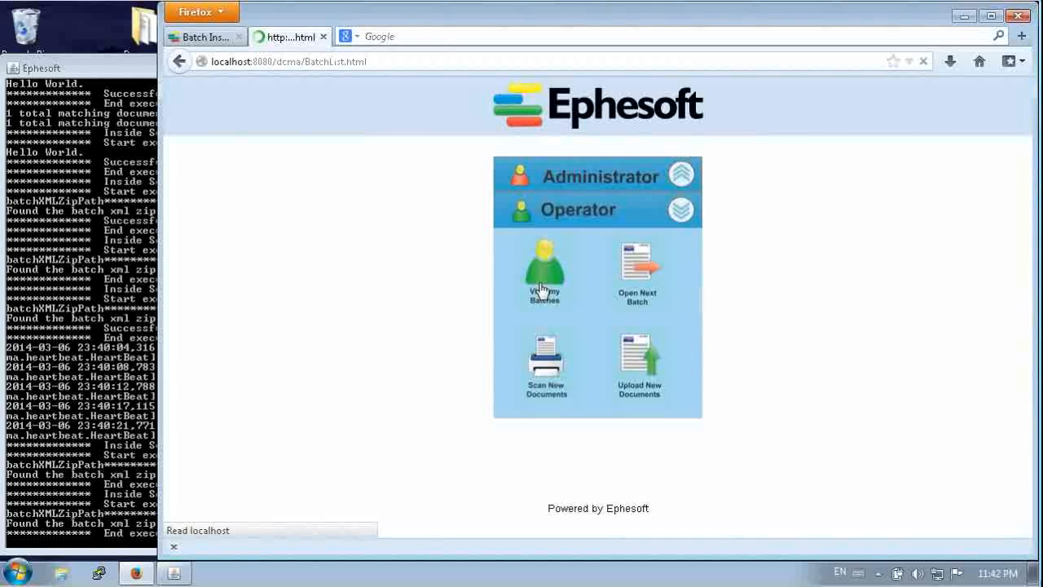
click(545, 270)
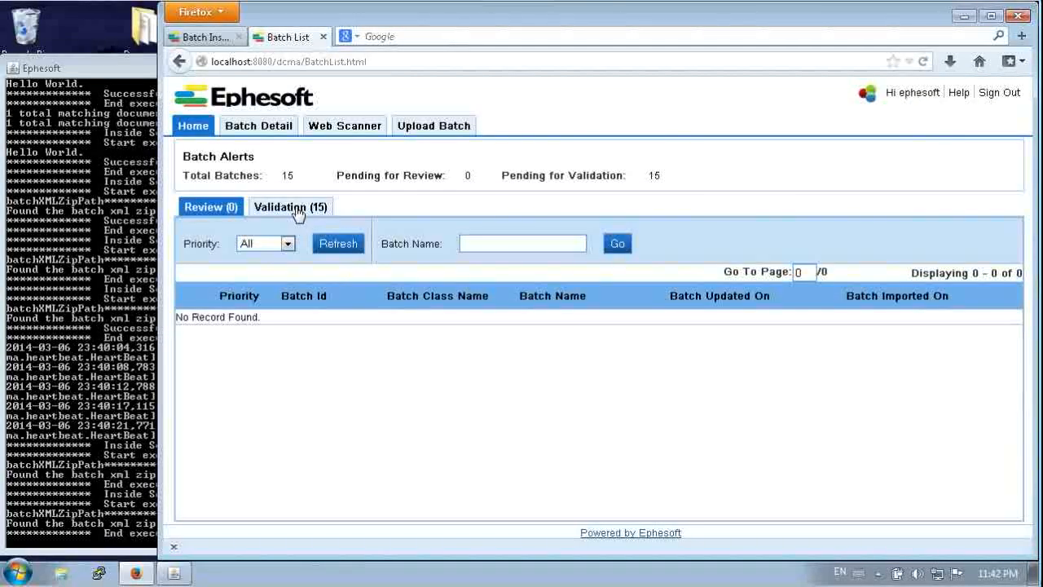
click(290, 205)
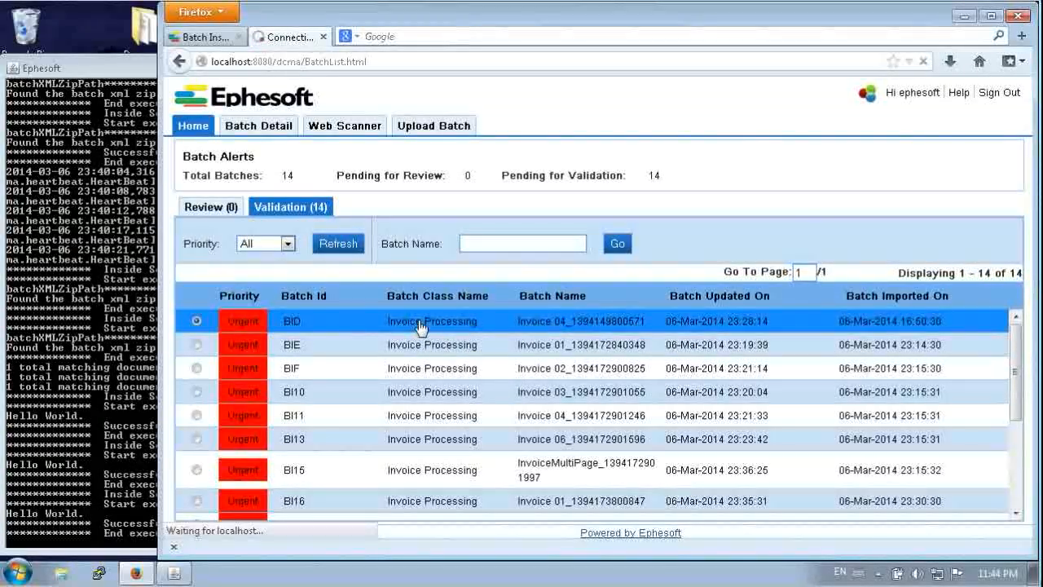
Start validating batch BID and review the keyboard shortcuts list
click(434, 321)
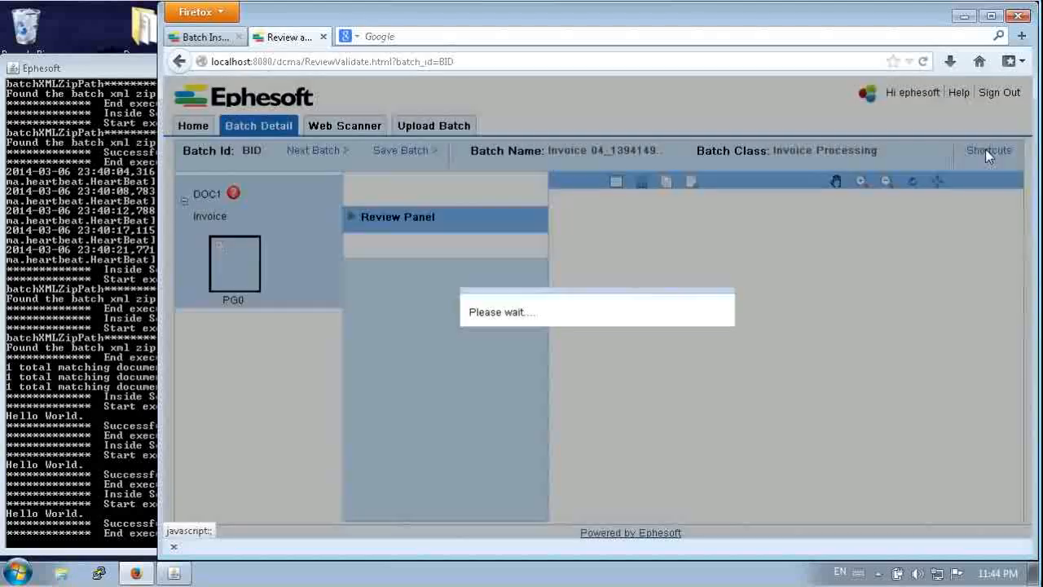
click(988, 150)
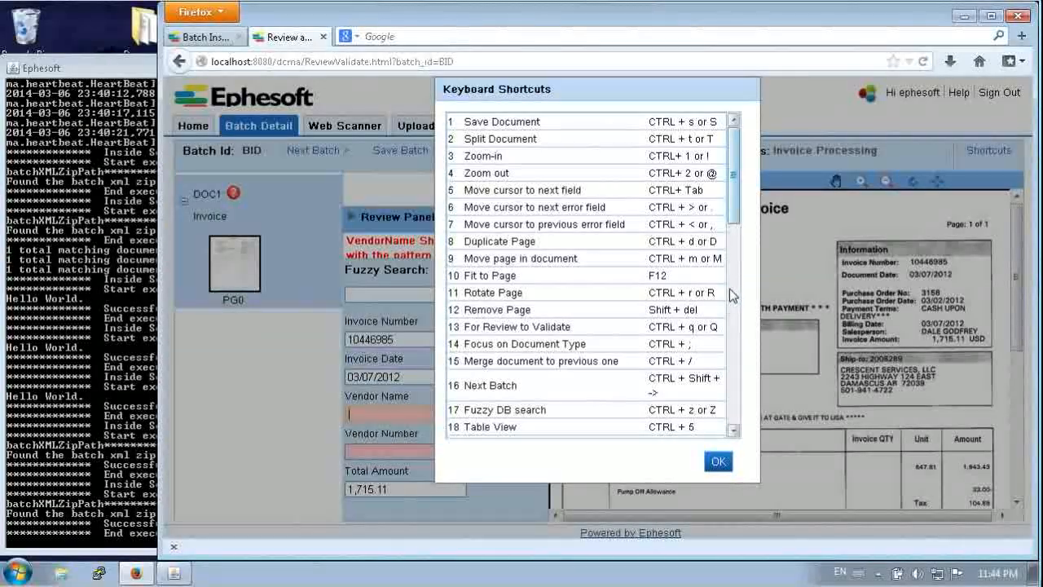
scroll(down, 3)
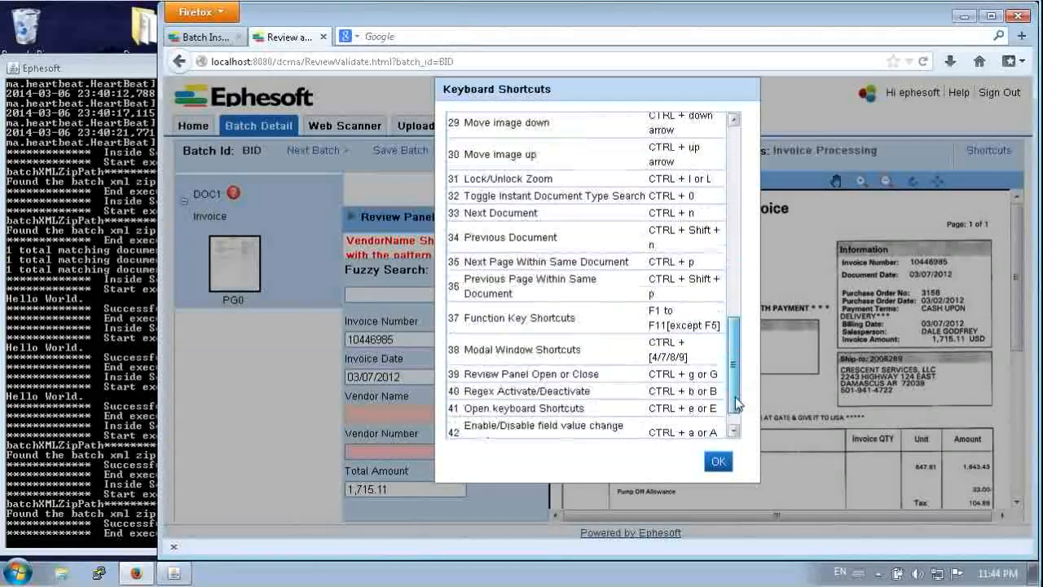
scroll(down, 3)
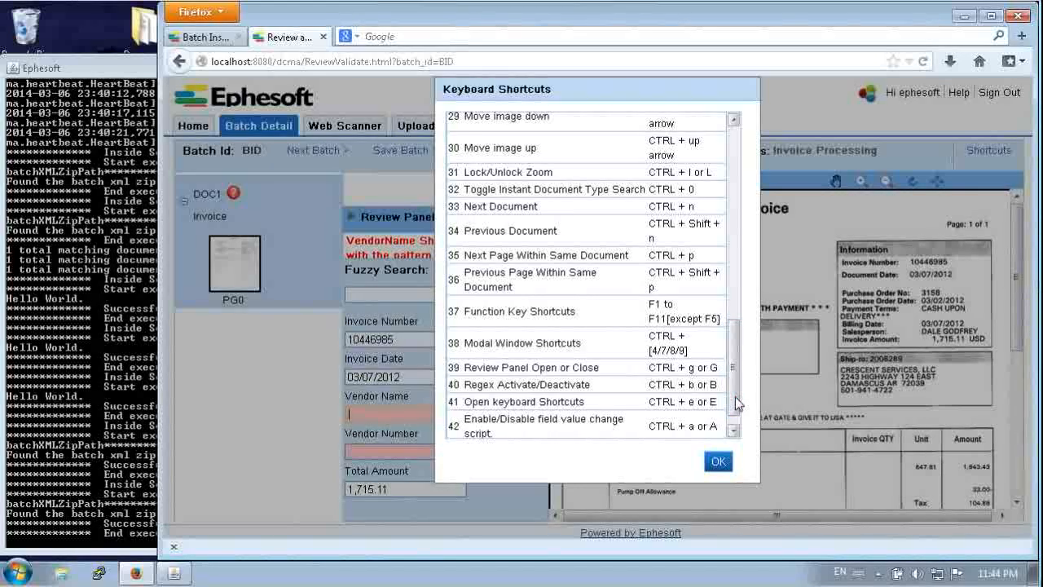
click(717, 461)
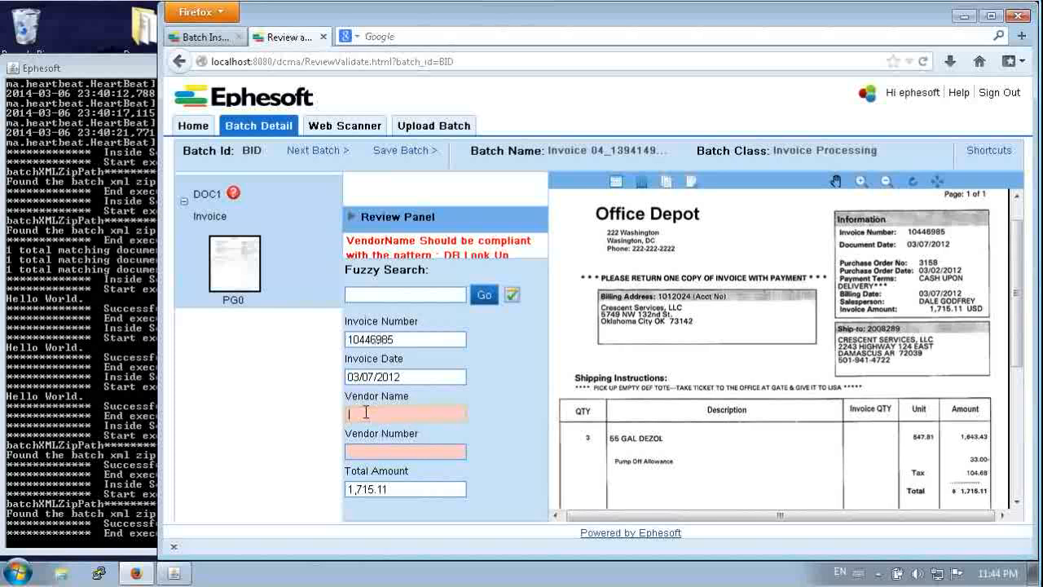
Enter Vendor Name Office Depot and Vendor Number 11111 for batch BID
text(Office Depot)
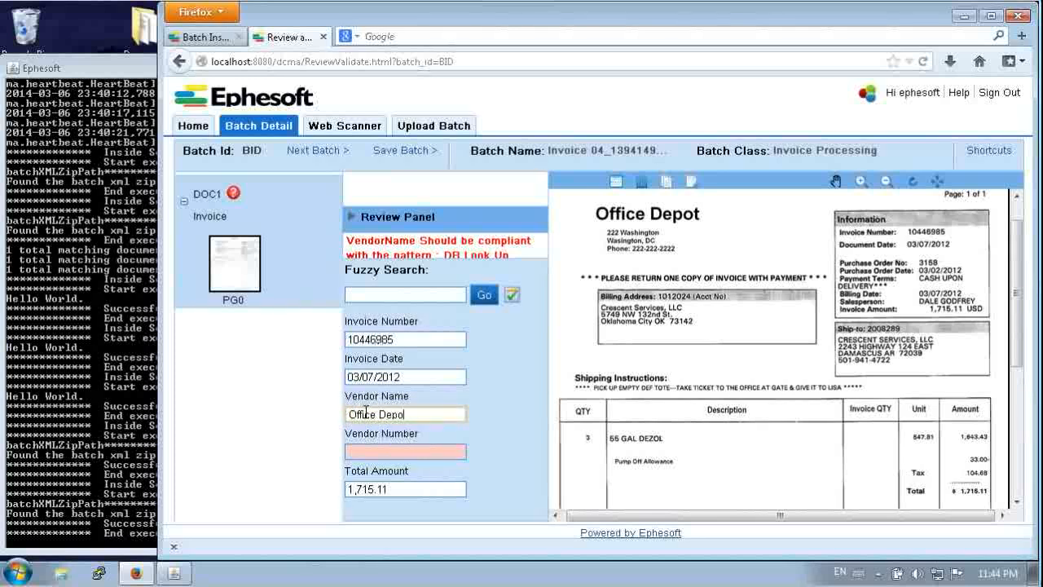
click(404, 450)
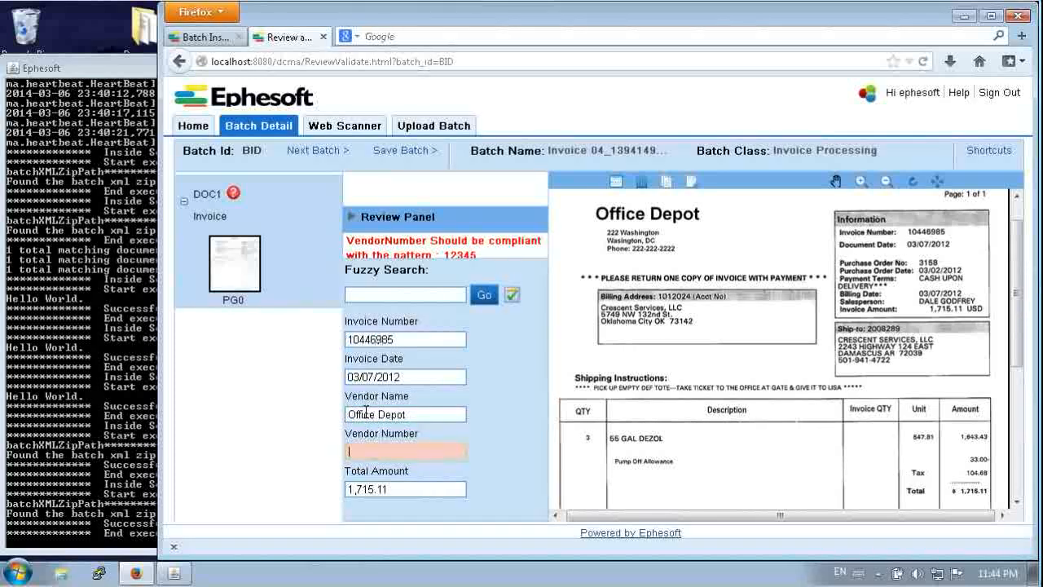
text(11111)
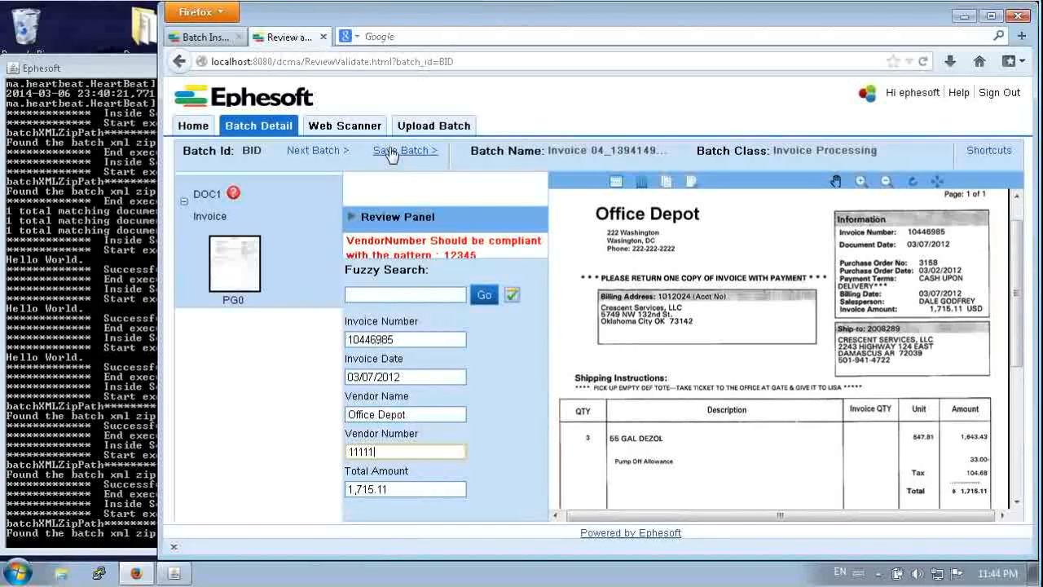
Save the batch, confirm Validation Done and return to the batch list
click(404, 150)
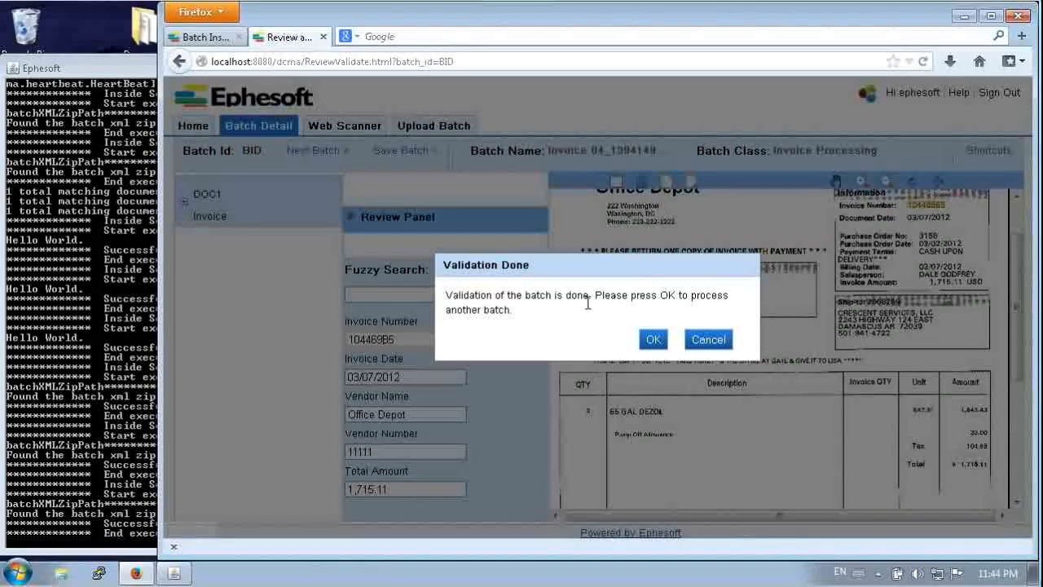
click(652, 339)
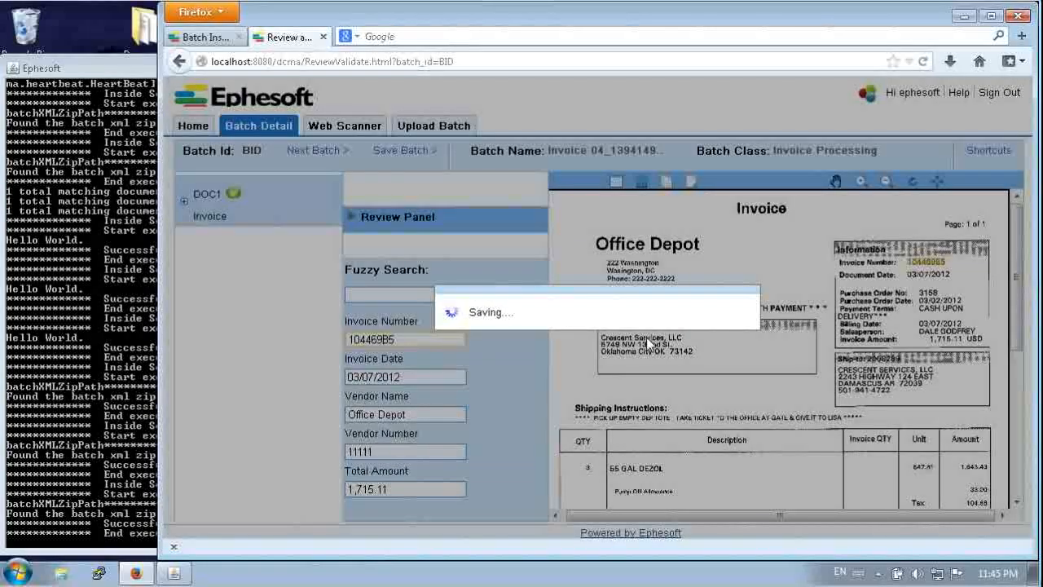
click(404, 150)
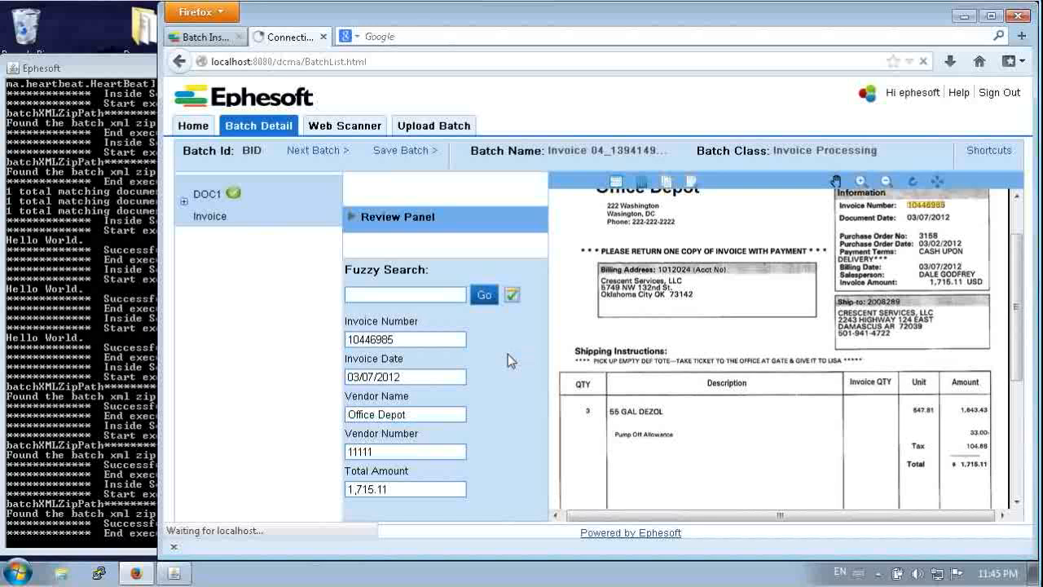
click(193, 126)
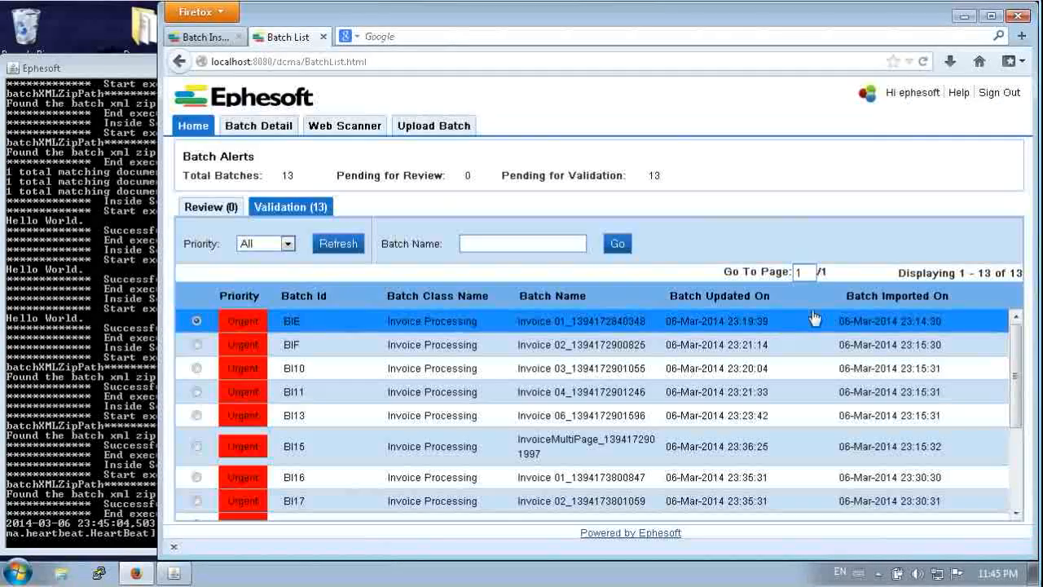
mouse_move(1010, 438)
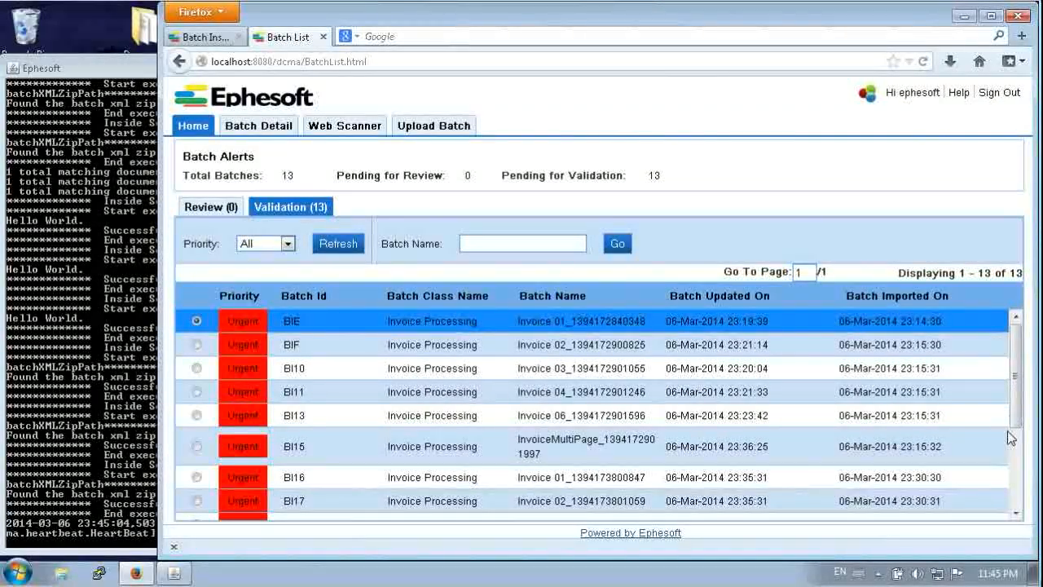
Scroll the Validation list down to reach the InvoiceMultiPage batch BI1D
scroll(down, 3)
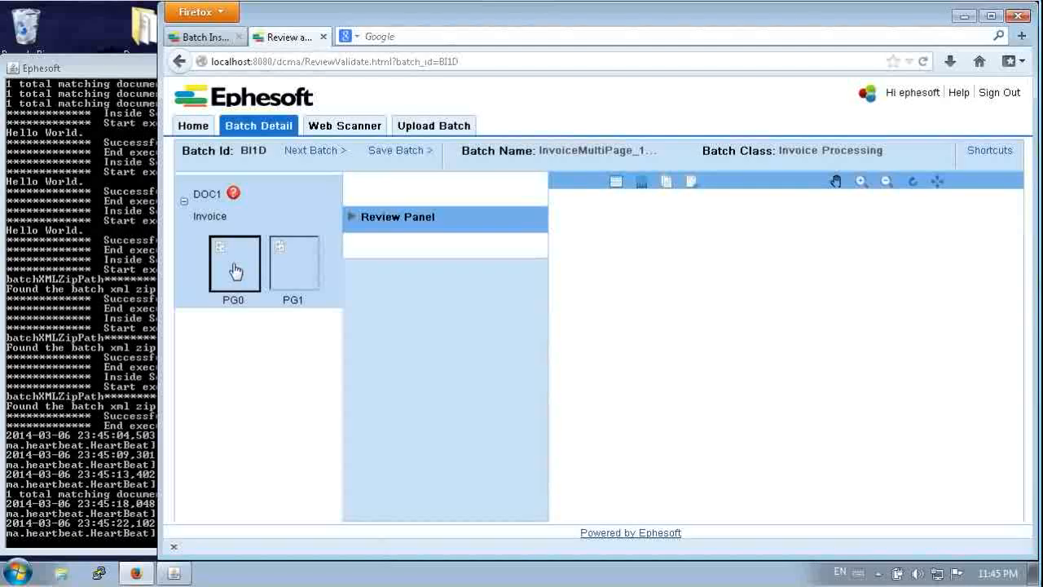
Show the invoice's first page and enter 'Acme' as the Vendor Name
click(235, 262)
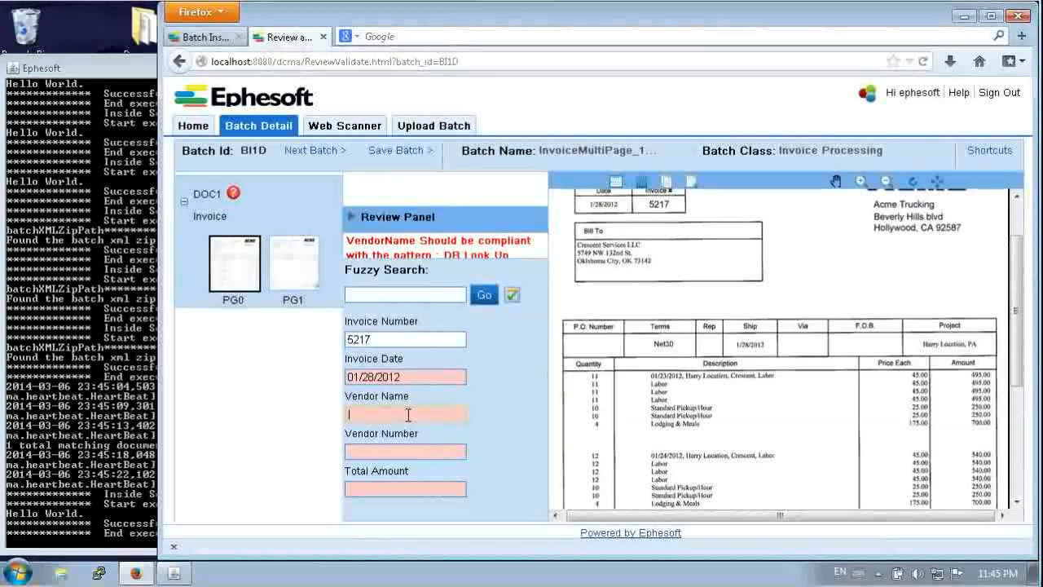
text(Acme)
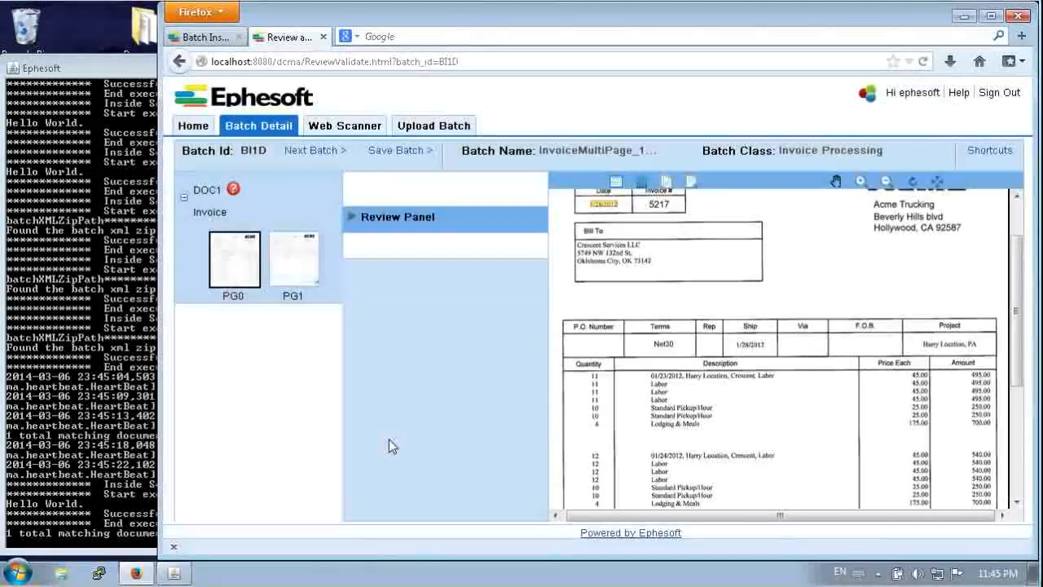
mouse_move(307, 268)
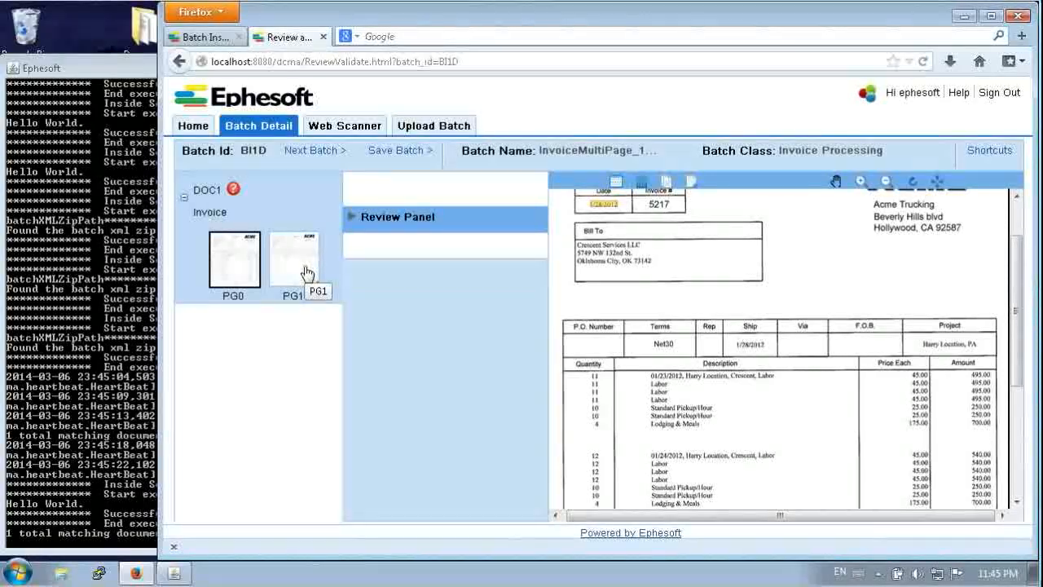
Show the invoice's second page and enter Vendor Number 11111
click(293, 259)
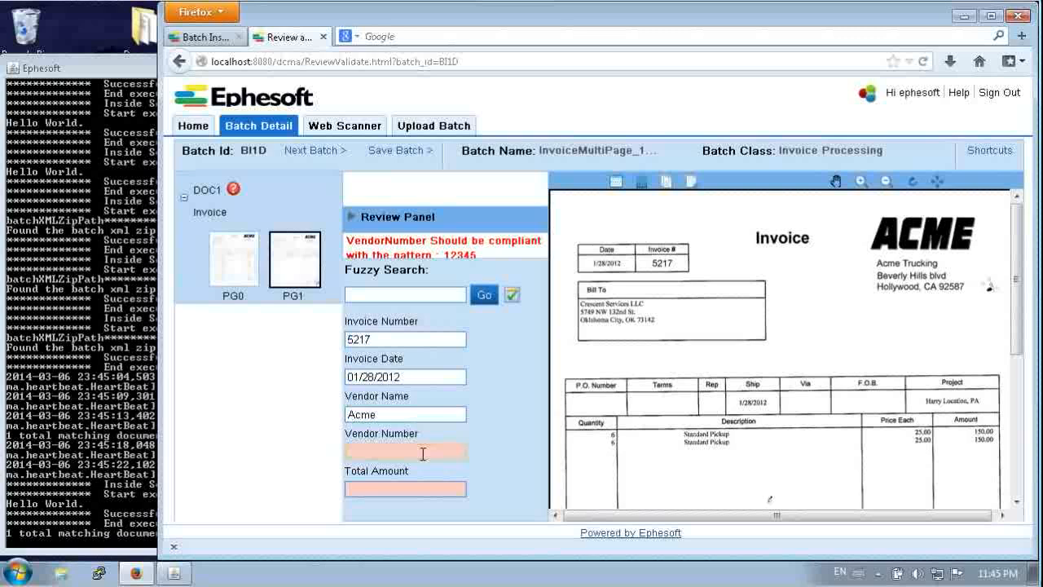
text(11111)
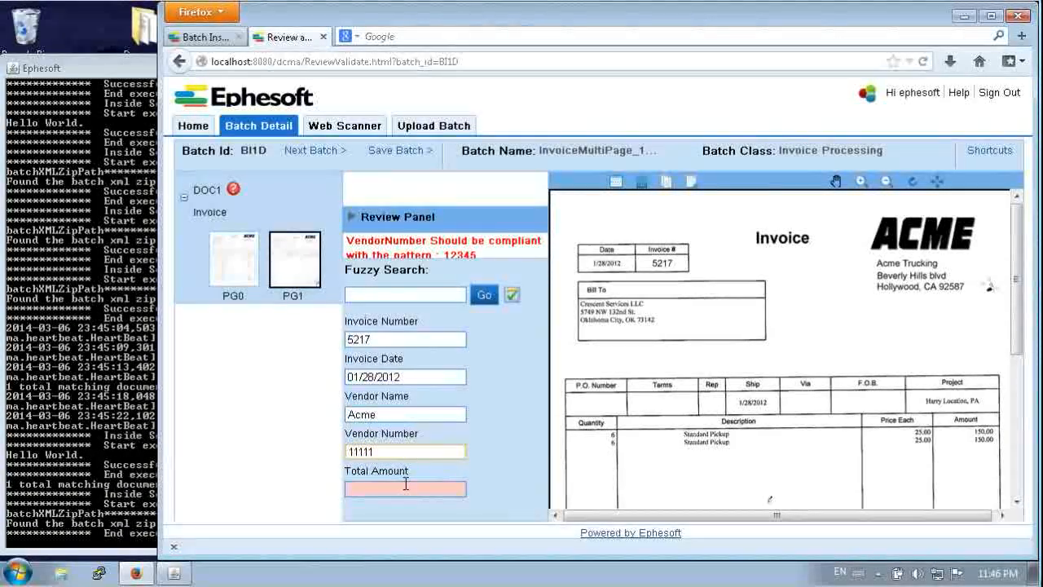
Enter Total Amount 109200 and confirm the Validation Done dialog
click(405, 489)
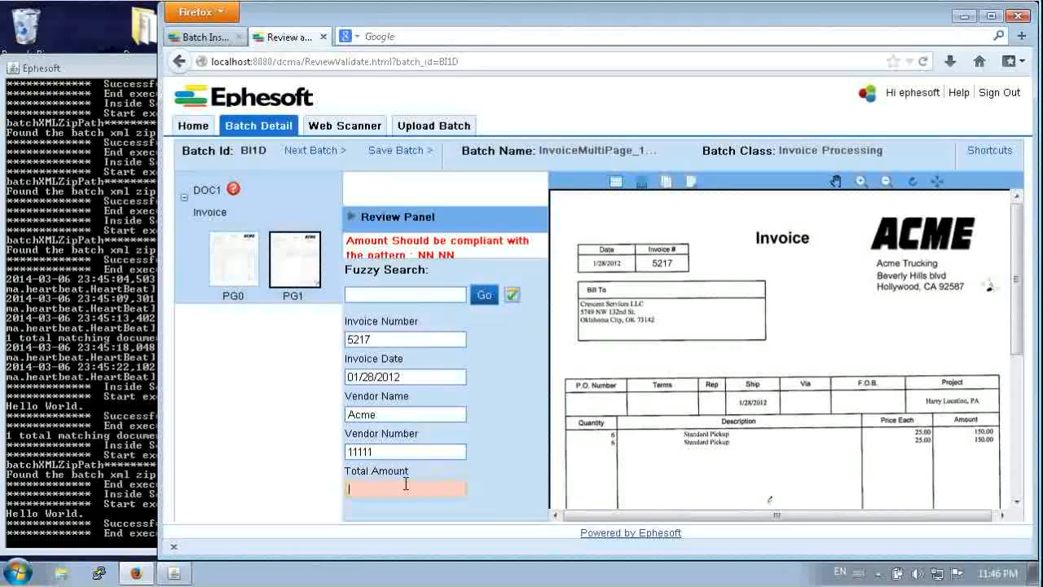
scroll(down, 3)
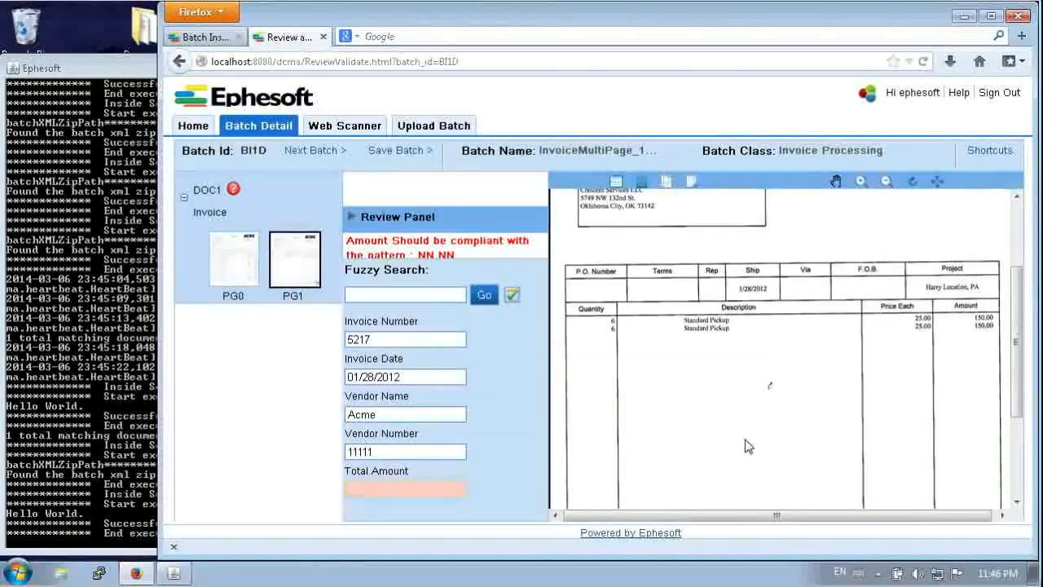
scroll(down, 3)
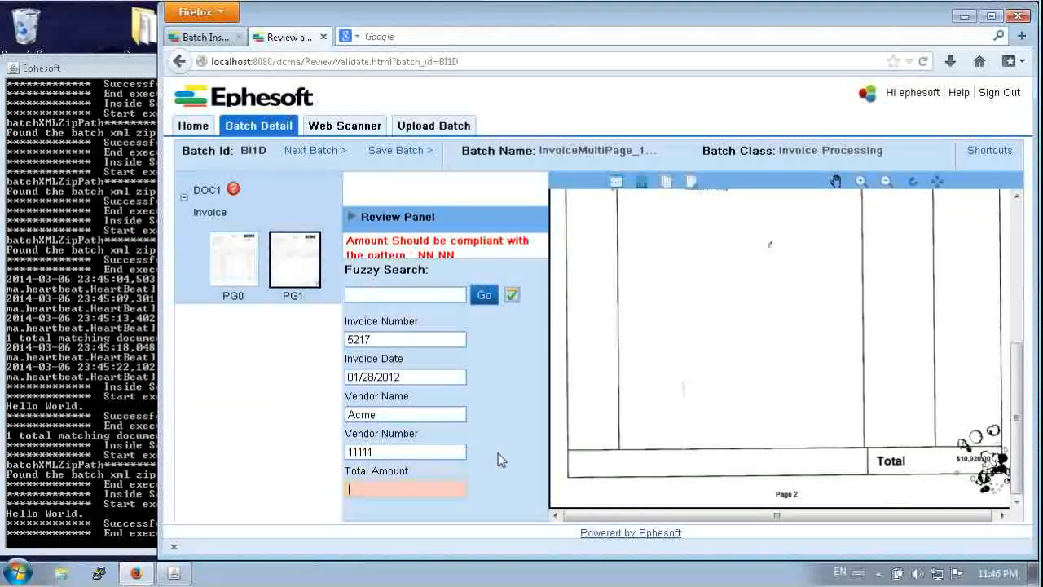
text(10)
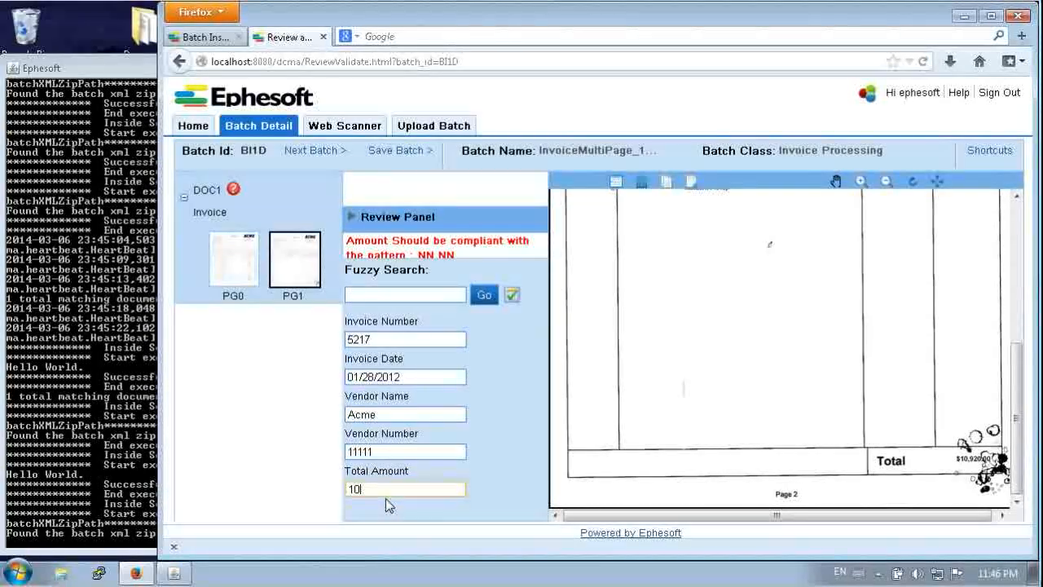
text(9200)
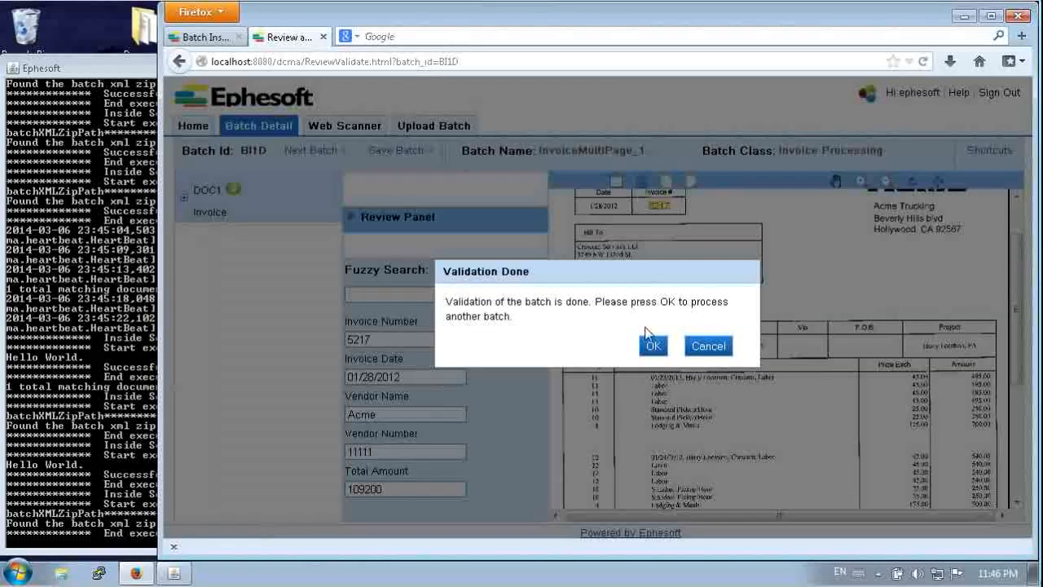
click(652, 346)
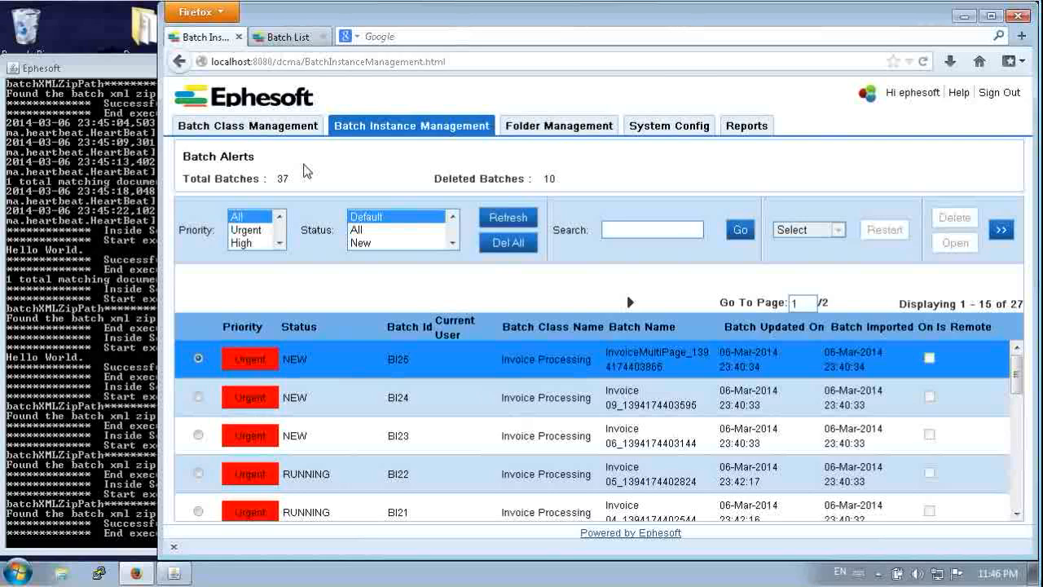
mouse_move(506, 388)
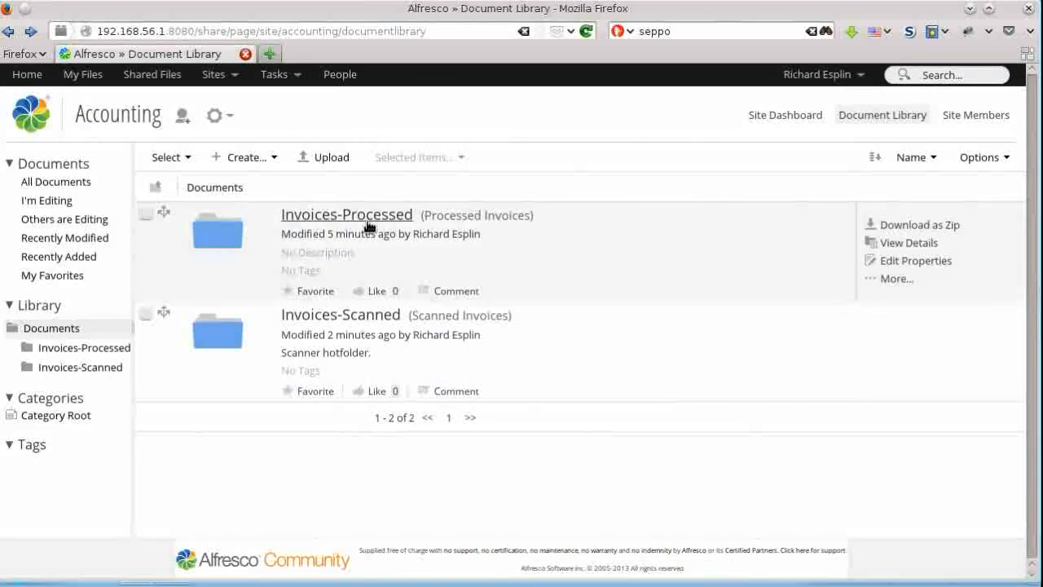
Open BI12_DOC1.pdf's details in the Invoices-Processed folder
click(346, 215)
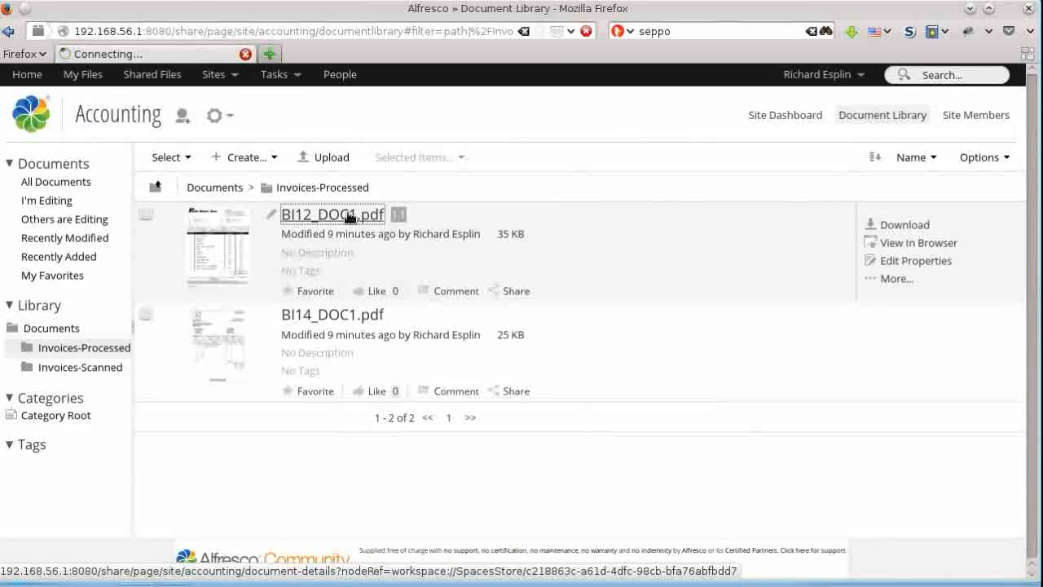
click(333, 213)
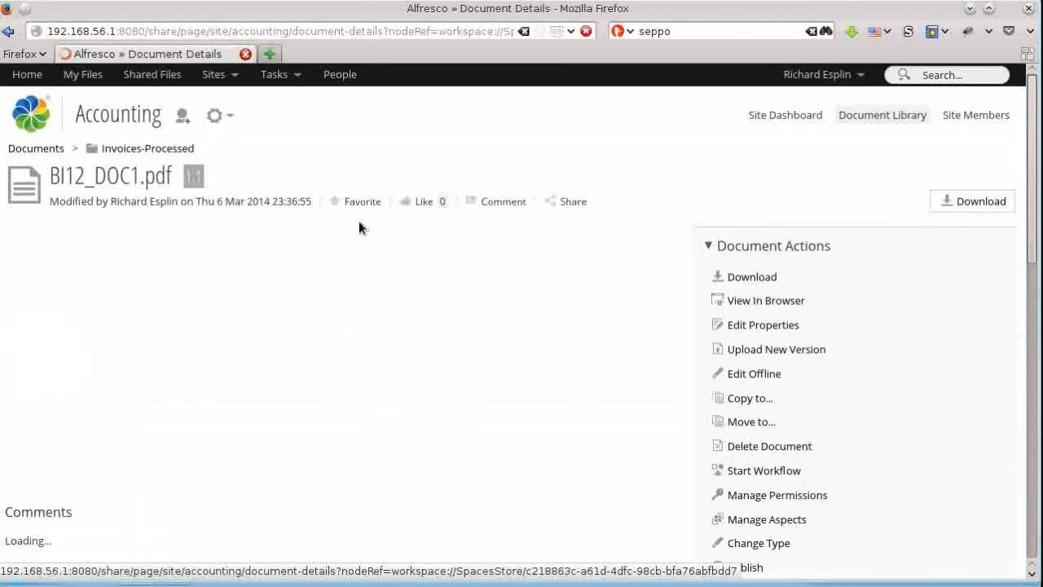
click(763, 324)
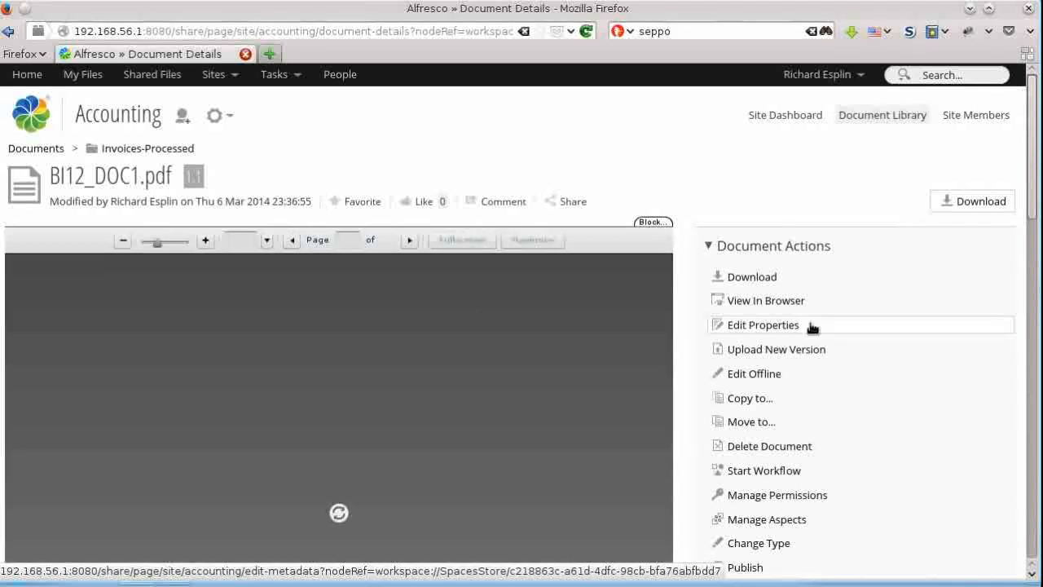
scroll(down, 3)
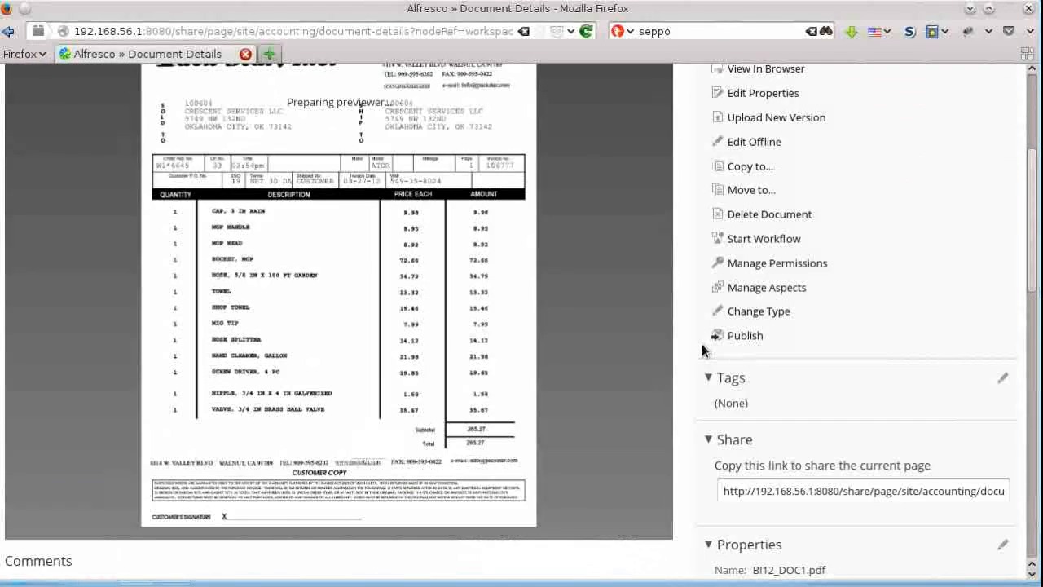
scroll(up, 3)
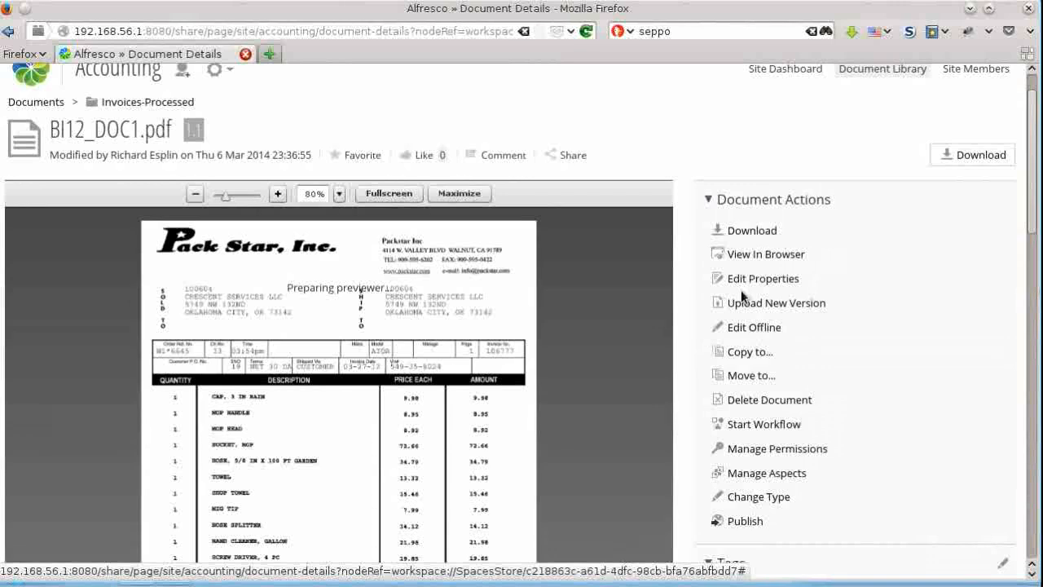
Review its properties: invoice 10677, Pack Star, Inc., amount 265.27
click(763, 277)
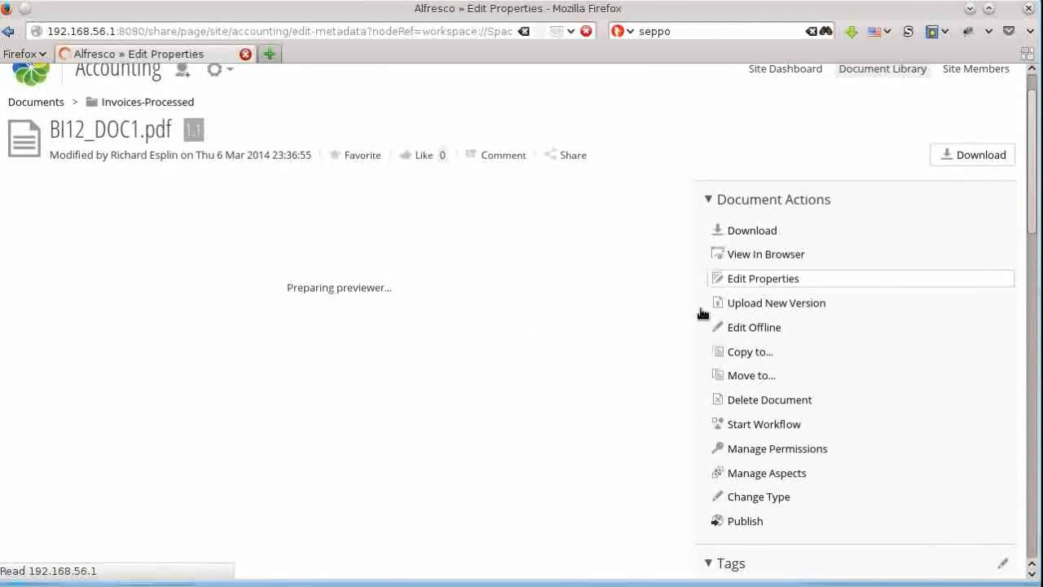
click(763, 277)
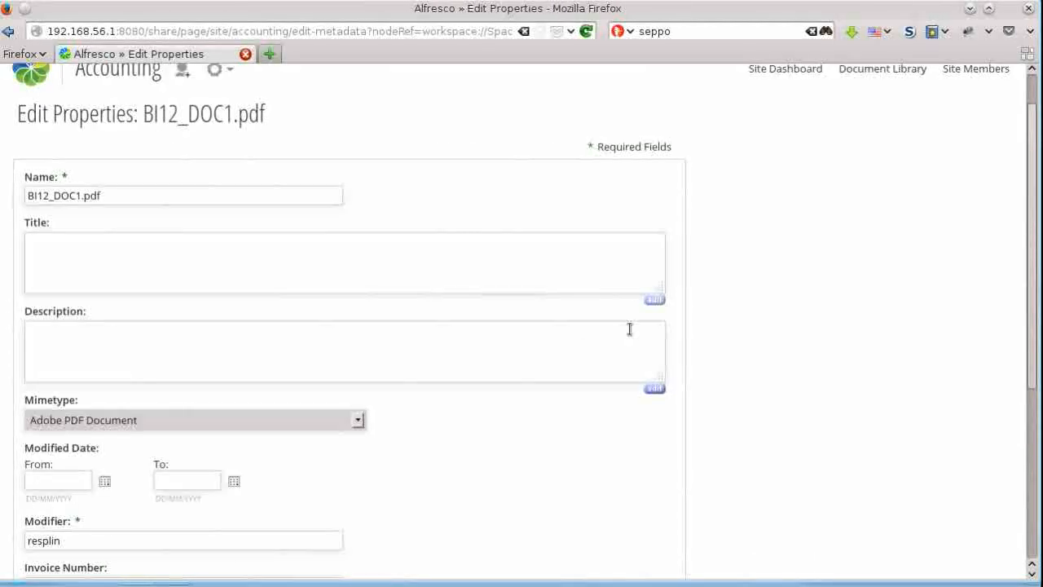
scroll(down, 3)
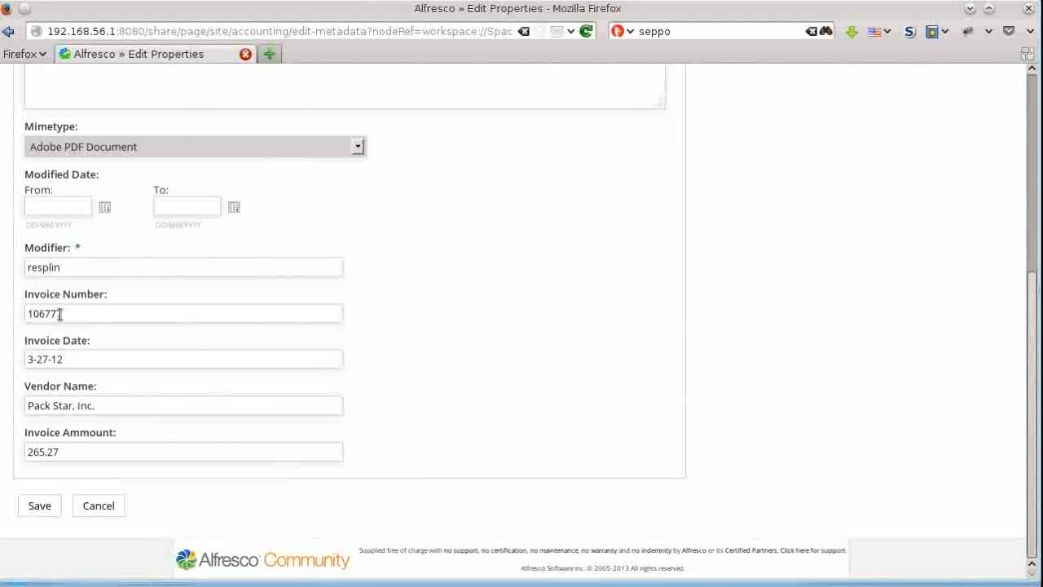
text(7)
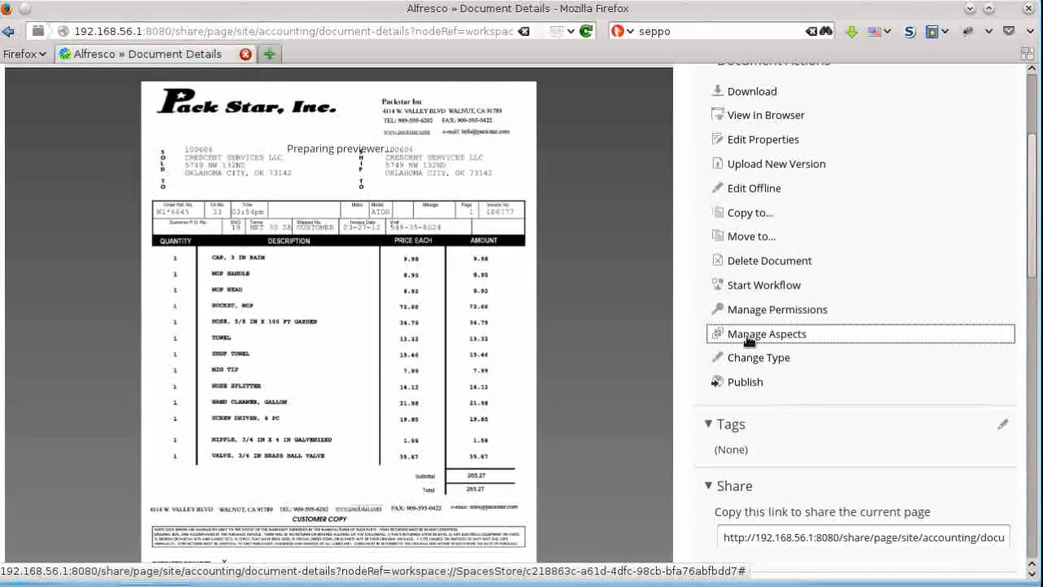
View the document's aspects (Ephesoft Invoice Classification, Versionable) and cancel without changes
click(766, 333)
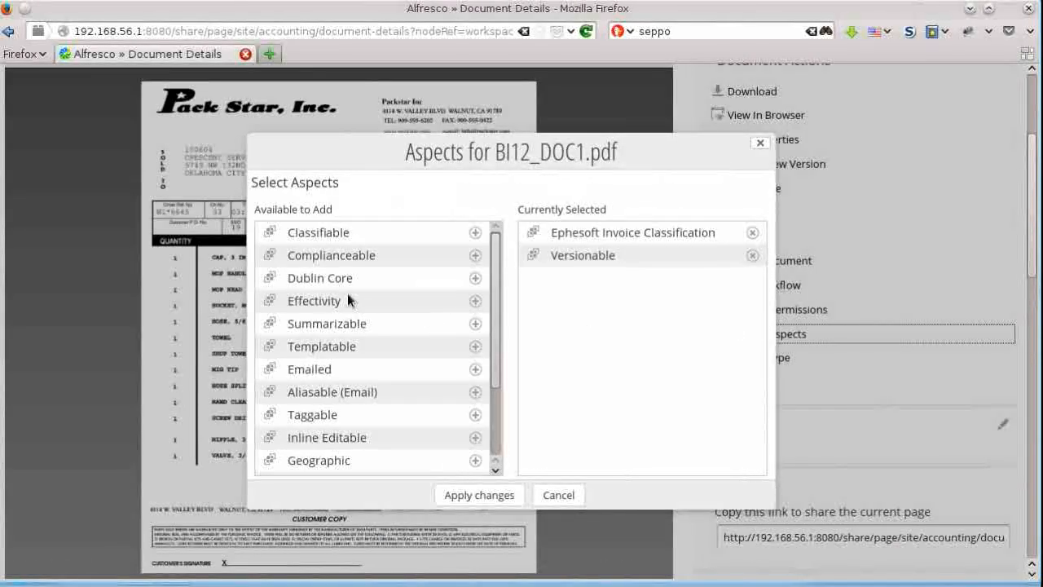
mouse_move(544, 443)
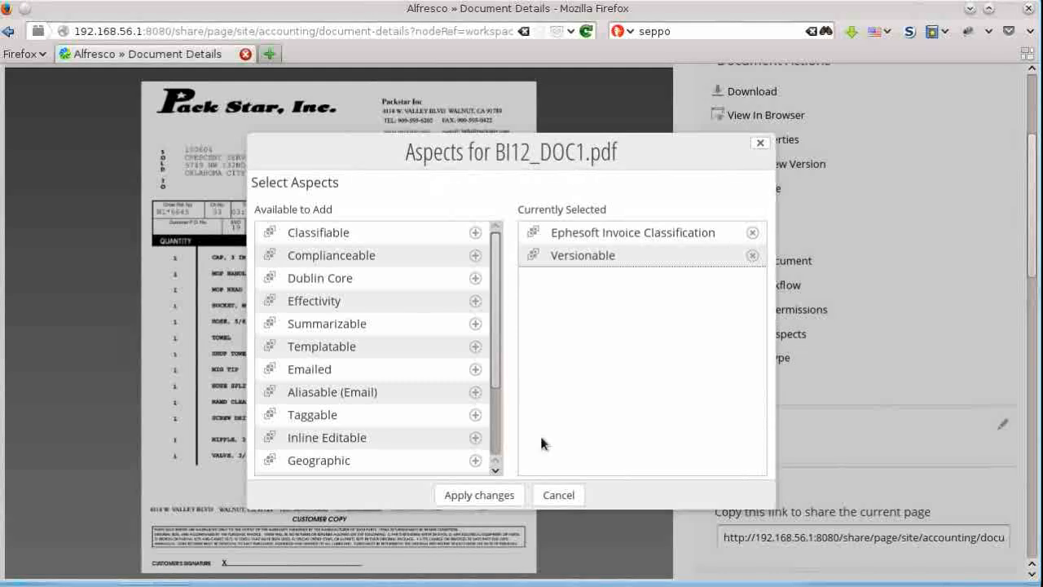
click(558, 495)
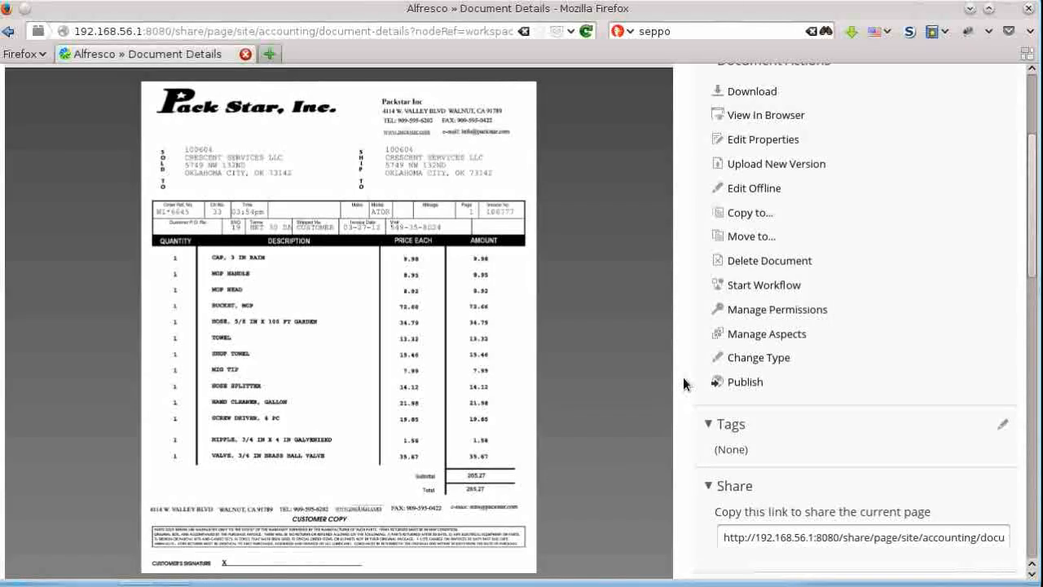
scroll(up, 3)
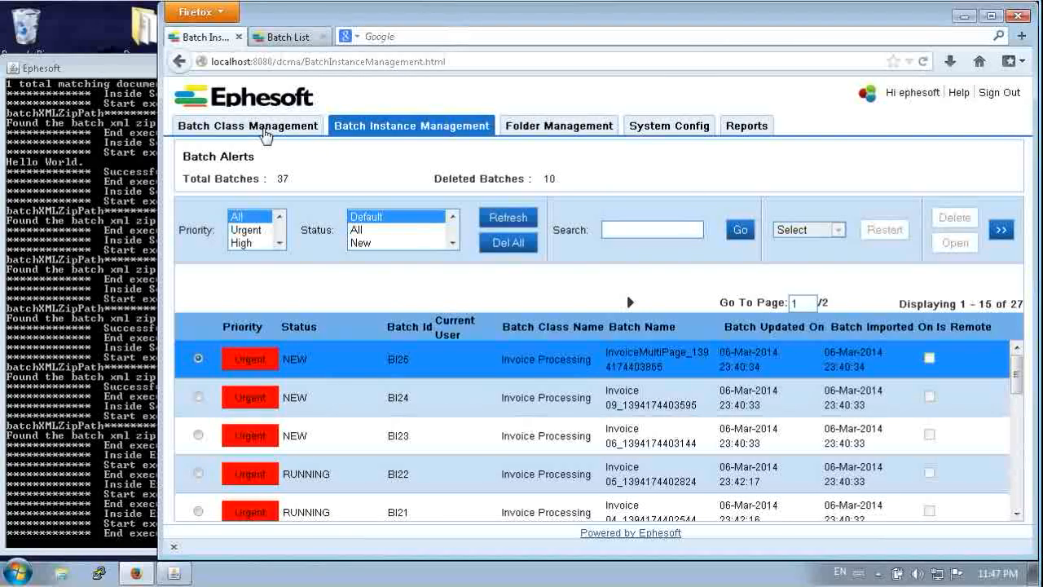
Open batch class BC4 InvoiceProcessing for editing and scroll its modules down to Export
click(248, 125)
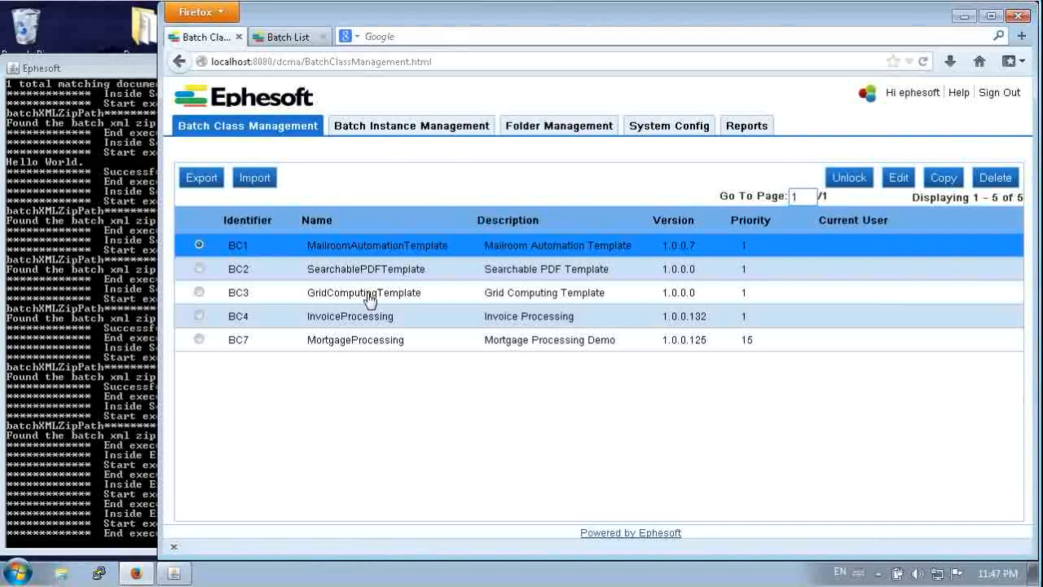
click(199, 317)
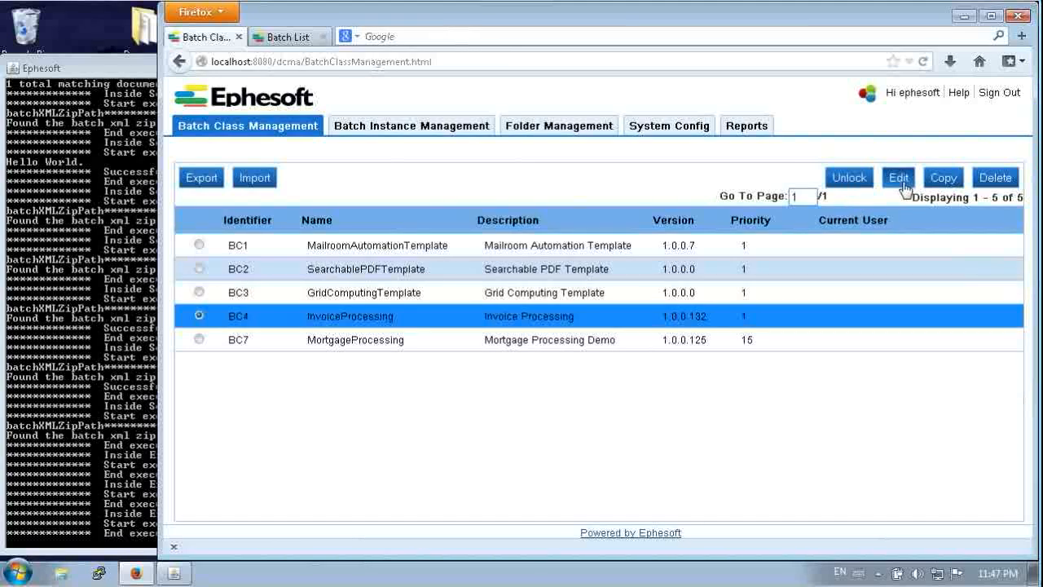
click(898, 176)
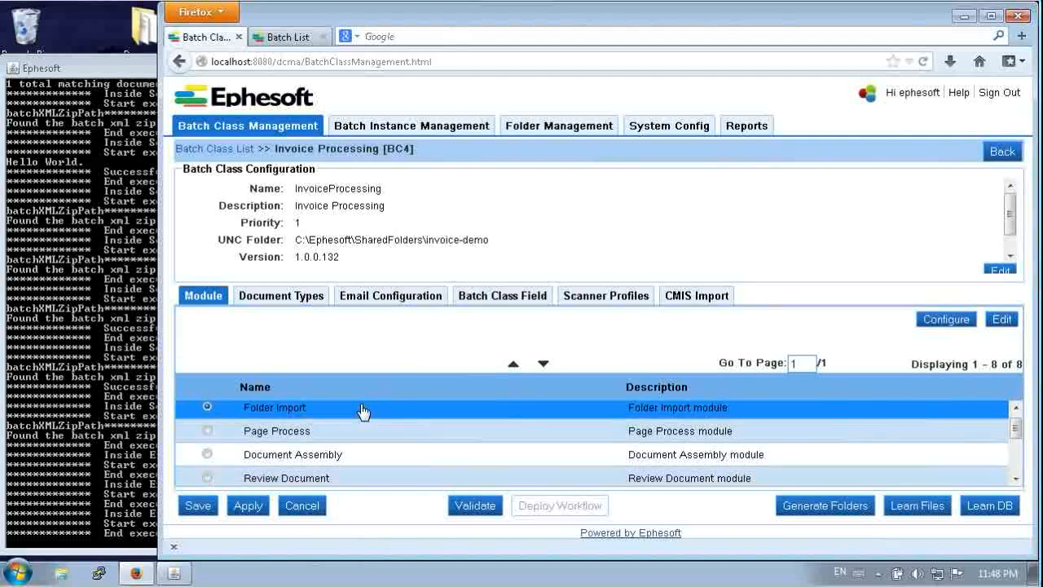
scroll(down, 3)
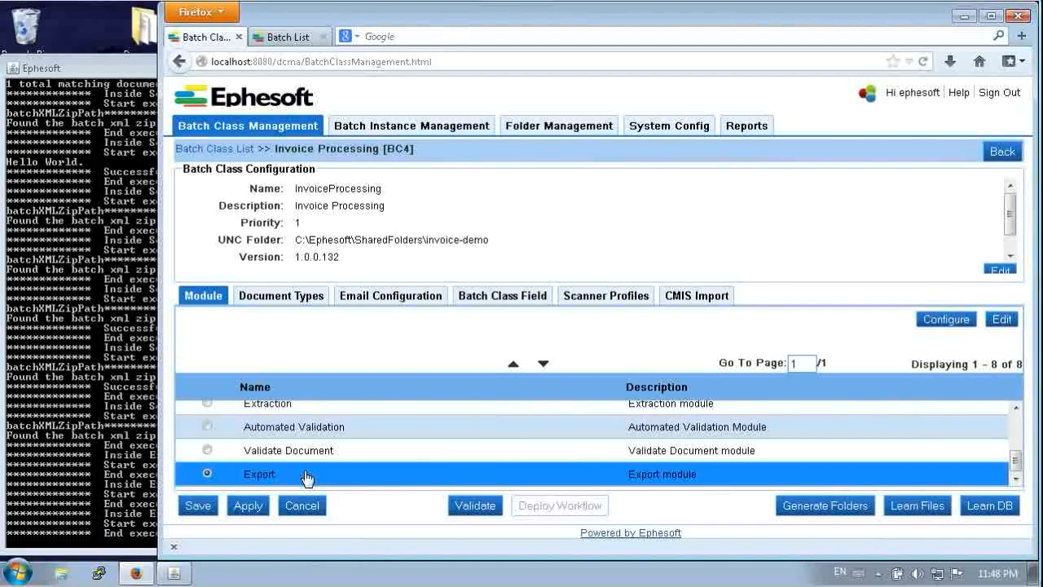
mouse_move(1001, 318)
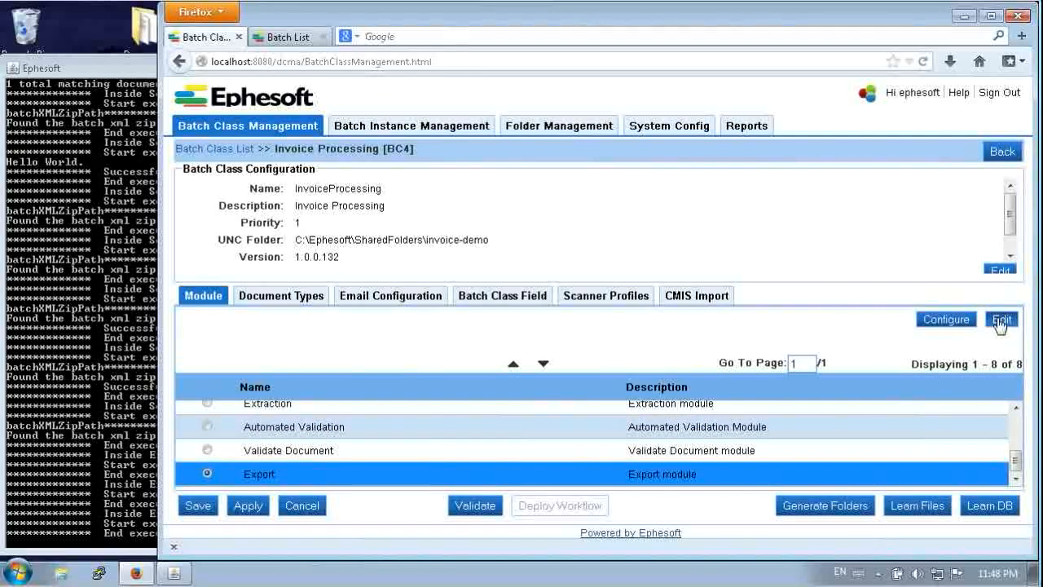
Open the CMIS_EXPORT plugin configuration within the Export module
click(1001, 318)
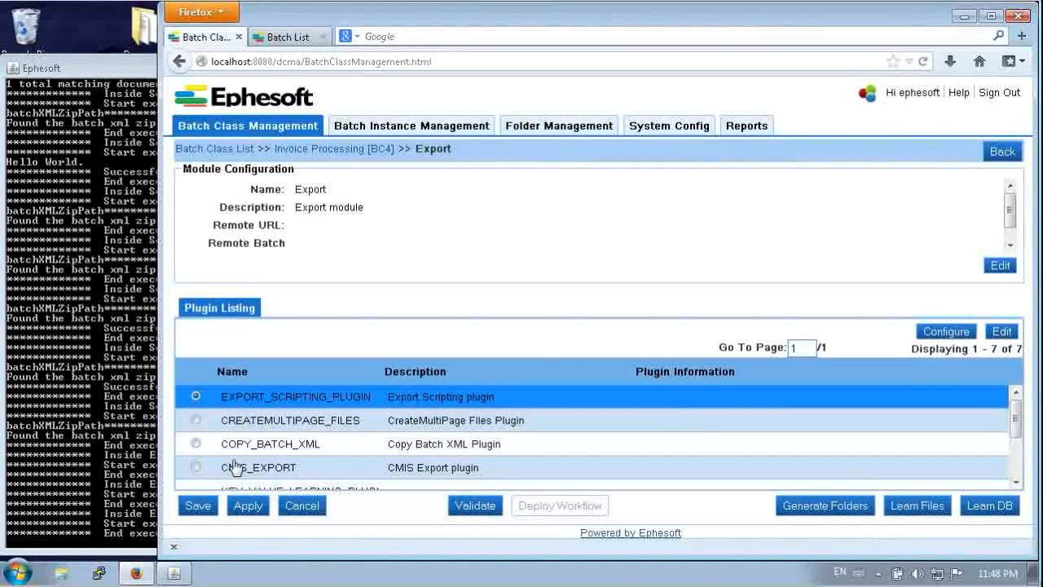
click(196, 466)
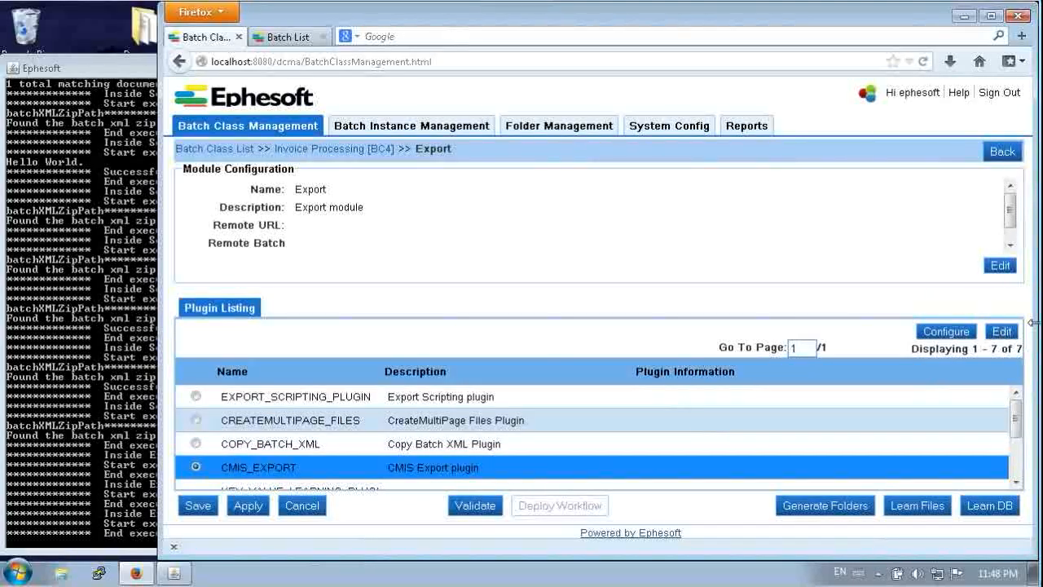
click(945, 330)
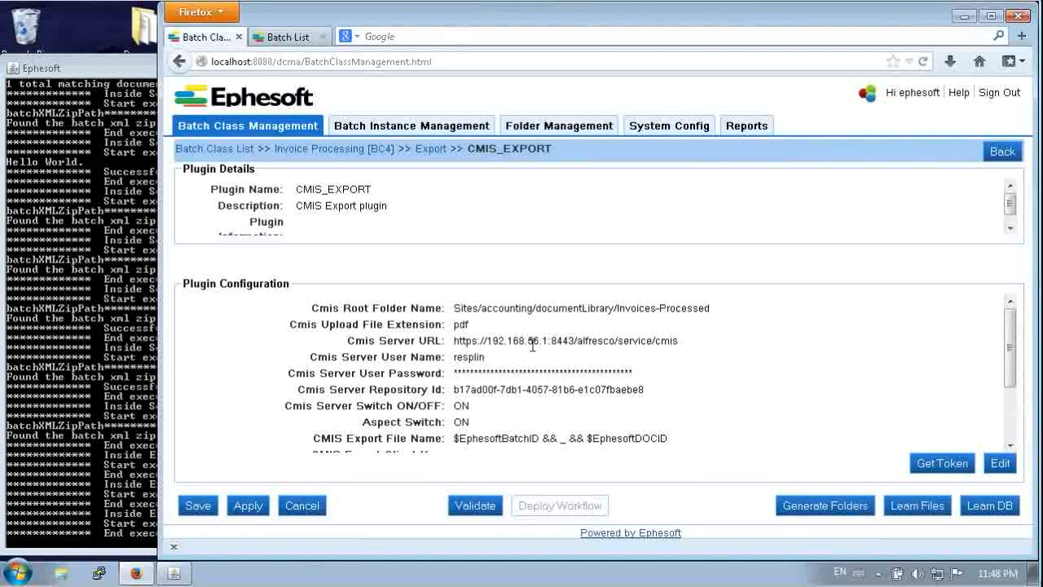
Review the Alfresco connection settings and highlight the Invoices-Processed root folder name
scroll(down, 3)
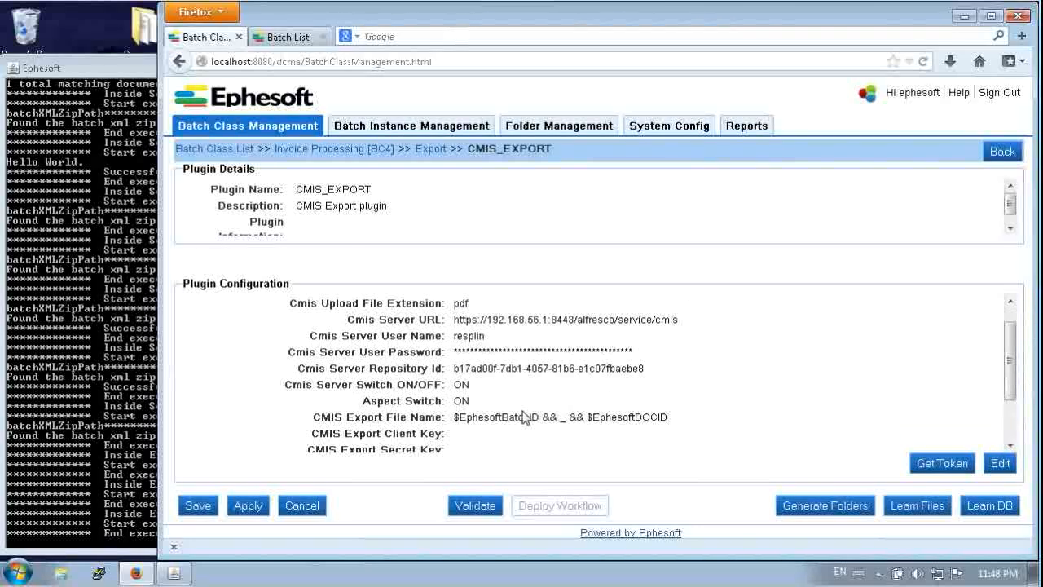
scroll(down, 3)
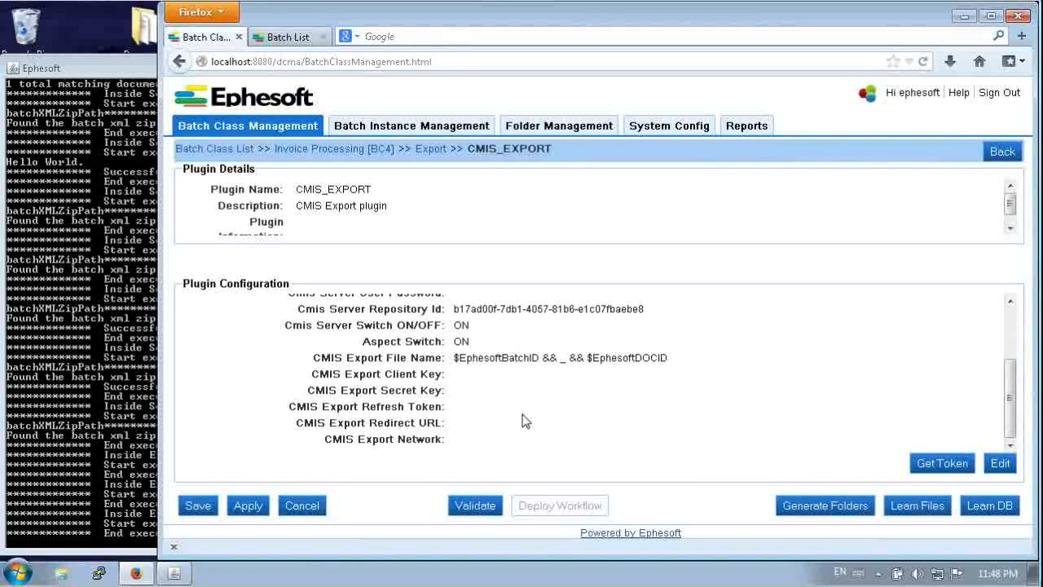
scroll(up, 3)
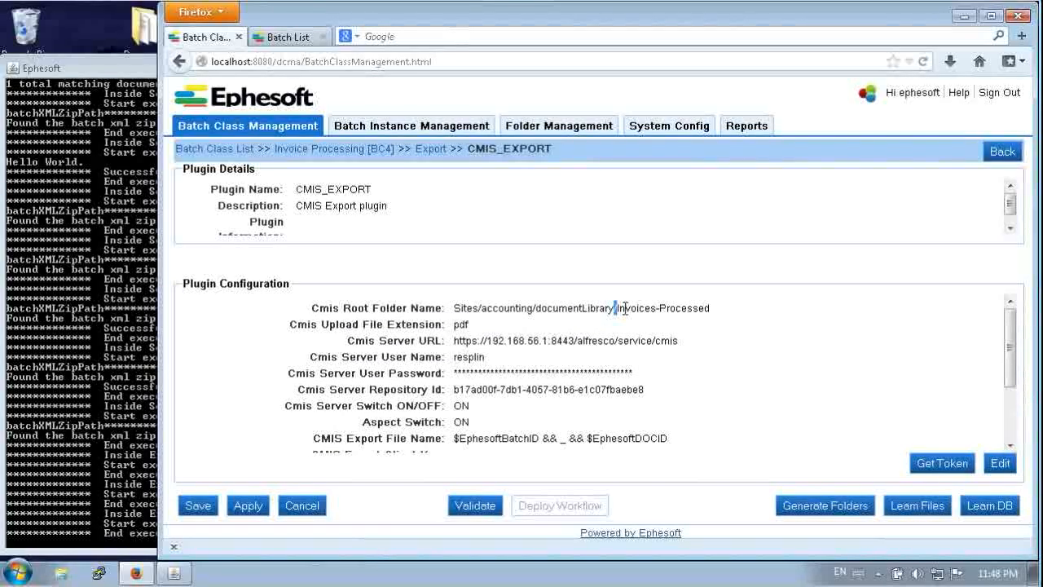
double_click(660, 306)
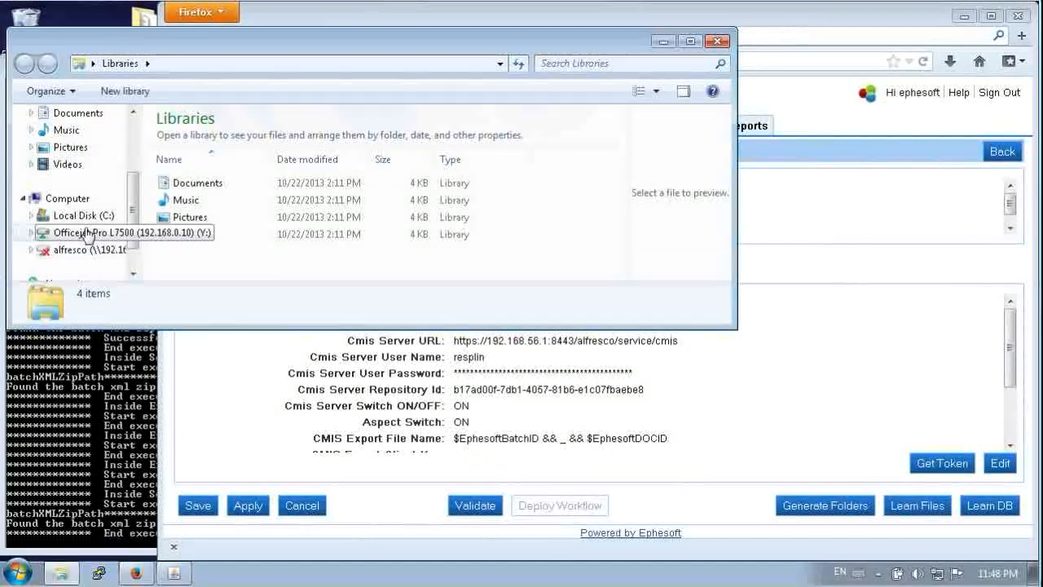
Navigate from Local Disk (C:) into Ephesoft's SharedFolders folder
click(81, 215)
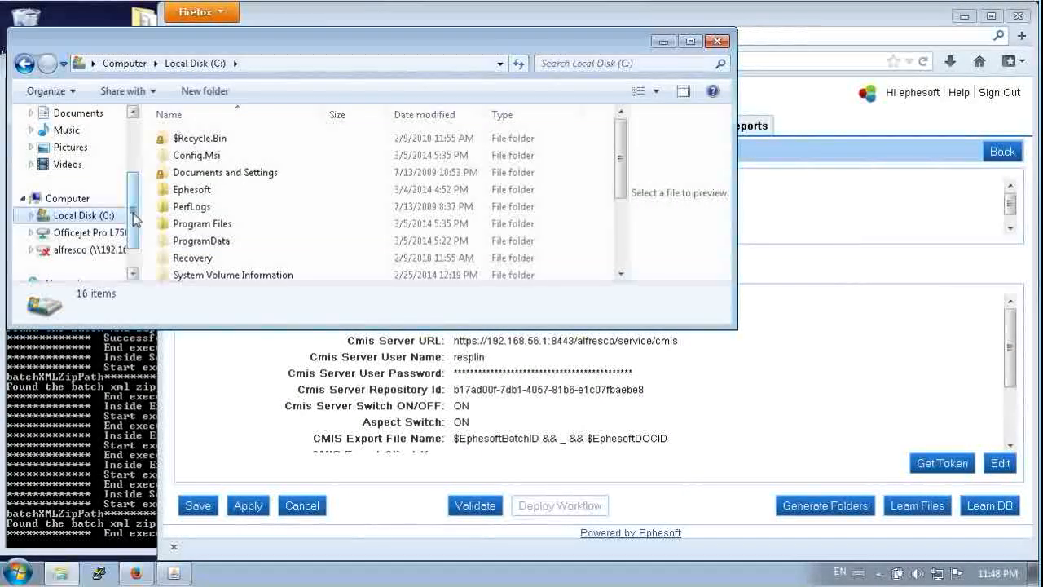
double_click(192, 189)
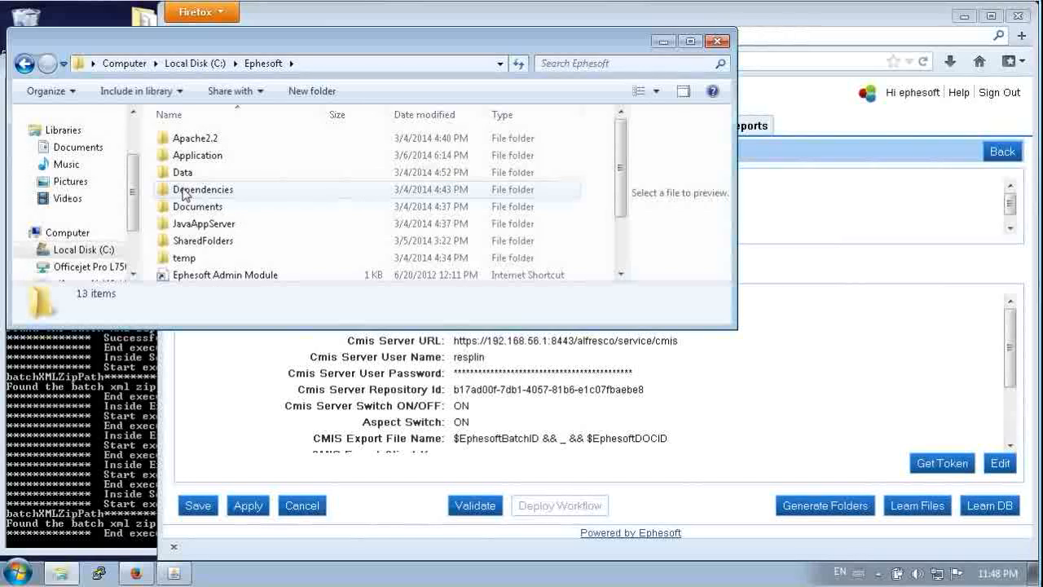
click(204, 223)
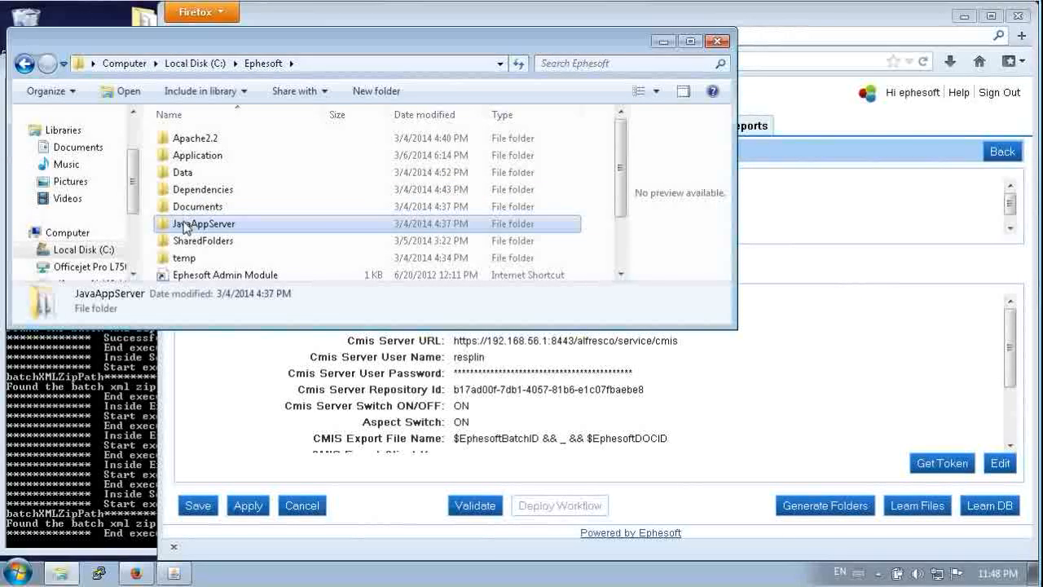
click(202, 242)
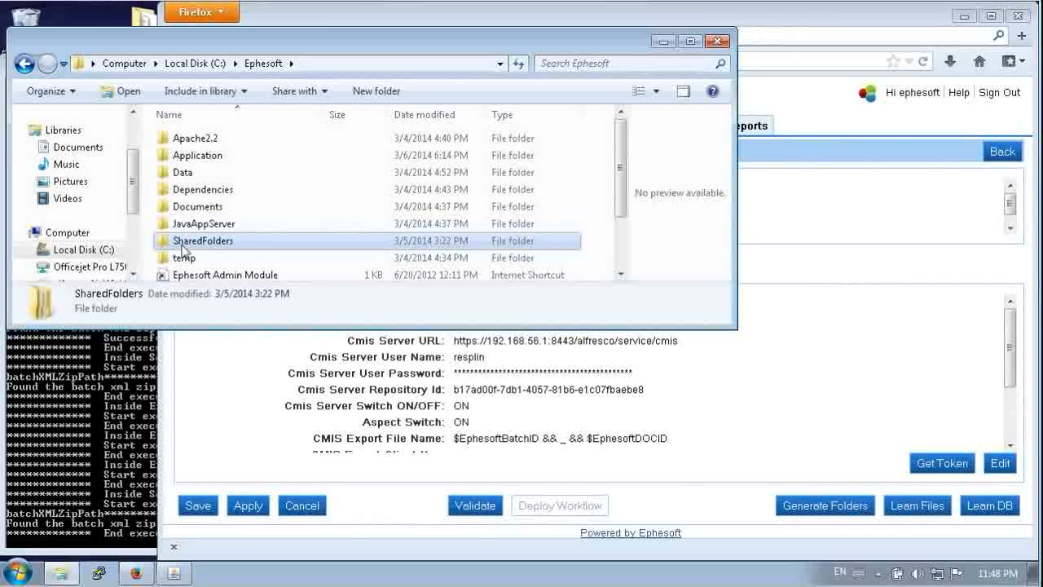
double_click(202, 241)
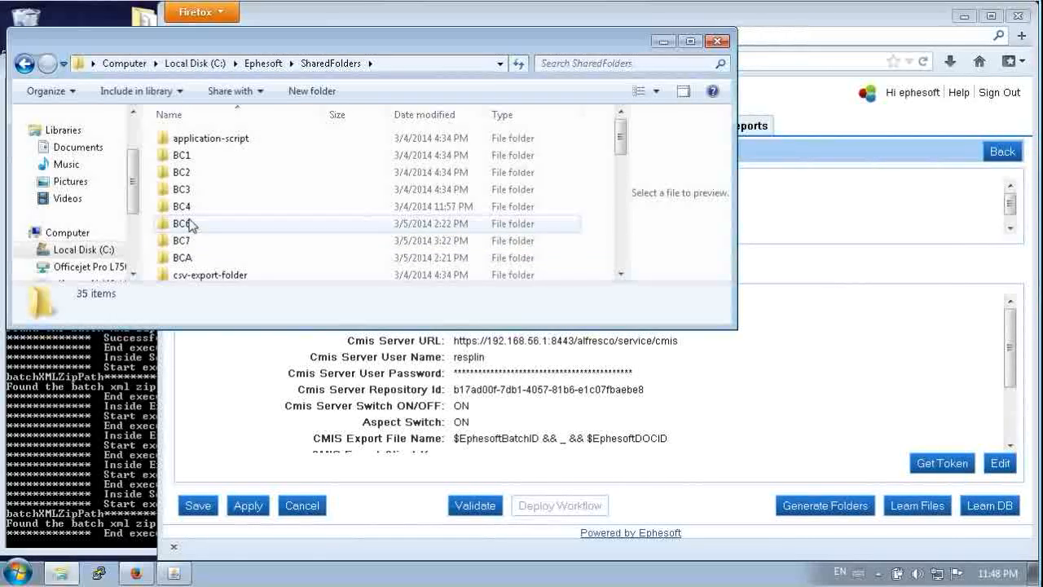
Open the BC4 batch class folder and its cmis-plugin-mapping folder
click(180, 205)
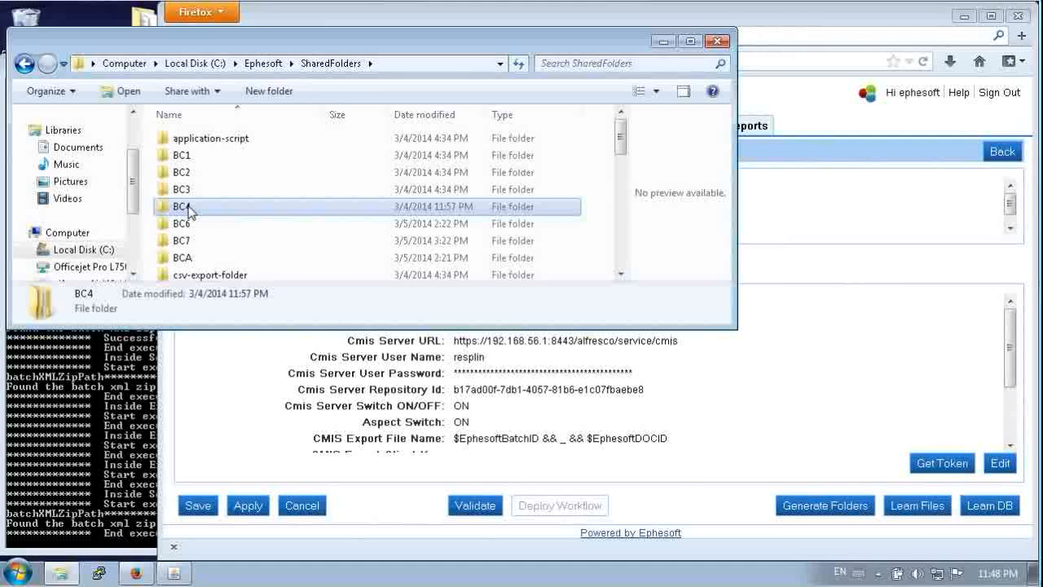
double_click(180, 206)
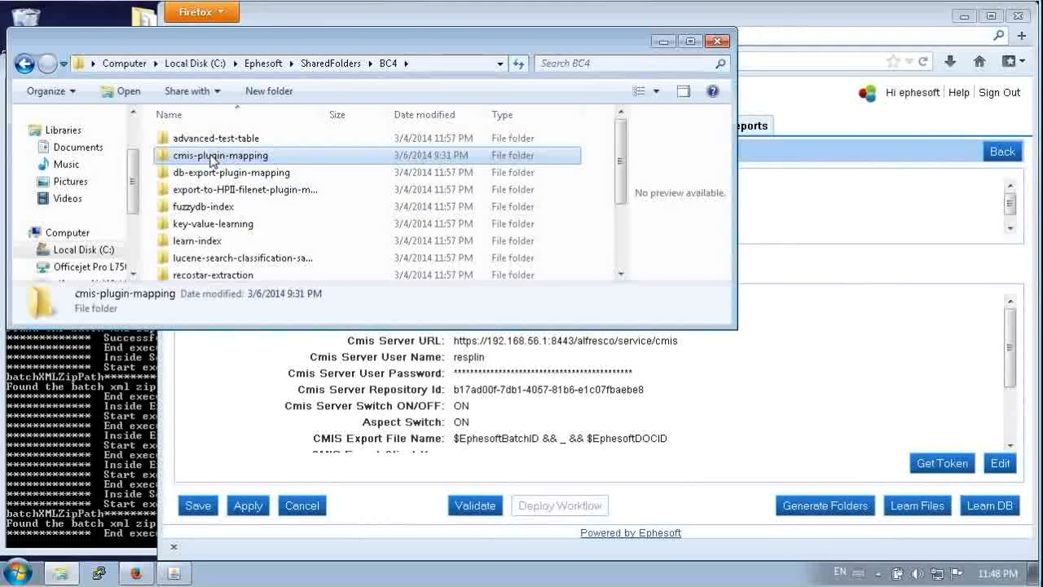
double_click(218, 155)
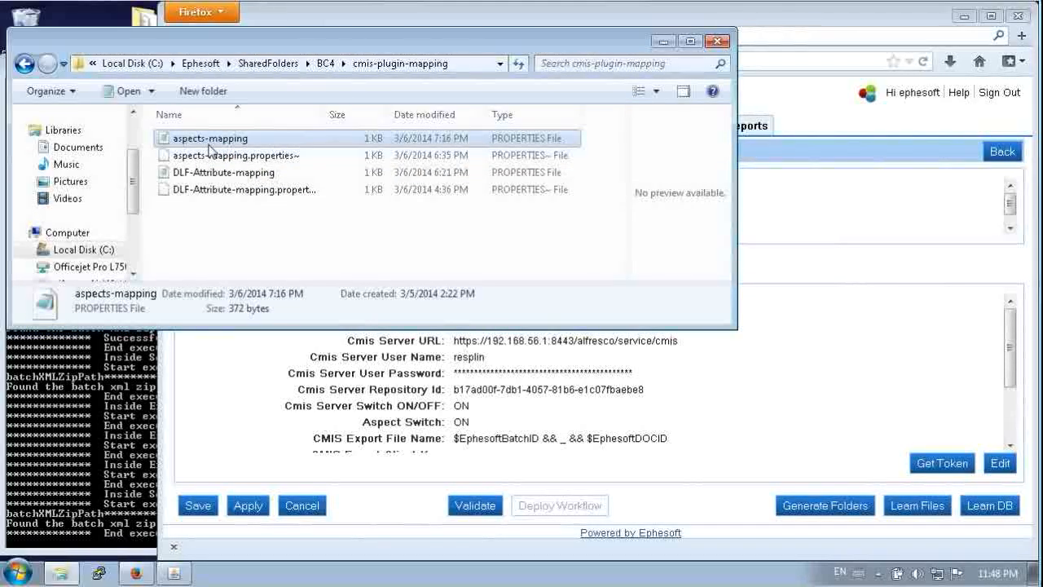
mouse_move(244, 217)
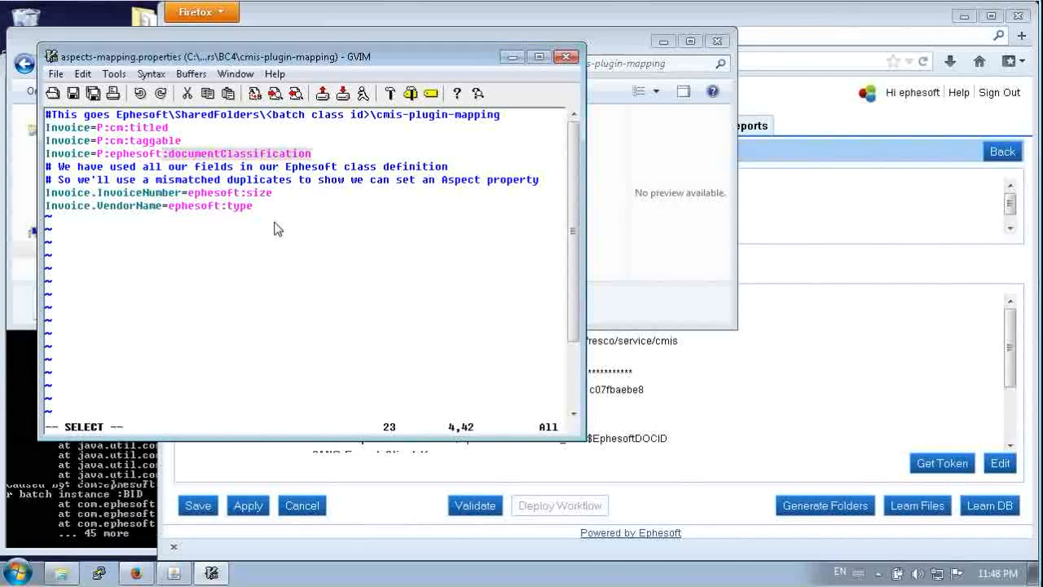
mouse_move(506, 85)
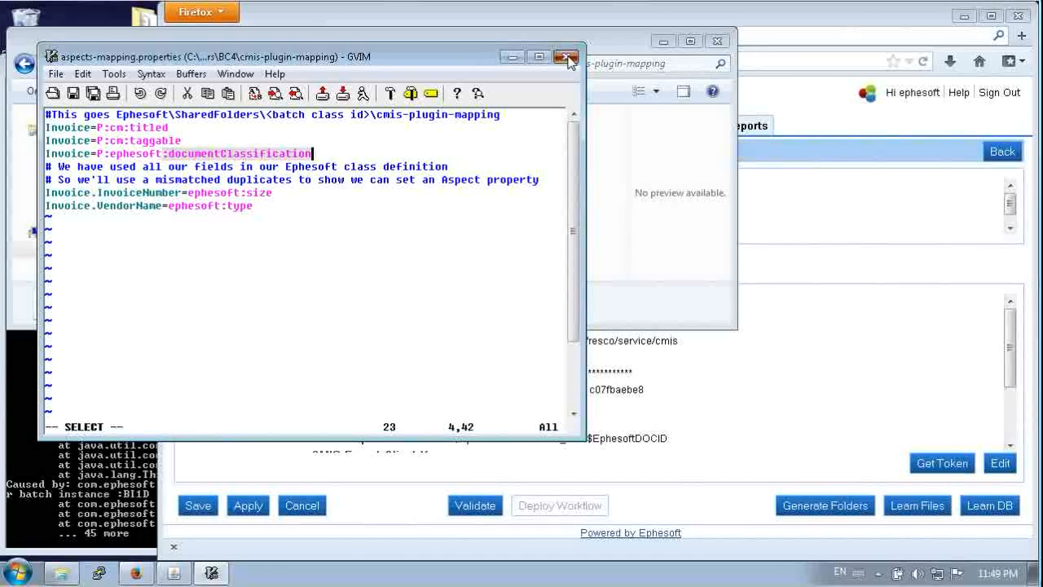
Review DLF-Attribute-mapping in Vim, mapping Invoice fields to ephesoft properties, then close it
right_click(220, 172)
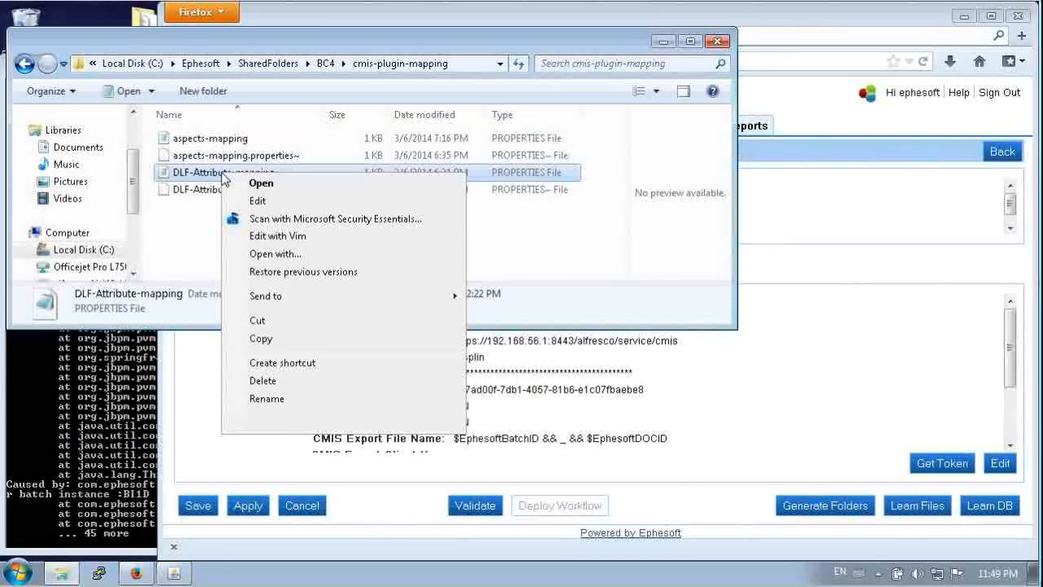
click(277, 234)
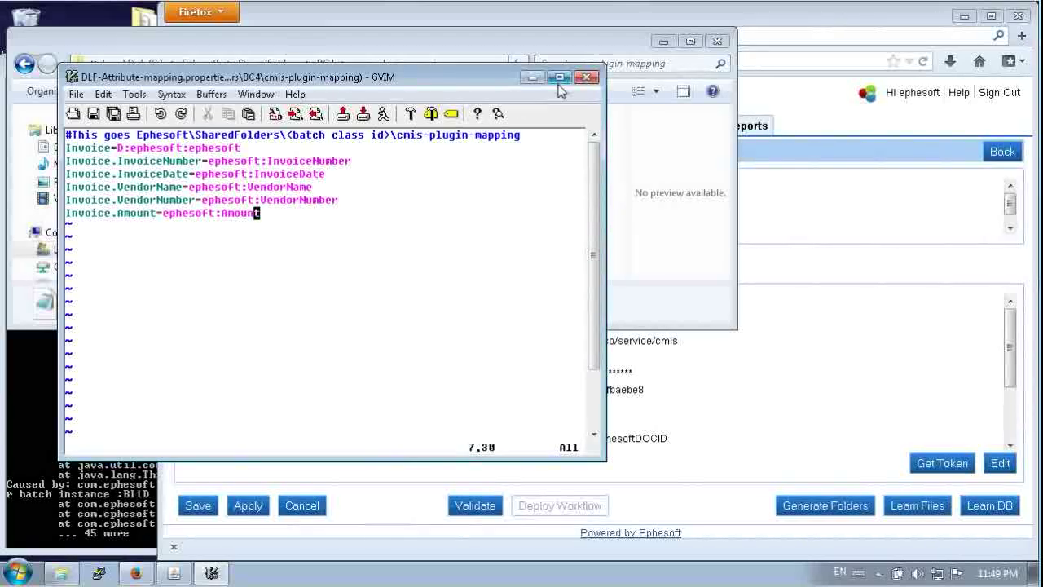
mouse_move(587, 76)
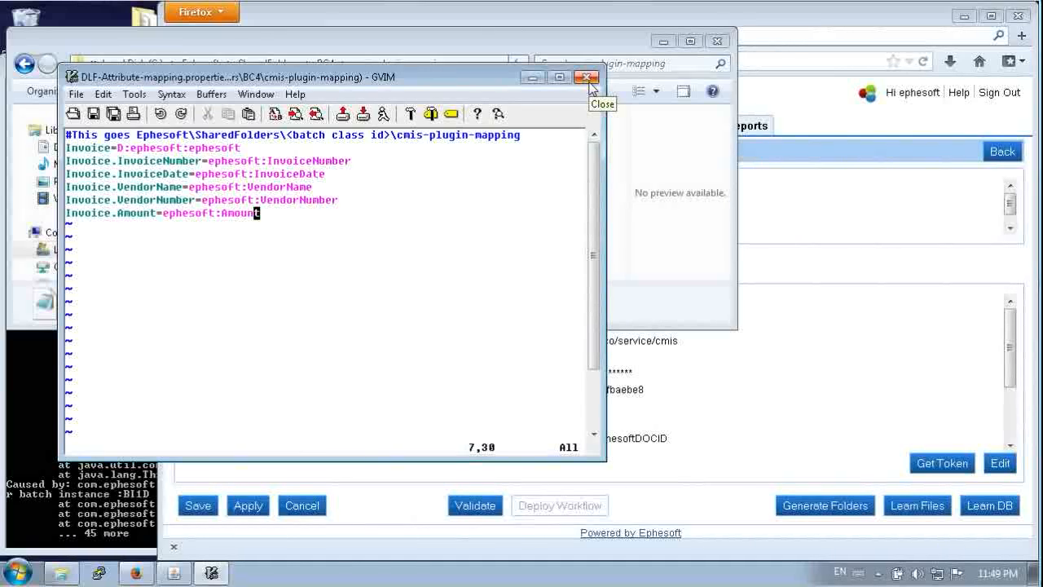
click(587, 77)
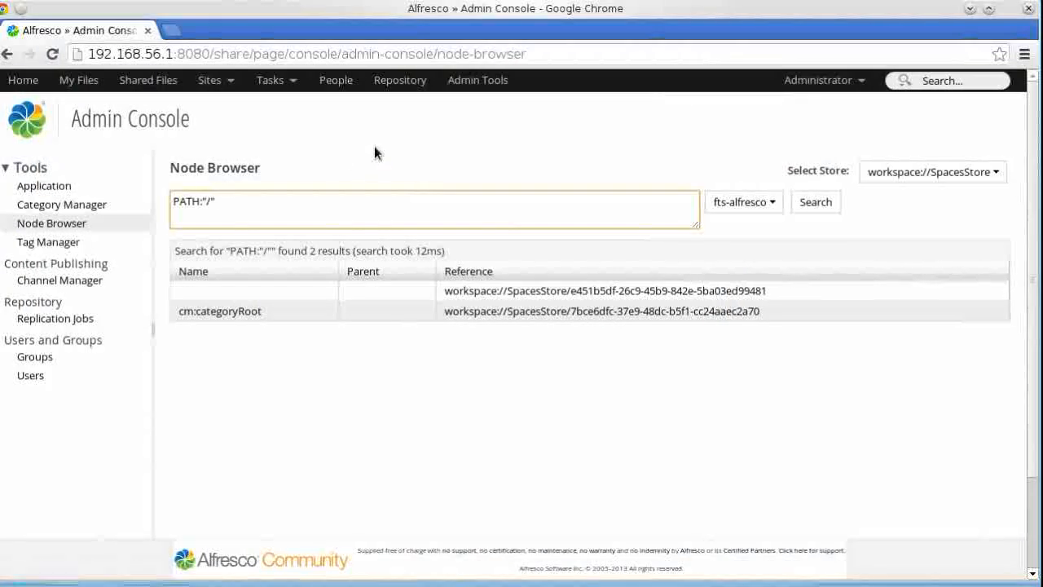
Search BI12_DOC1.pdf's node reference with the noderef query language, showing type ephesoft:ephesoft
click(742, 202)
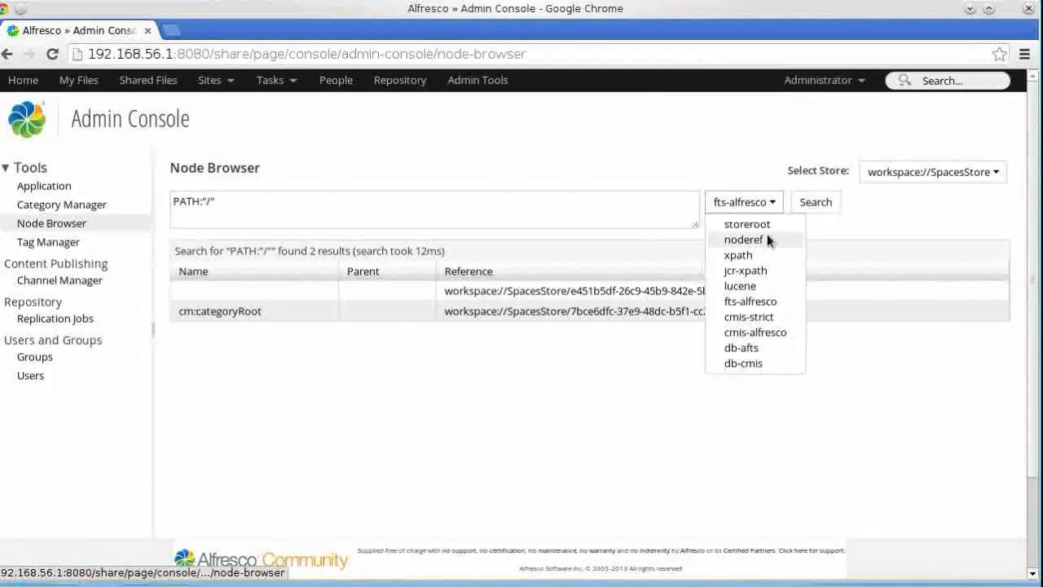
click(744, 237)
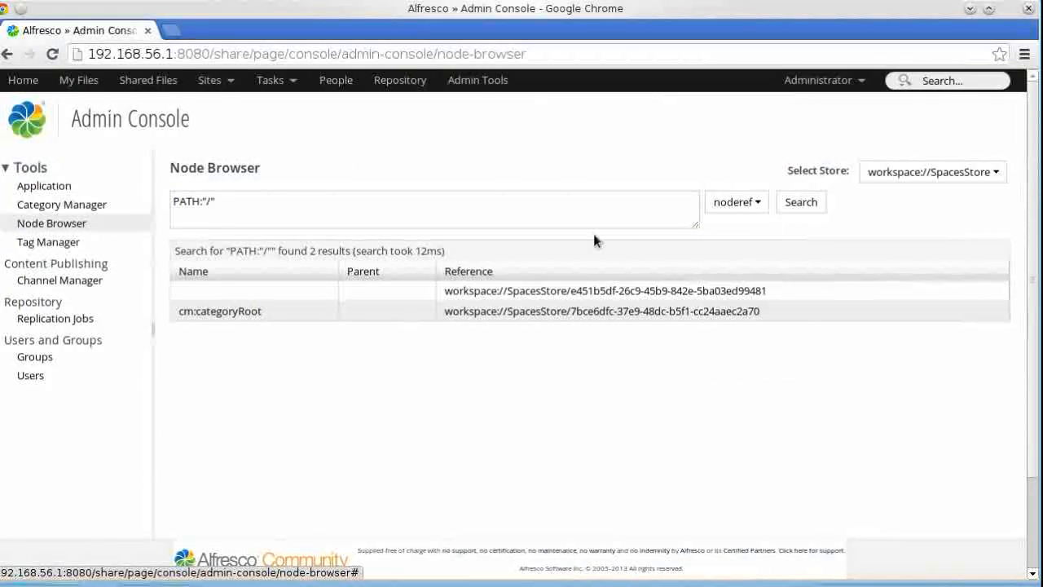
click(410, 206)
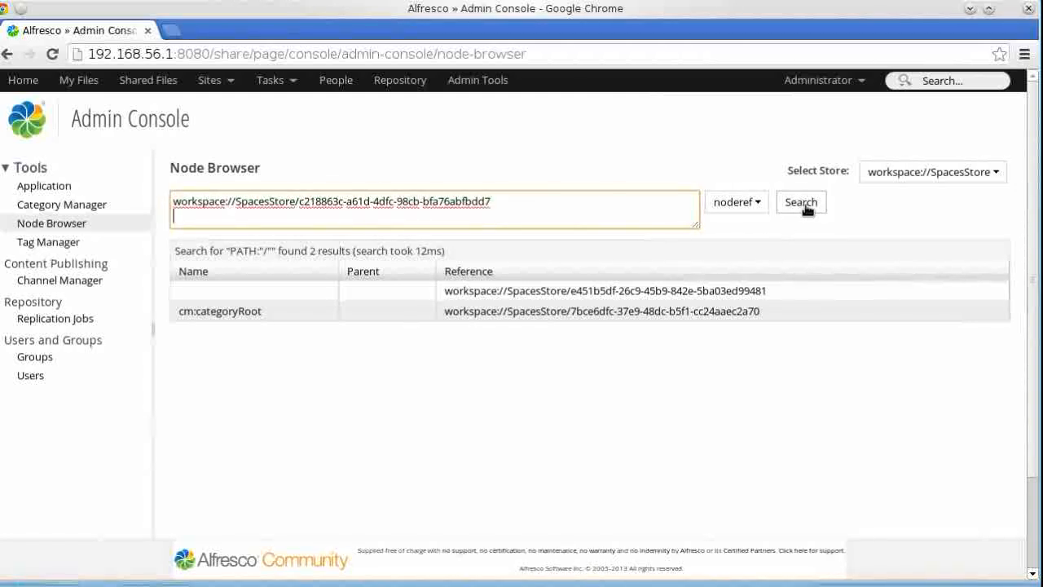
click(800, 202)
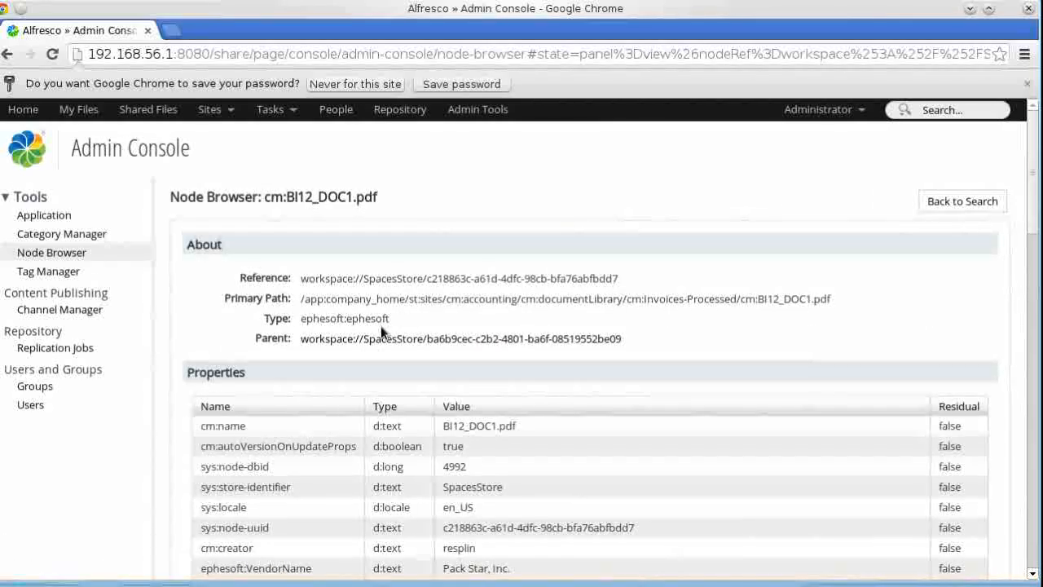
mouse_move(355, 295)
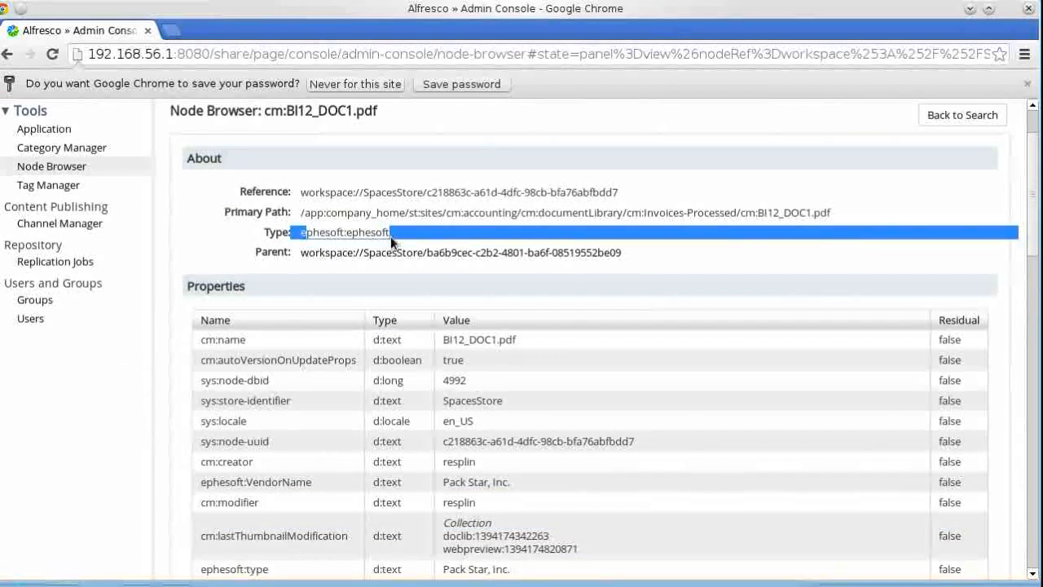
Scroll through the node's properties to the Aspects list and highlight ephesoft:documentClassification
scroll(down, 3)
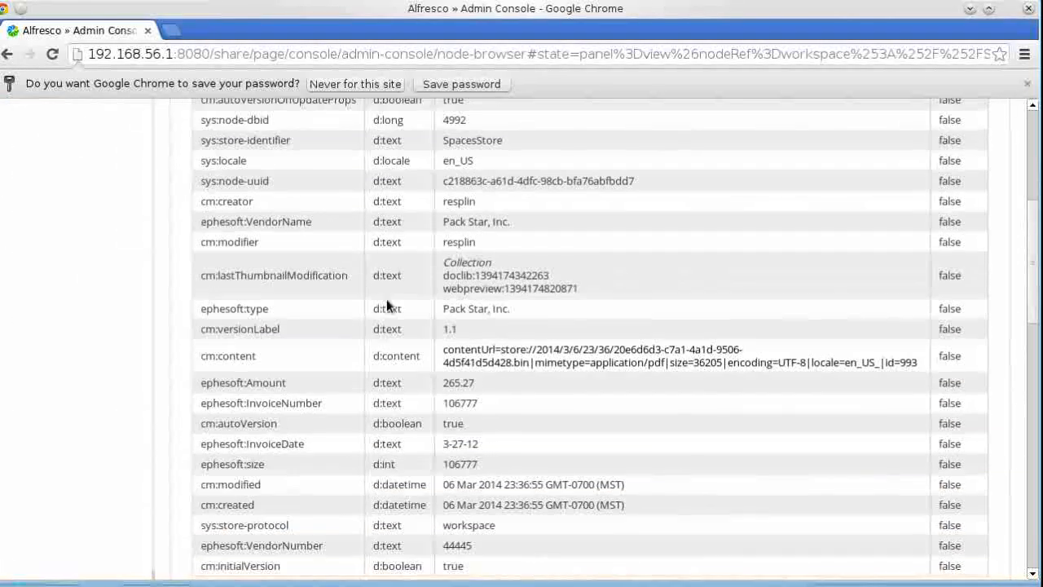
scroll(down, 3)
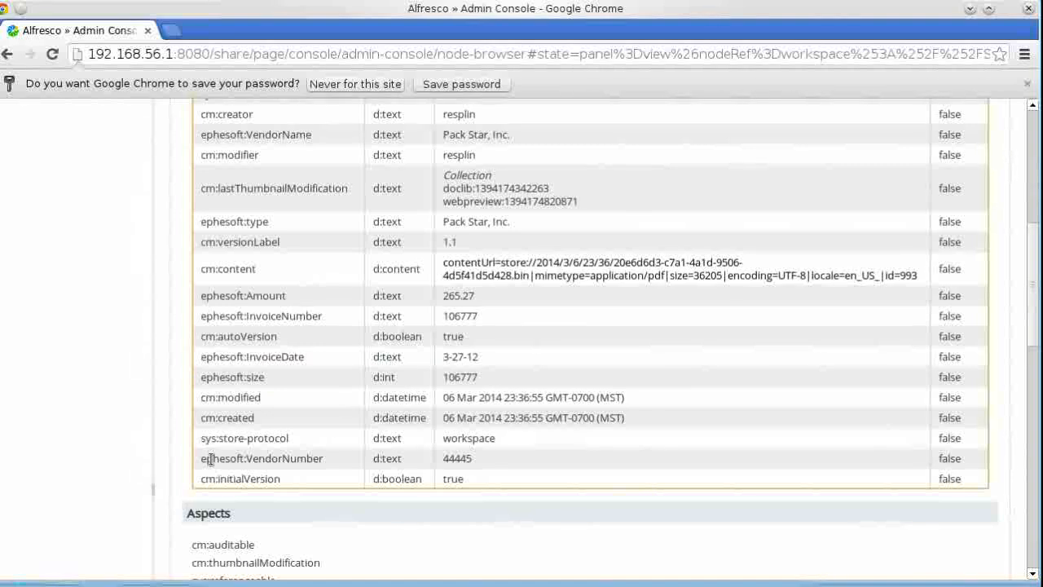
scroll(down, 3)
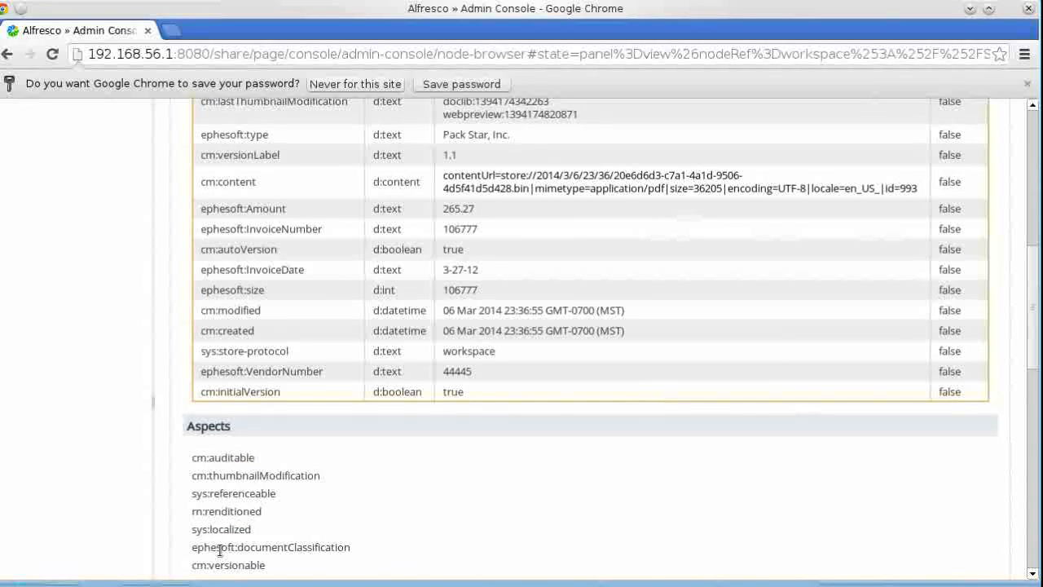
double_click(270, 547)
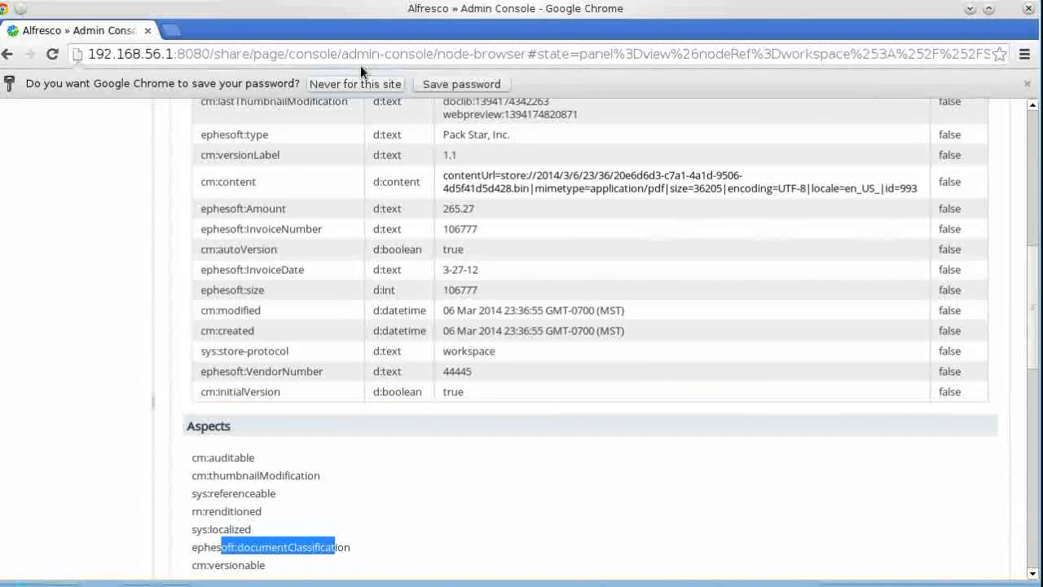
mouse_move(341, 32)
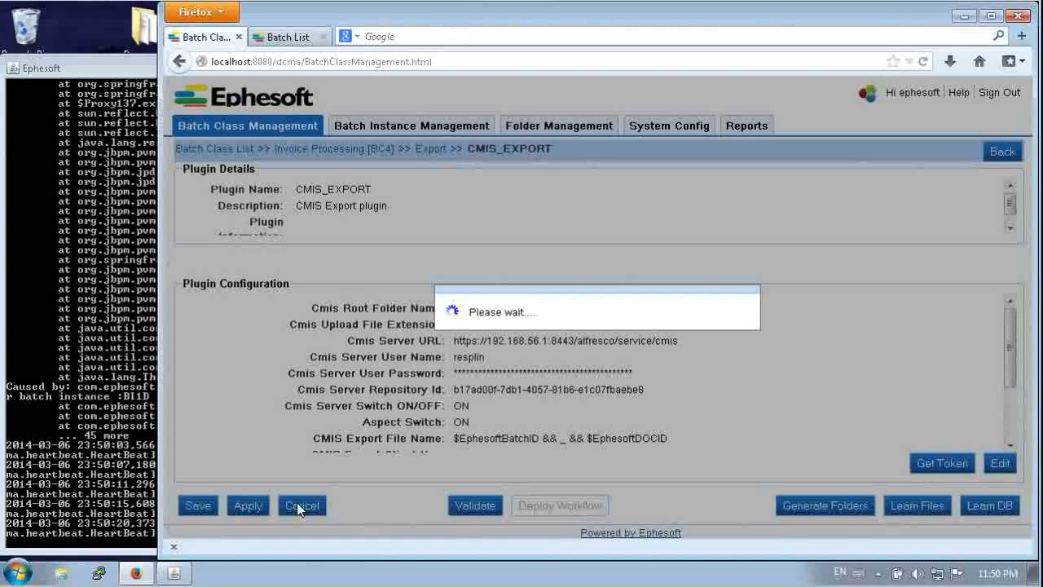
Cancel the export plugin page and review the CMIS Import rule, highlighting its cm:author property
click(302, 505)
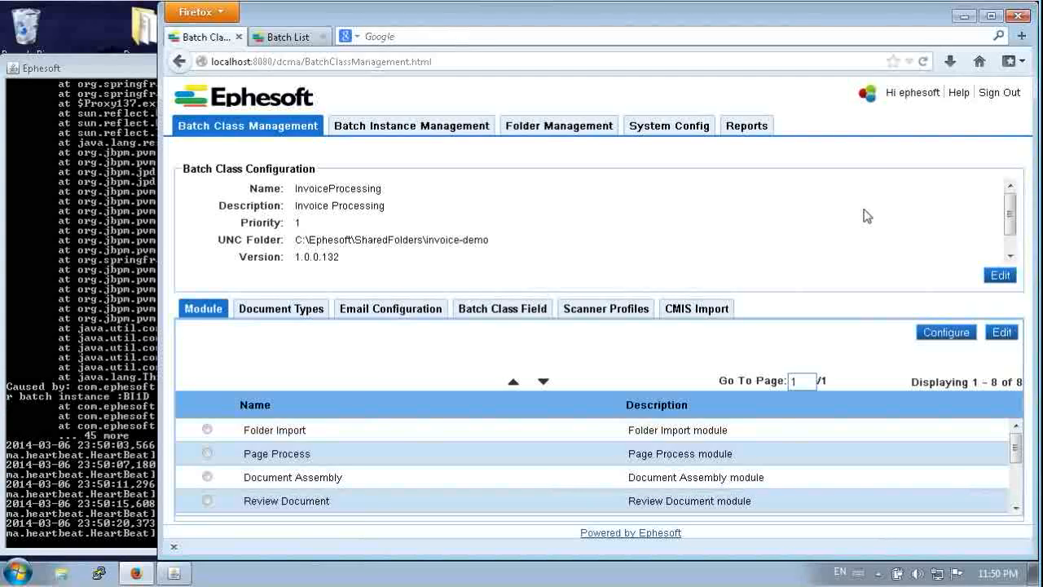
click(696, 308)
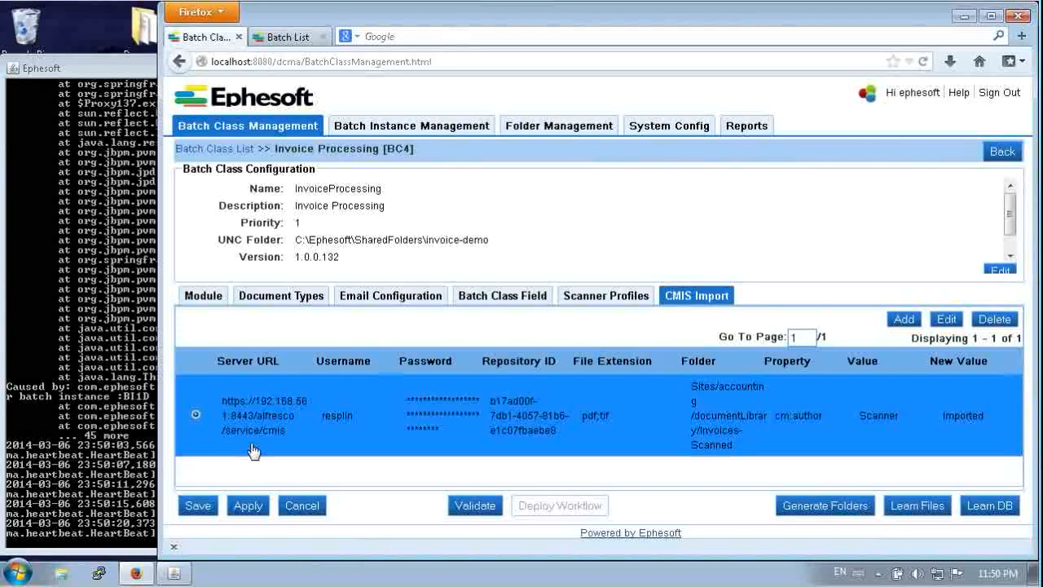
mouse_move(514, 437)
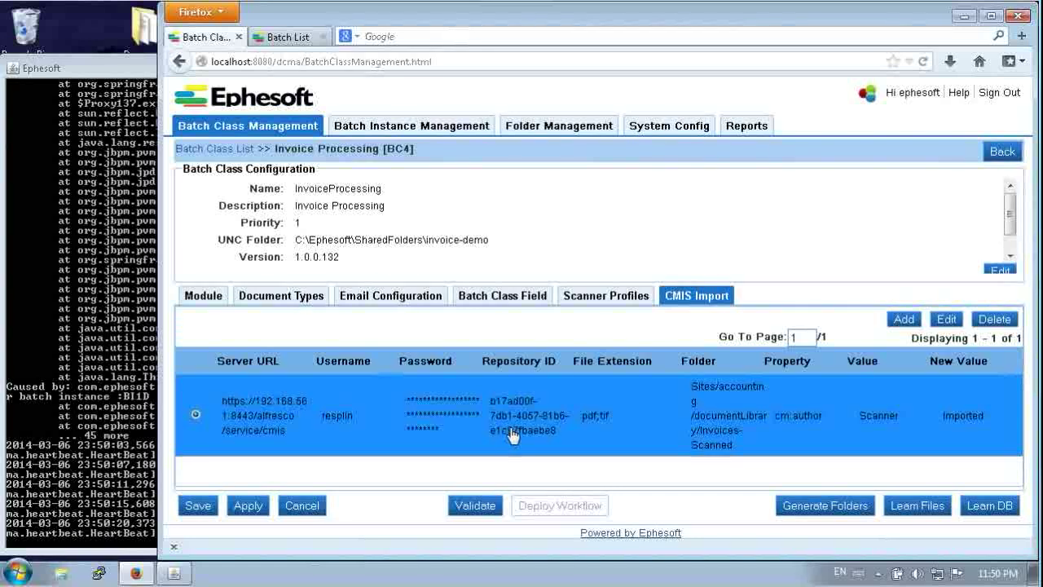
mouse_move(613, 453)
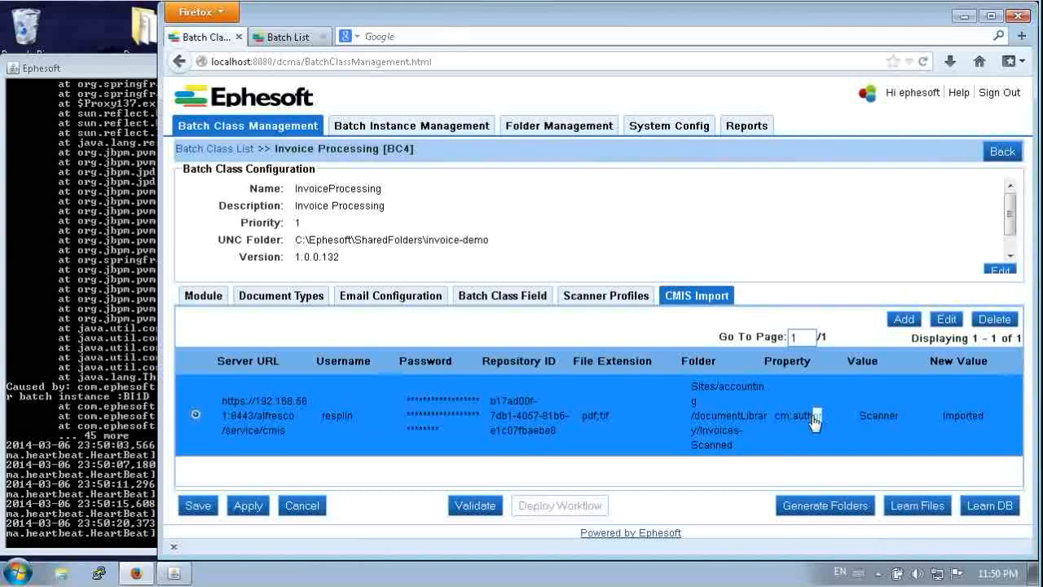
double_click(798, 416)
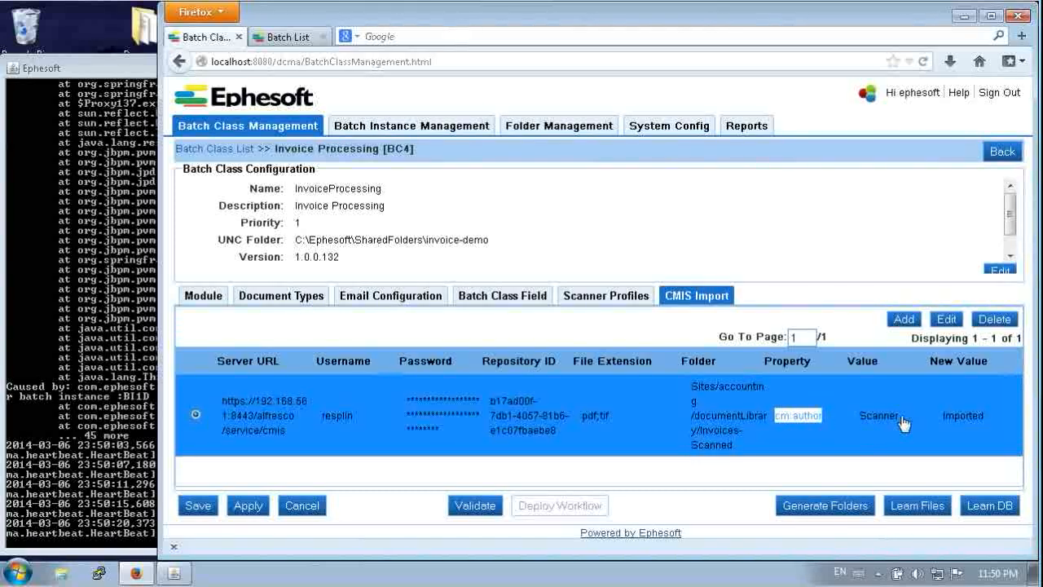